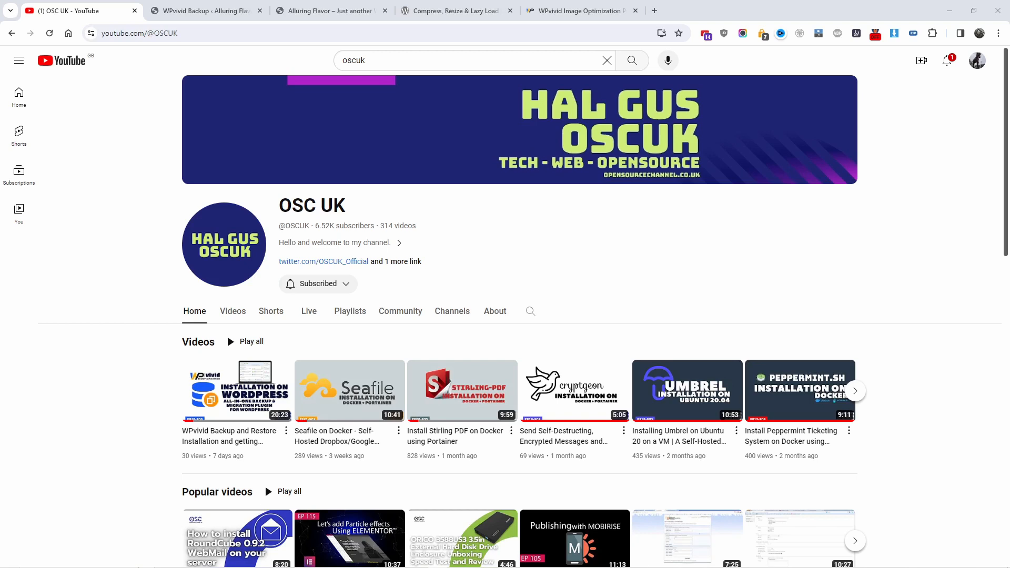
- View the plugin's WordPress.org listing, then the WPvivid Image Optimization Pro product page
{"action": "left_click", "coordinate": [456, 11]}
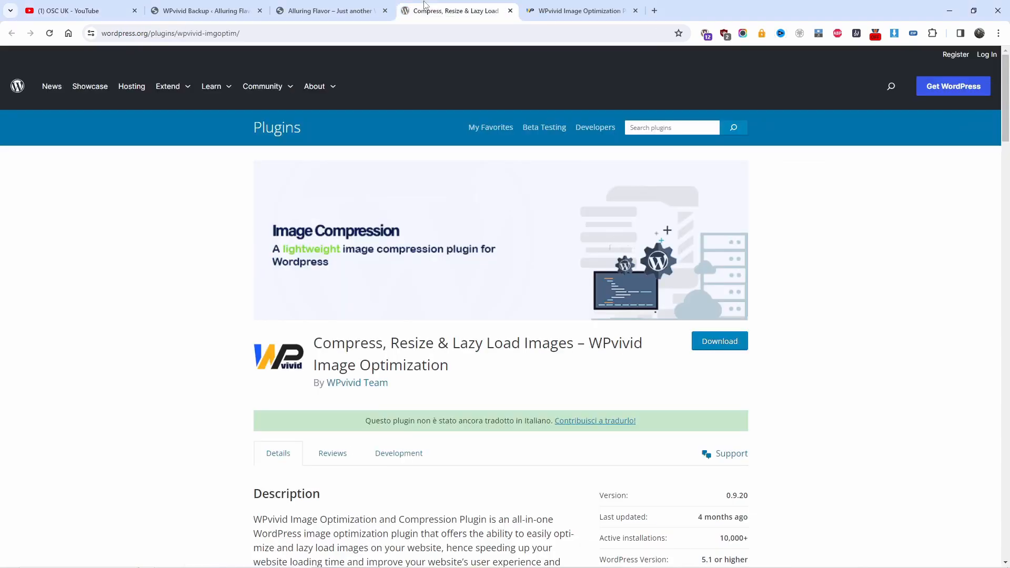
{"action": "left_click", "coordinate": [578, 11]}
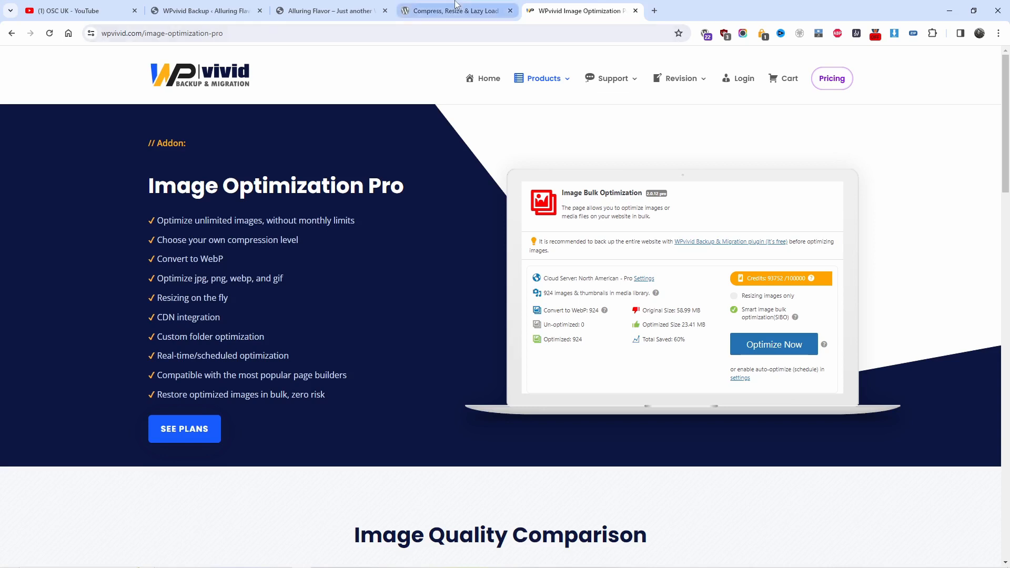
{"action": "mouse_move", "coordinate": [328, 10]}
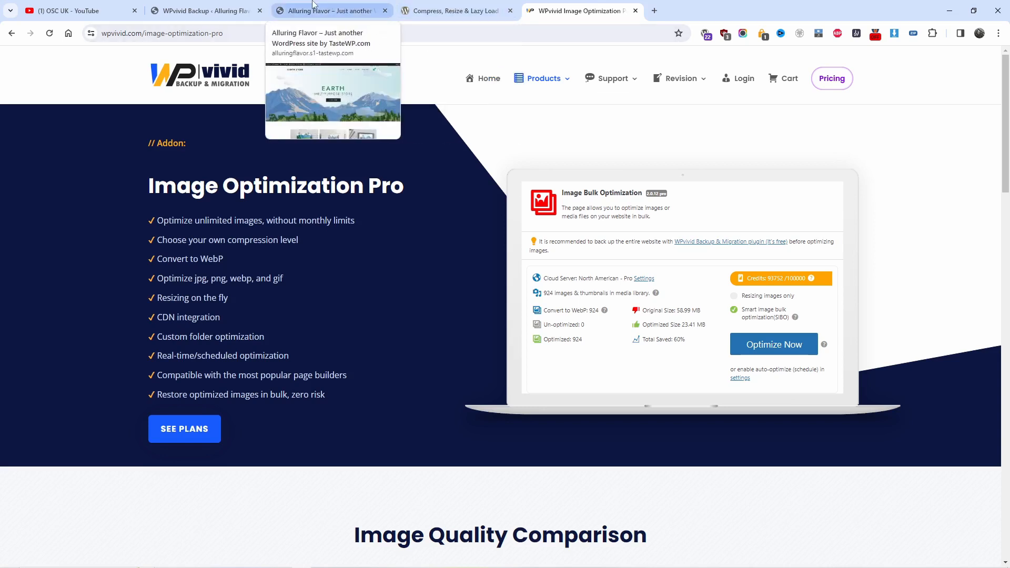
- Scroll through the Earth Store homepage, then return to the WPvivid Backup admin page
{"action": "left_click", "coordinate": [203, 10]}
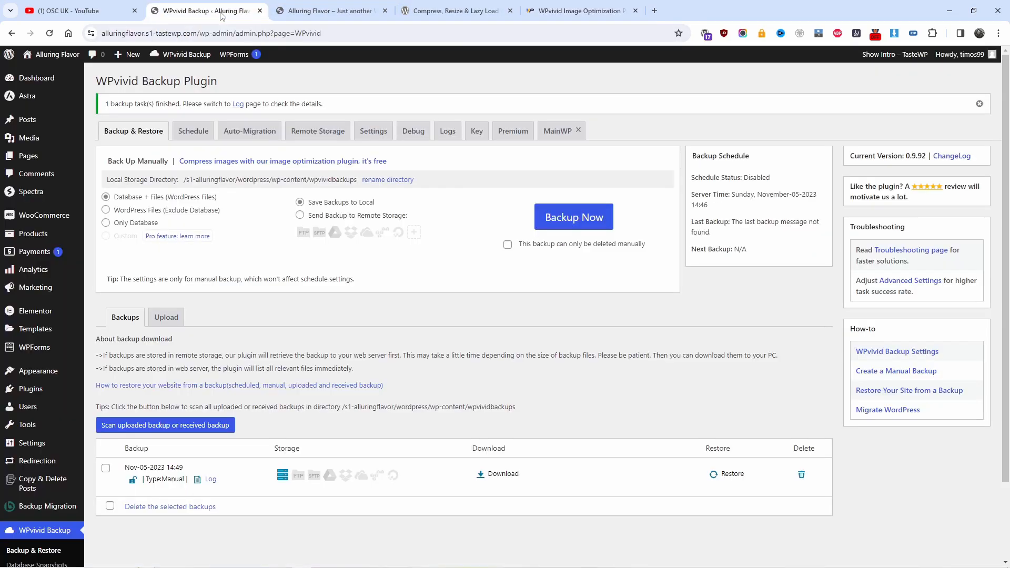
{"action": "left_click", "coordinate": [329, 11]}
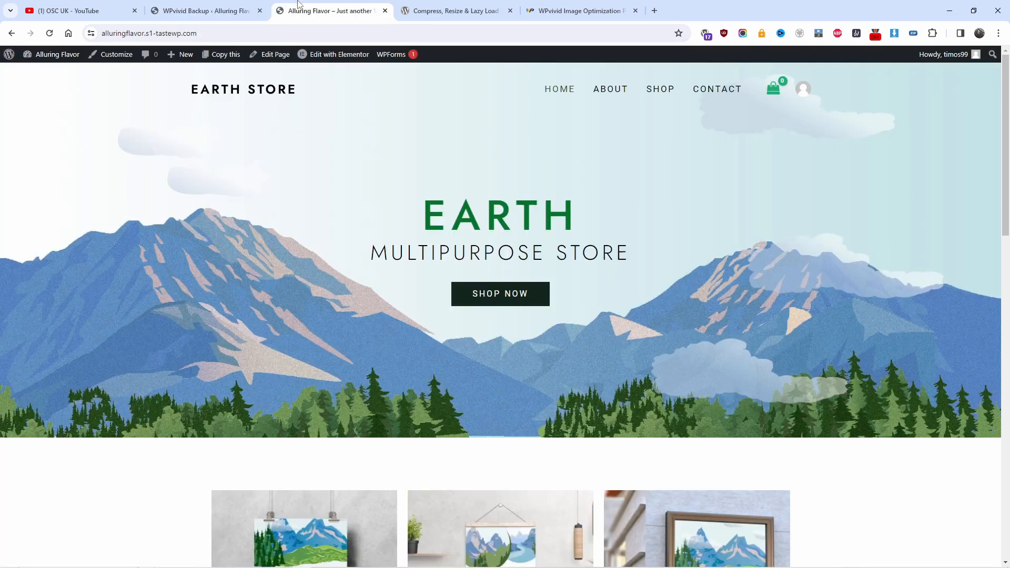
{"action": "scroll", "scroll_direction": "down", "scroll_amount": 3}
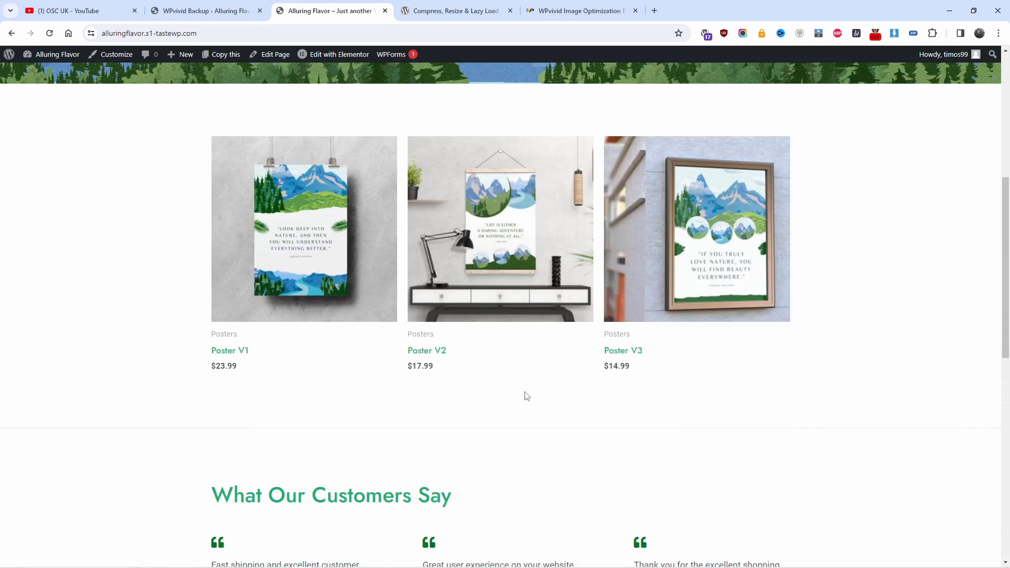
{"action": "left_click", "coordinate": [204, 11]}
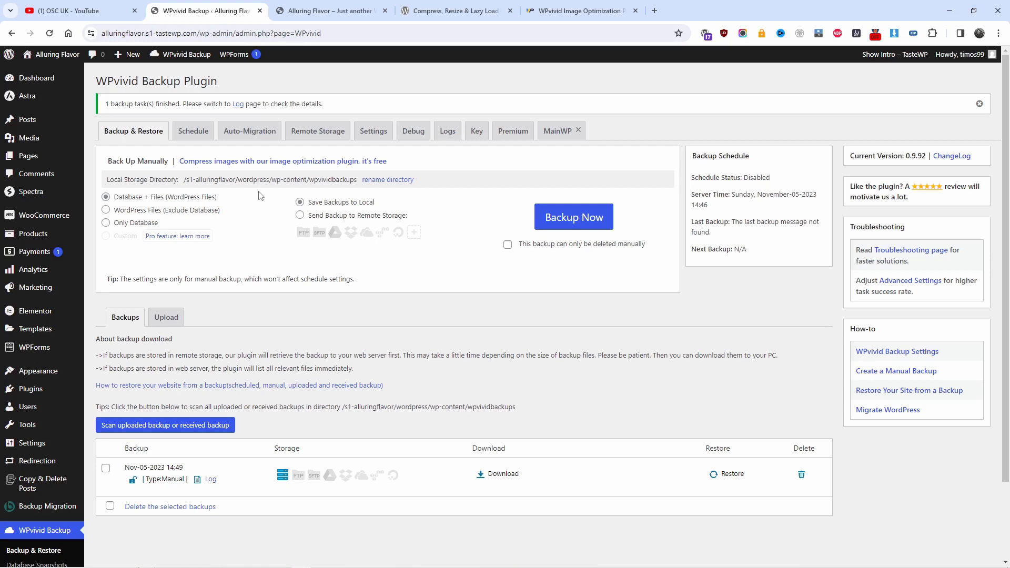
- Go from wpvivid.com's Products menu to Pricing and show the lifetime one-time plan prices
{"action": "left_click", "coordinate": [577, 11]}
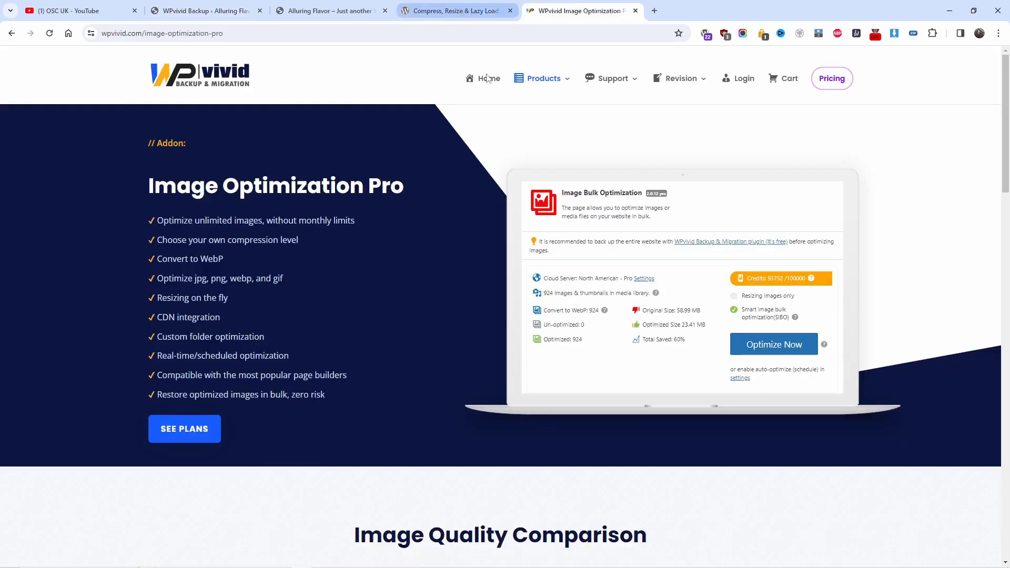
{"action": "left_click", "coordinate": [542, 78]}
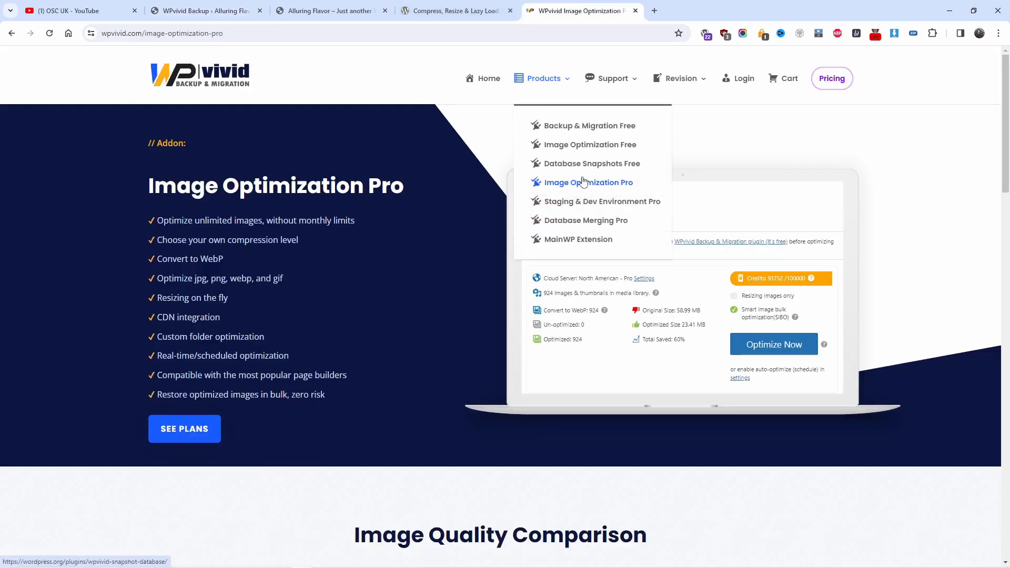
{"action": "mouse_move", "coordinate": [583, 172]}
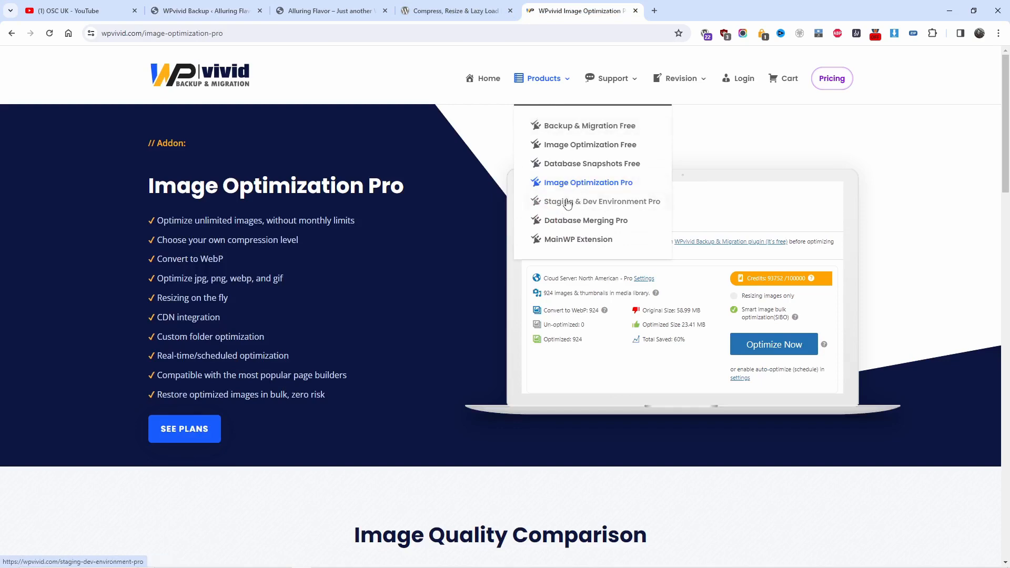
{"action": "scroll", "scroll_direction": "down", "scroll_amount": 3}
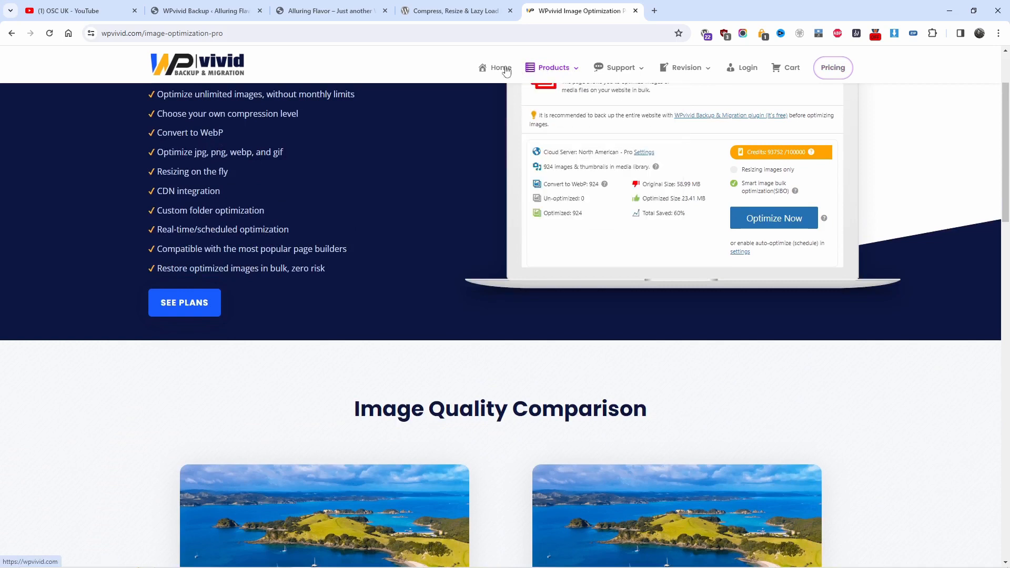
{"action": "left_click", "coordinate": [833, 67]}
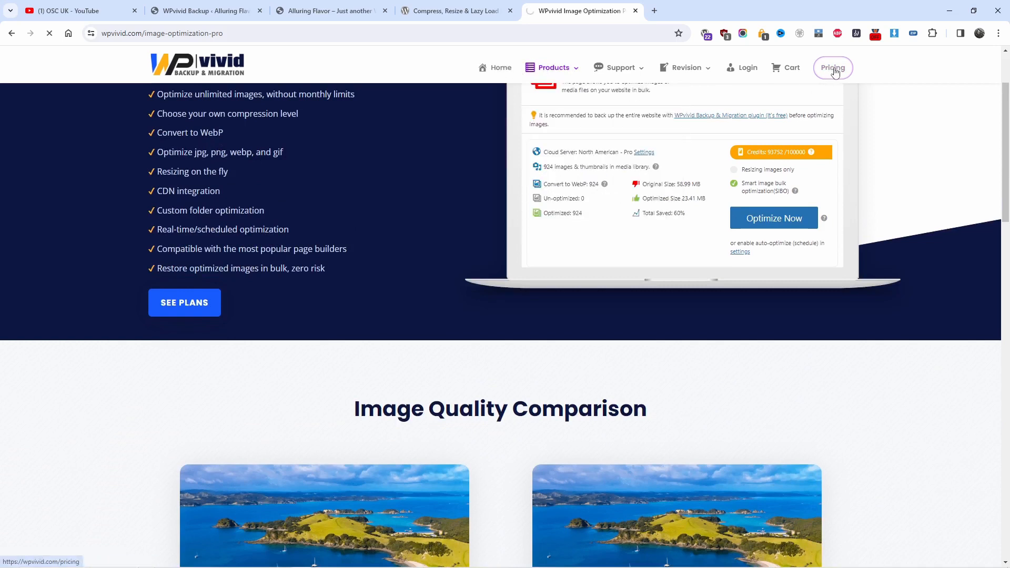
{"action": "left_click", "coordinate": [832, 68]}
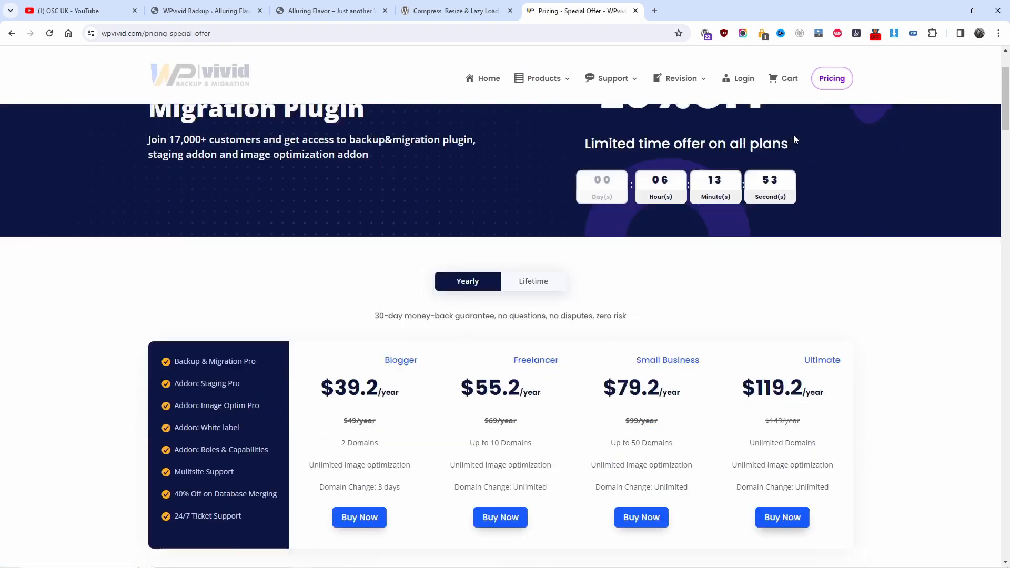
{"action": "scroll", "scroll_direction": "down", "scroll_amount": 3}
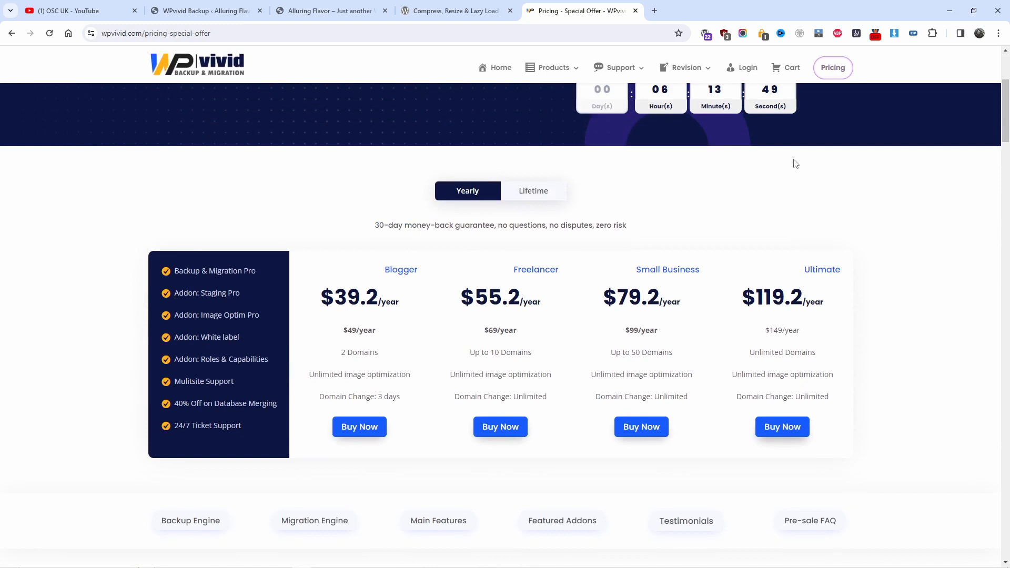
{"action": "left_click", "coordinate": [533, 190]}
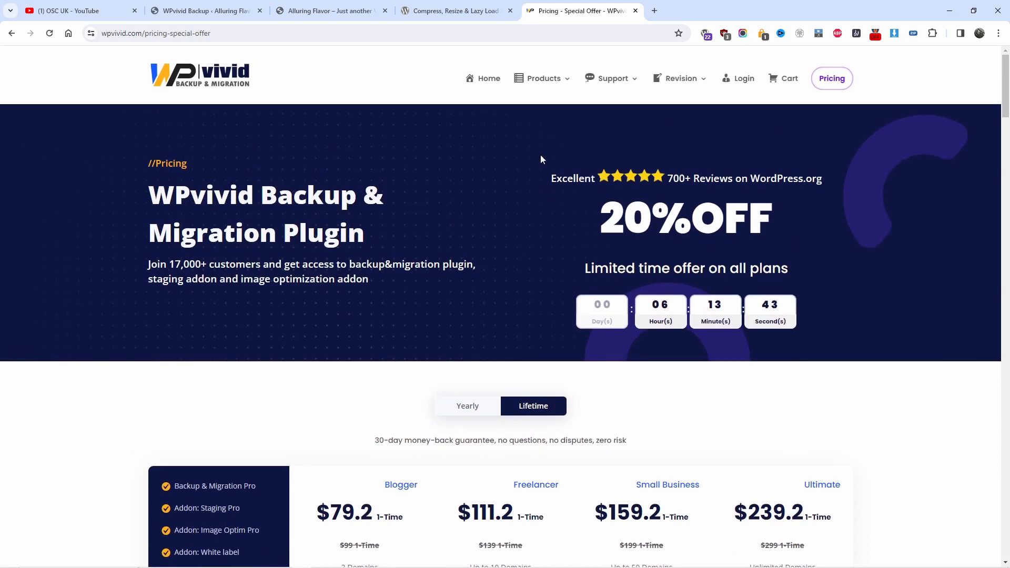
- Search Add New plugins for 'wpvivid' and install WPvivid Image Optimization
{"action": "left_click", "coordinate": [204, 11]}
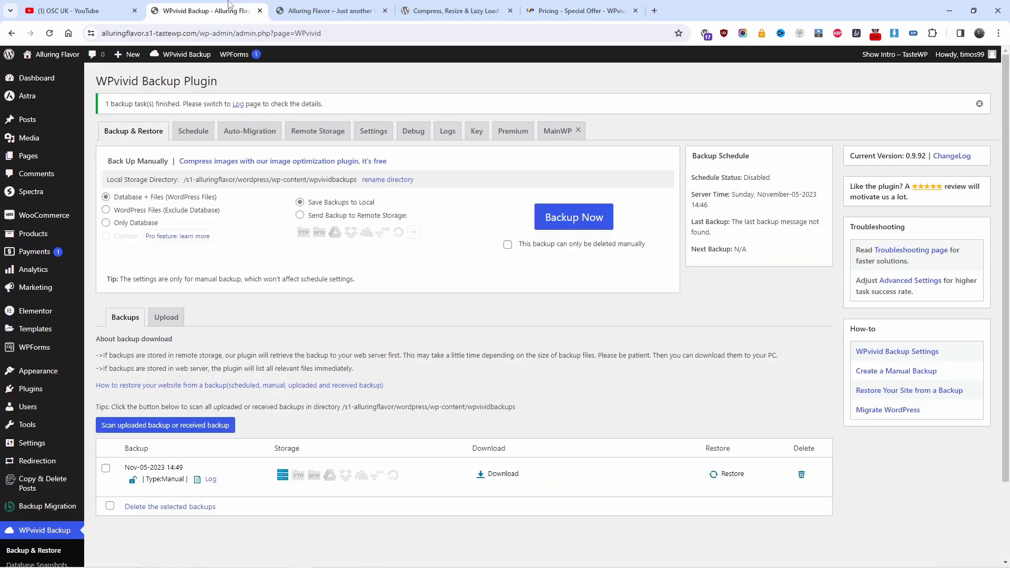
{"action": "mouse_move", "coordinate": [187, 80]}
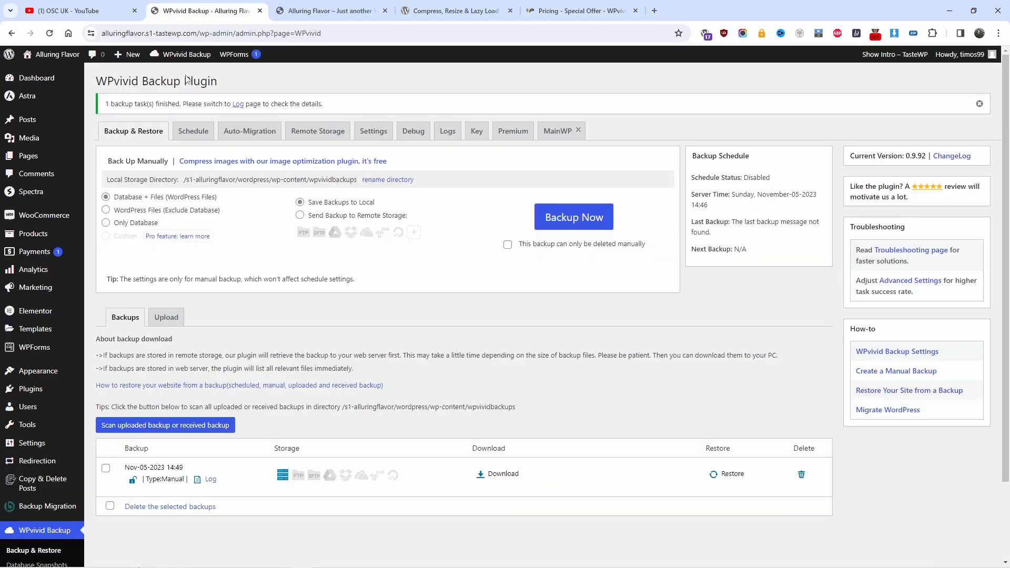
{"action": "mouse_move", "coordinate": [31, 389]}
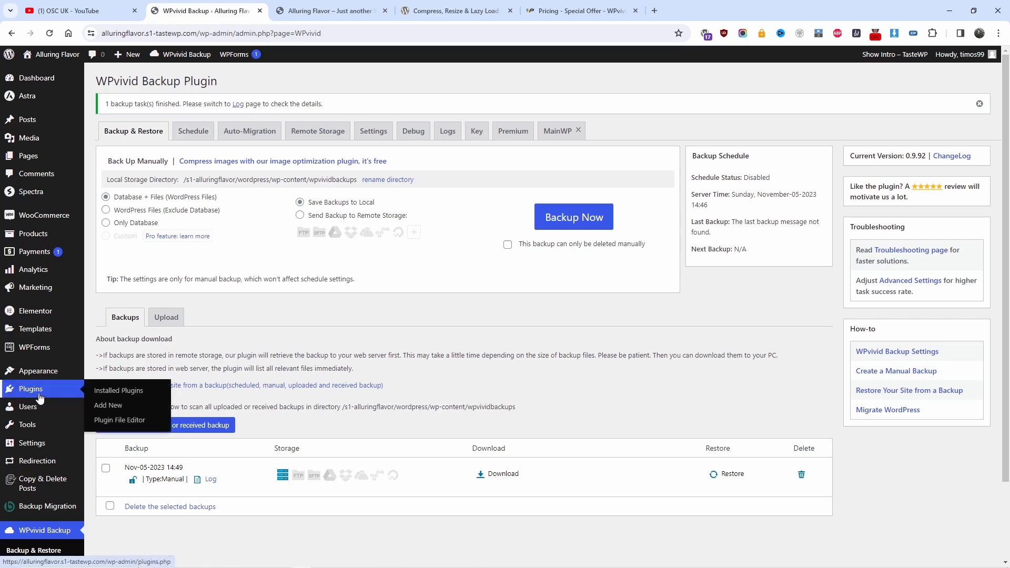
{"action": "left_click", "coordinate": [108, 405]}
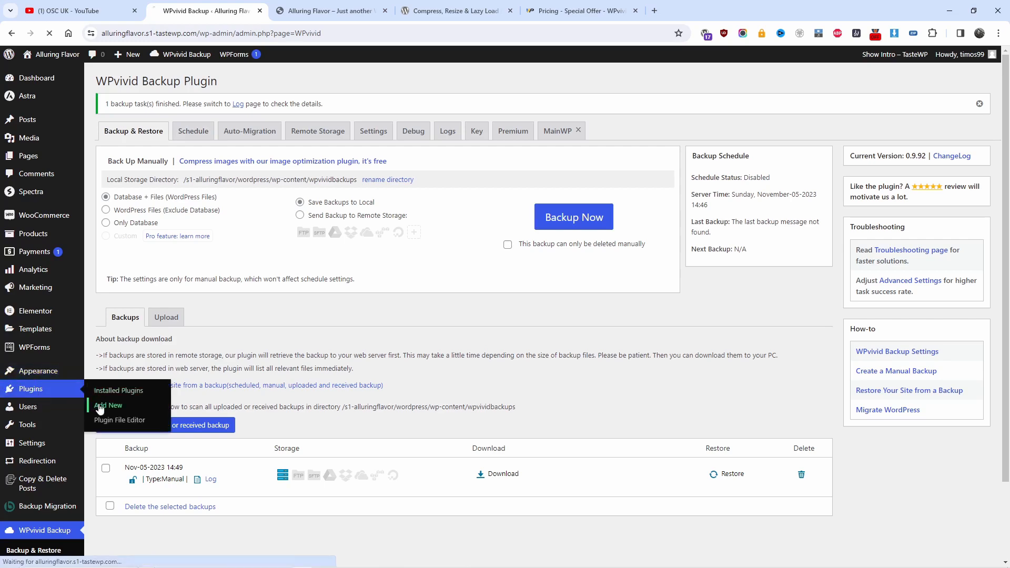
{"action": "left_click", "coordinate": [108, 406]}
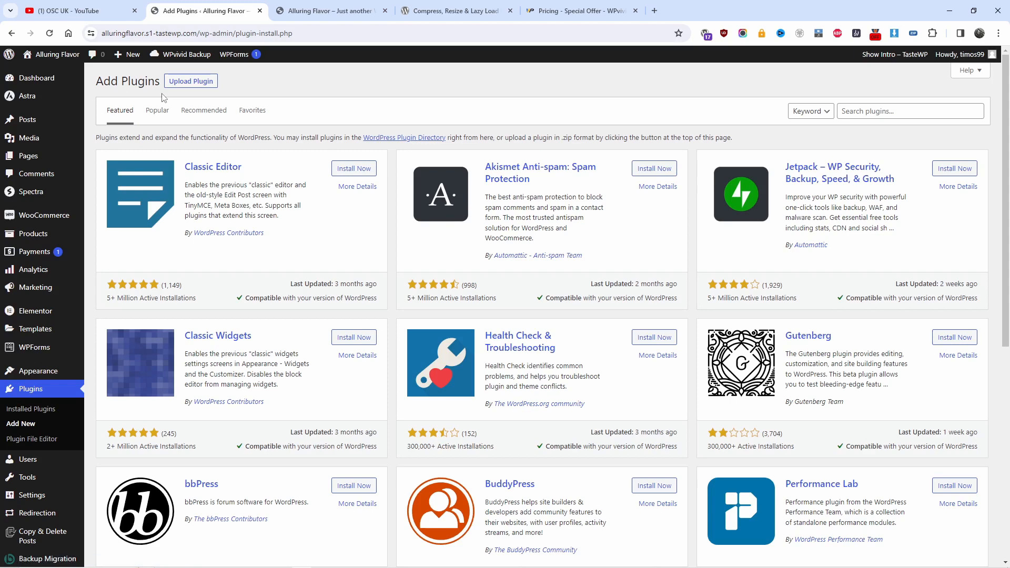
{"action": "left_click", "coordinate": [911, 111]}
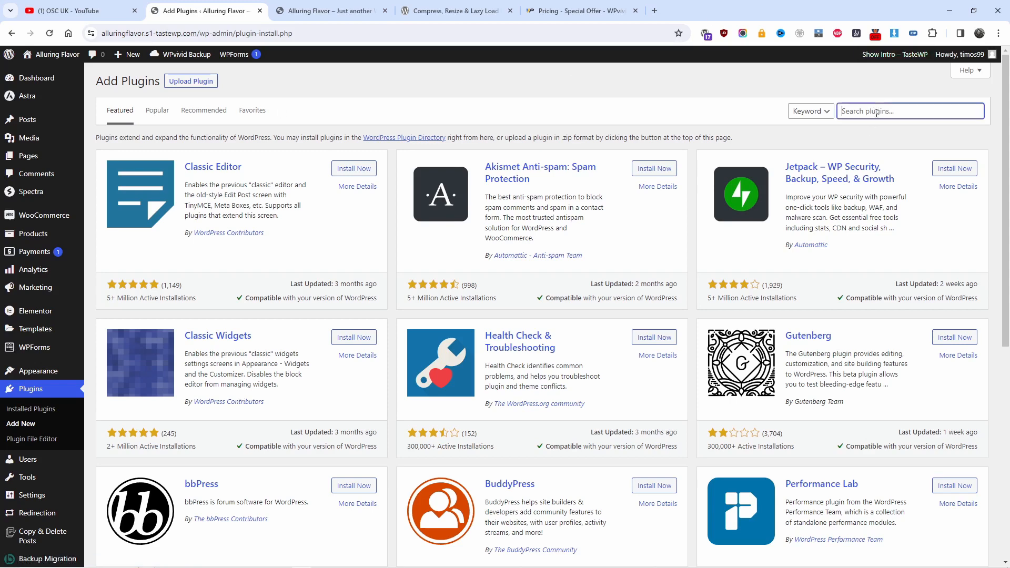
{"action": "type", "text": "wpvivid"}
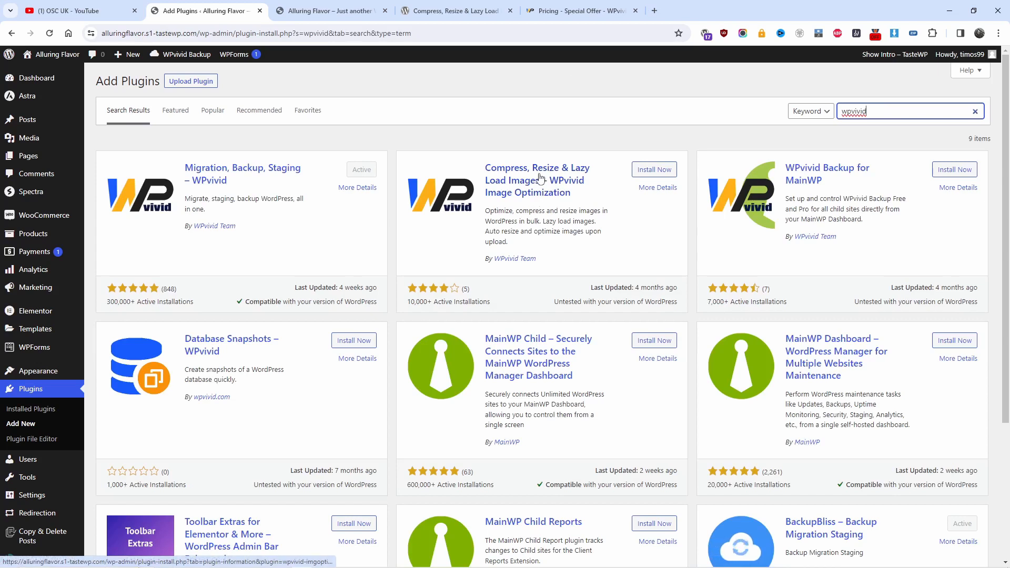
{"action": "mouse_move", "coordinate": [587, 194]}
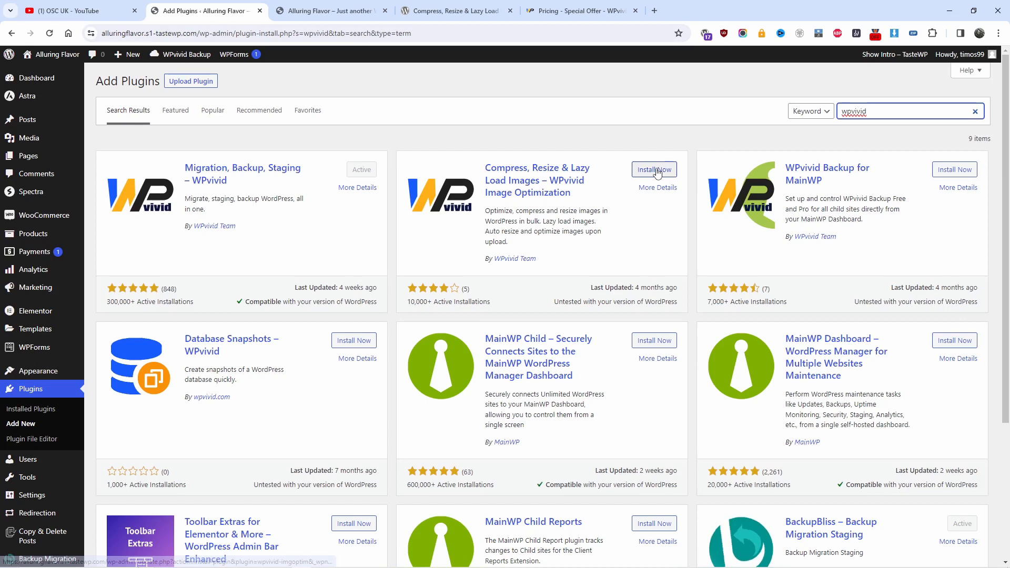
{"action": "left_click", "coordinate": [654, 169]}
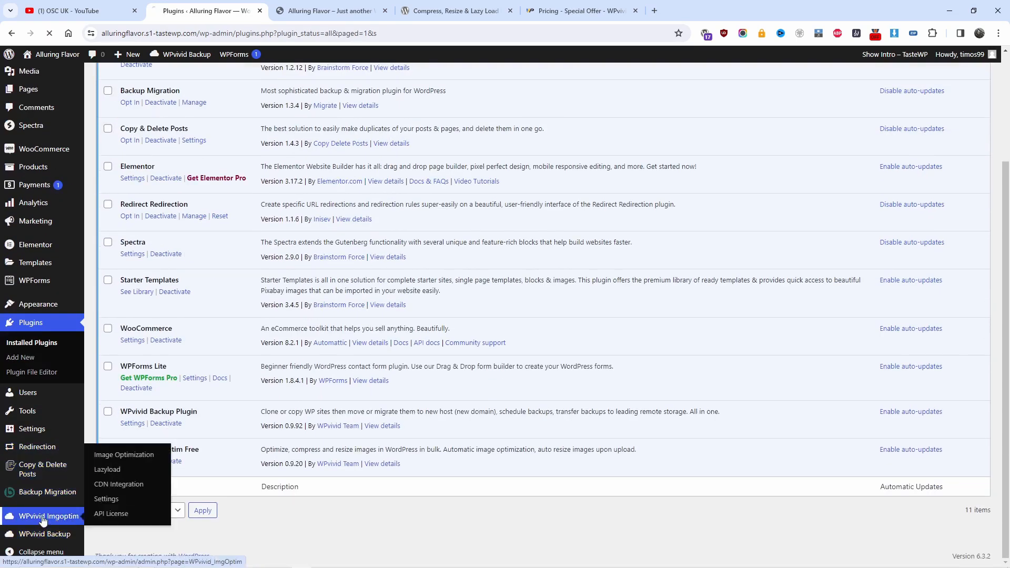
- Open WPvivid Imgoptim > Image Optimization and select the email and API License fields
{"action": "left_click", "coordinate": [124, 454]}
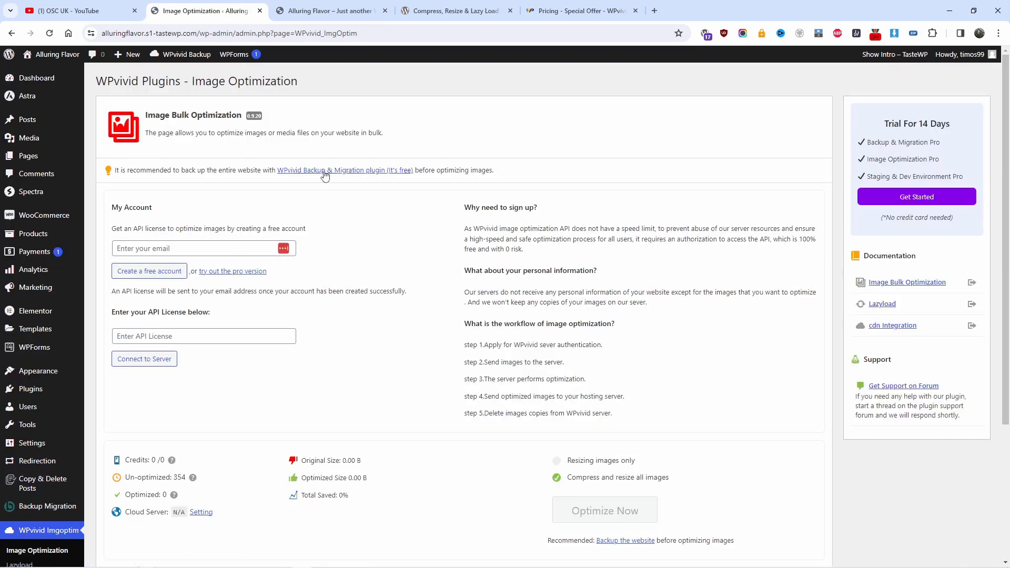
{"action": "scroll", "scroll_direction": "down", "scroll_amount": 3}
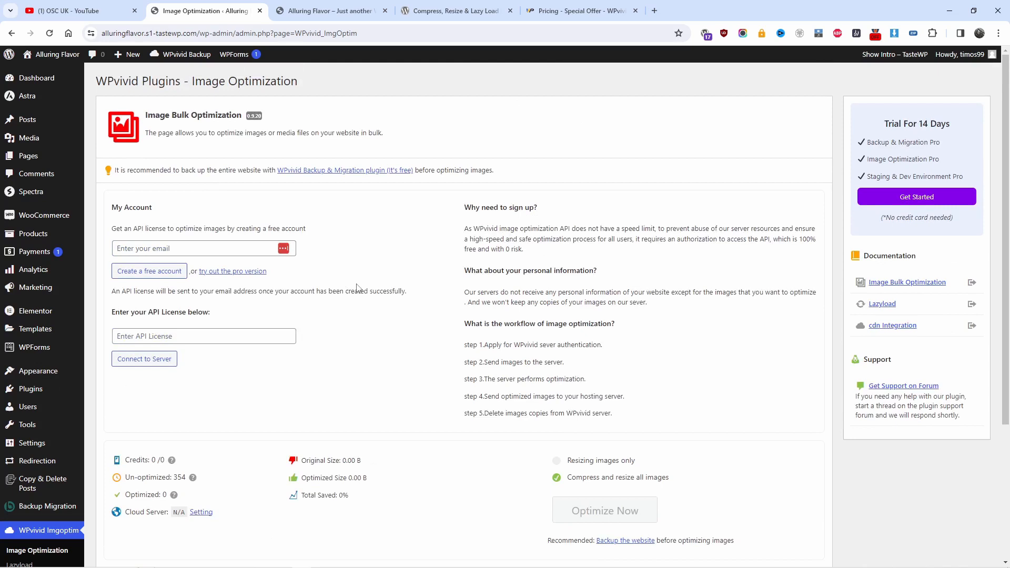
{"action": "left_click", "coordinate": [203, 248]}
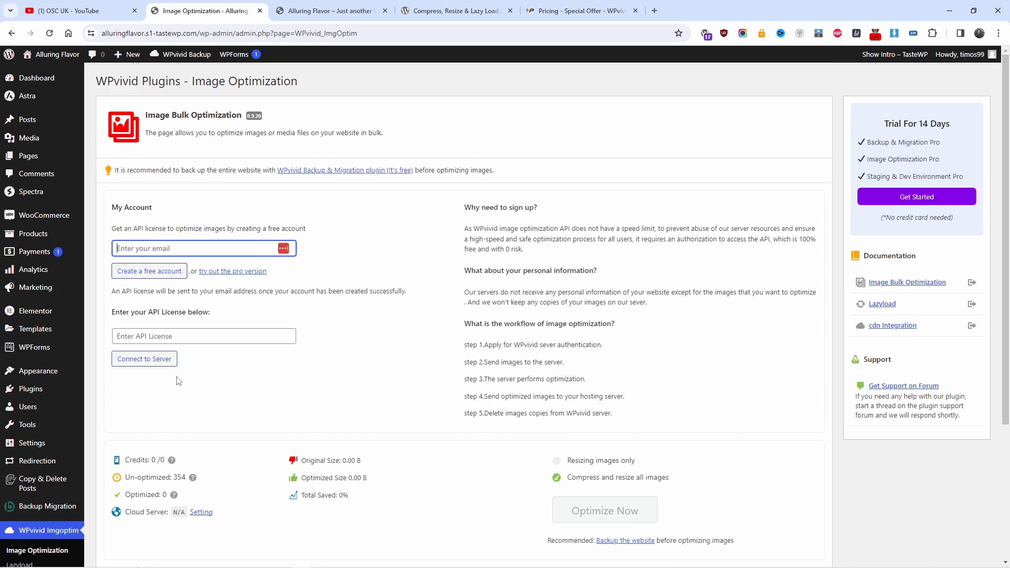
{"action": "left_click", "coordinate": [203, 336]}
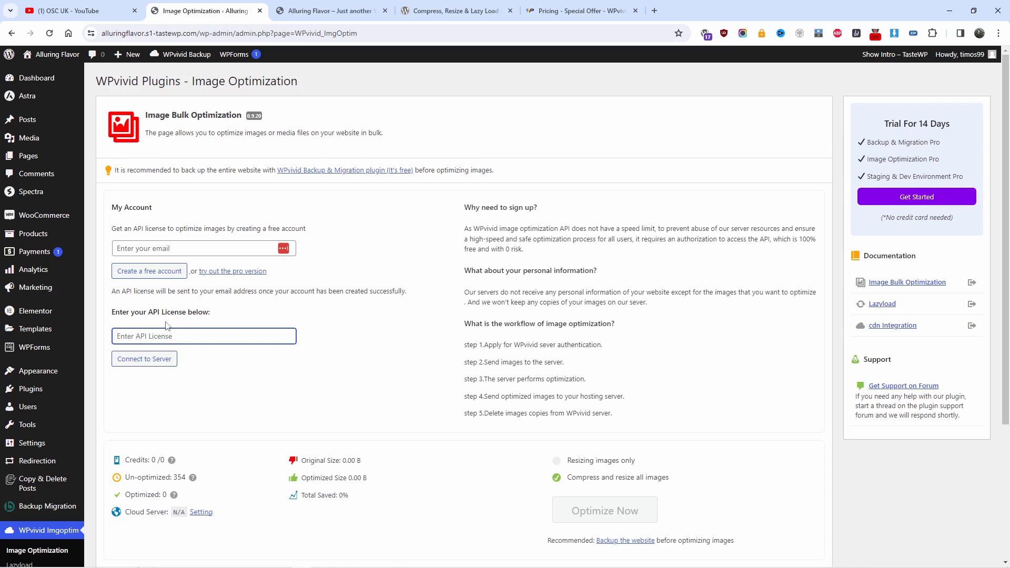
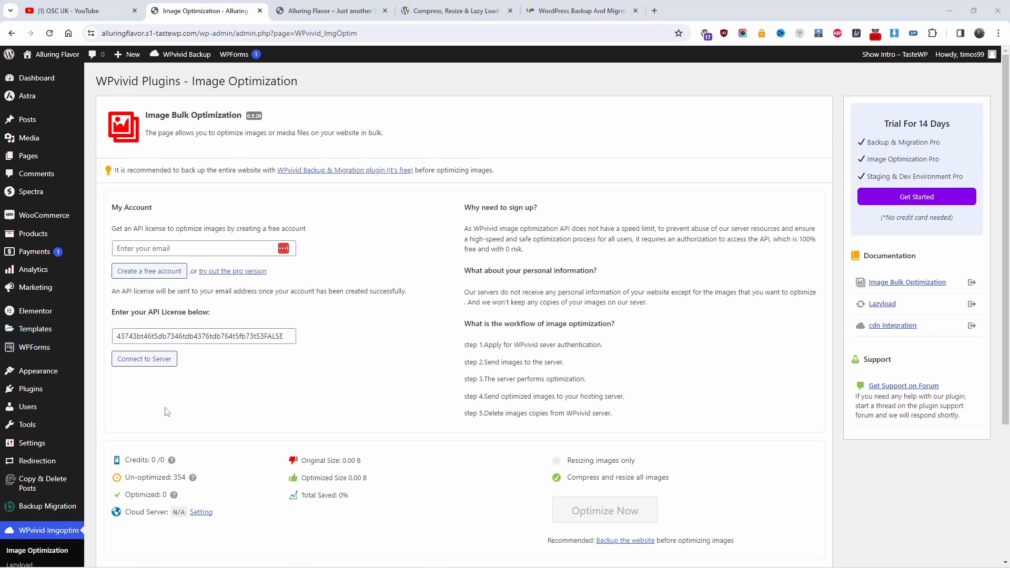
- Enter the API license key and connect the site to the optimization server
{"action": "mouse_move", "coordinate": [153, 372]}
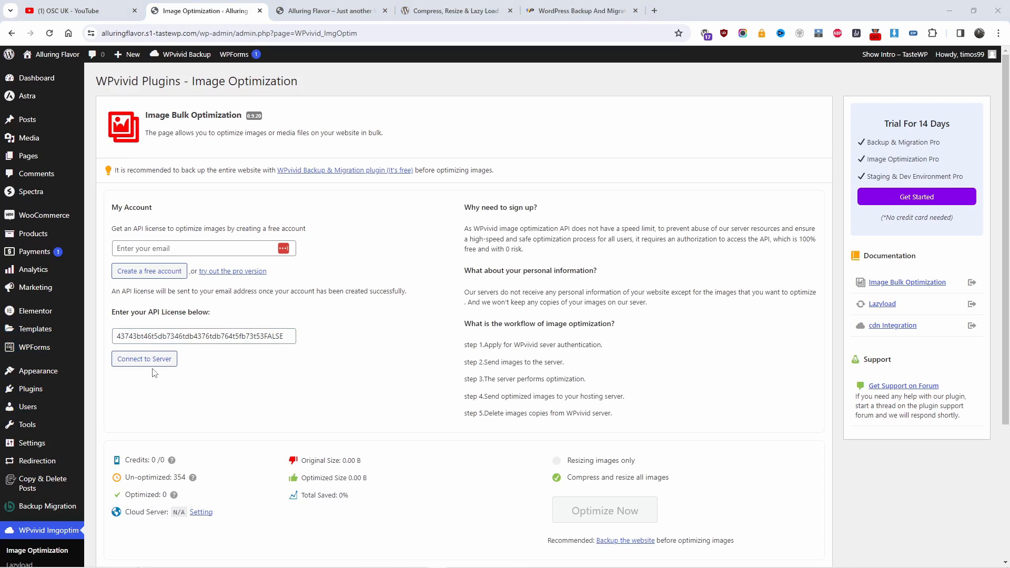
{"action": "mouse_move", "coordinate": [145, 359]}
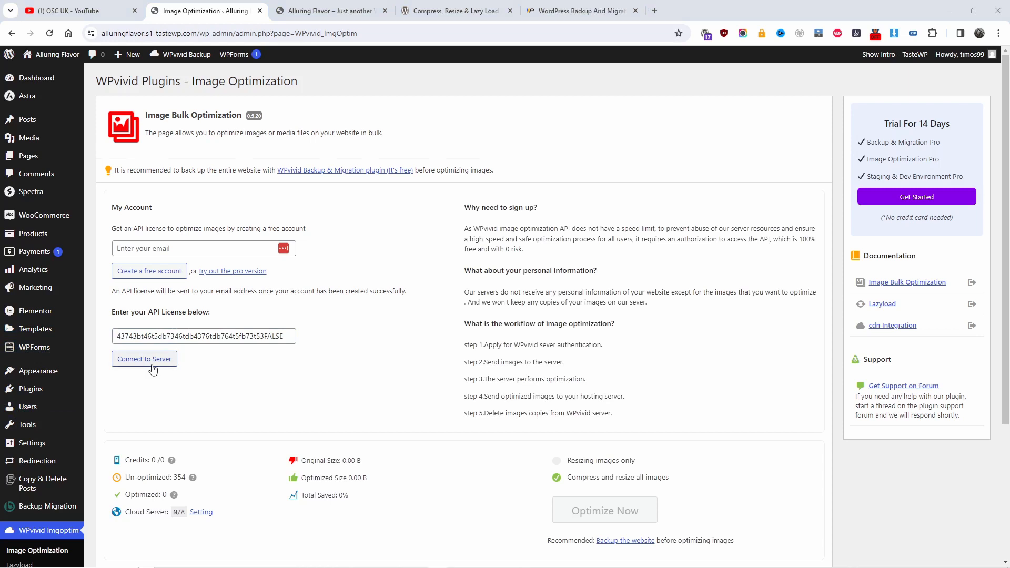
{"action": "left_click", "coordinate": [144, 359]}
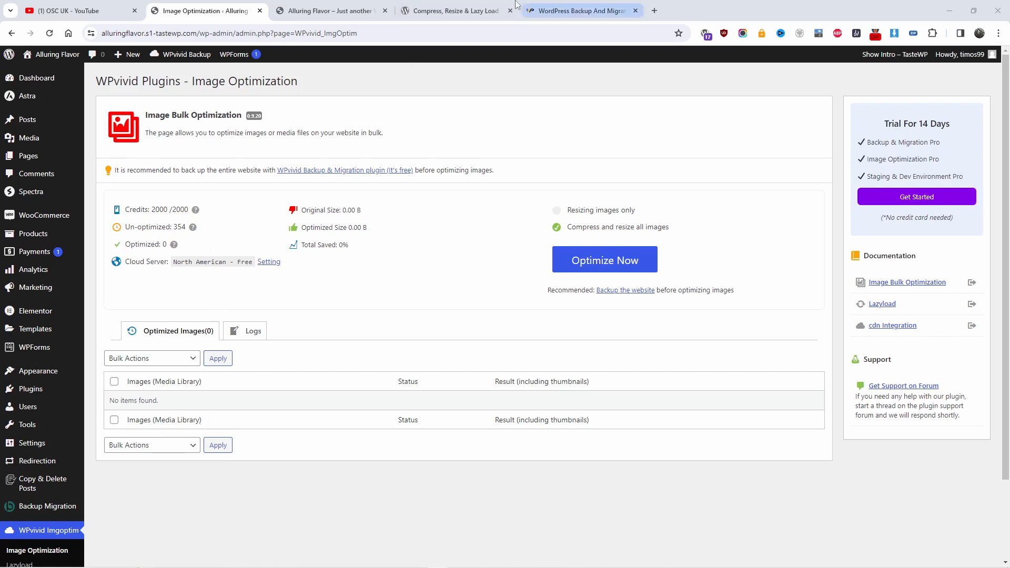
{"action": "left_click", "coordinate": [457, 10]}
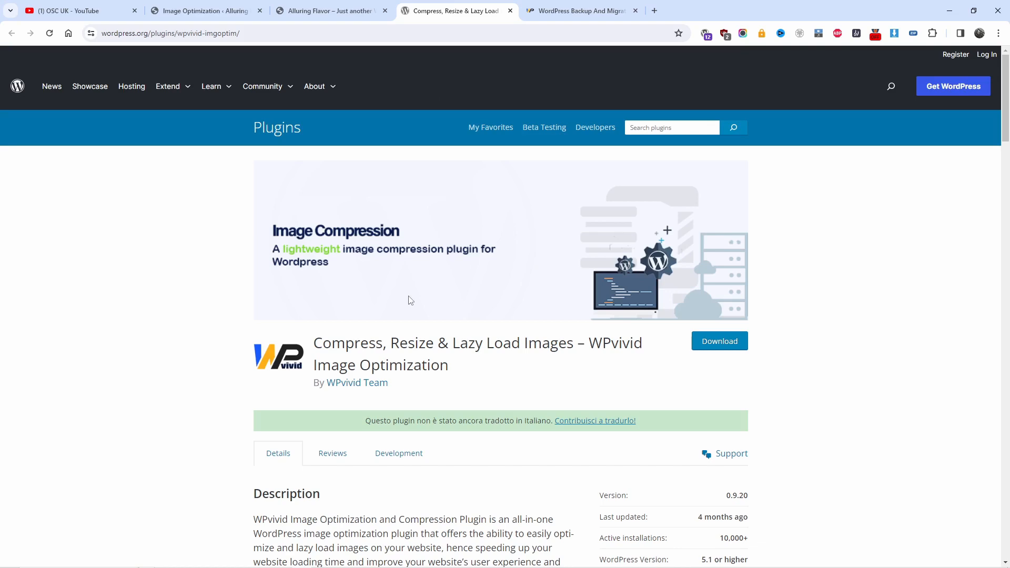
{"action": "scroll", "scroll_direction": "down", "scroll_amount": 3}
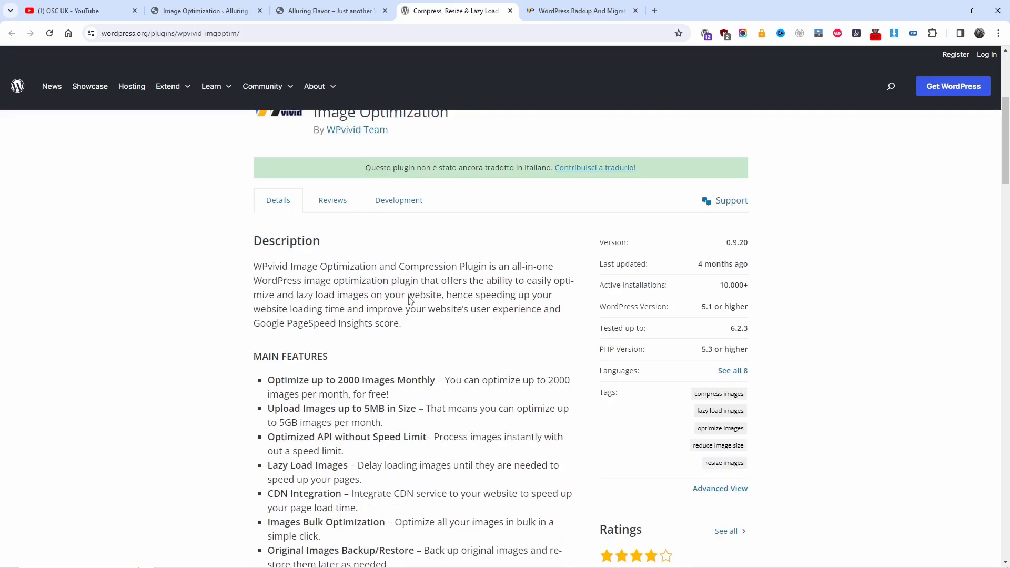
{"action": "scroll", "scroll_direction": "down", "scroll_amount": 3}
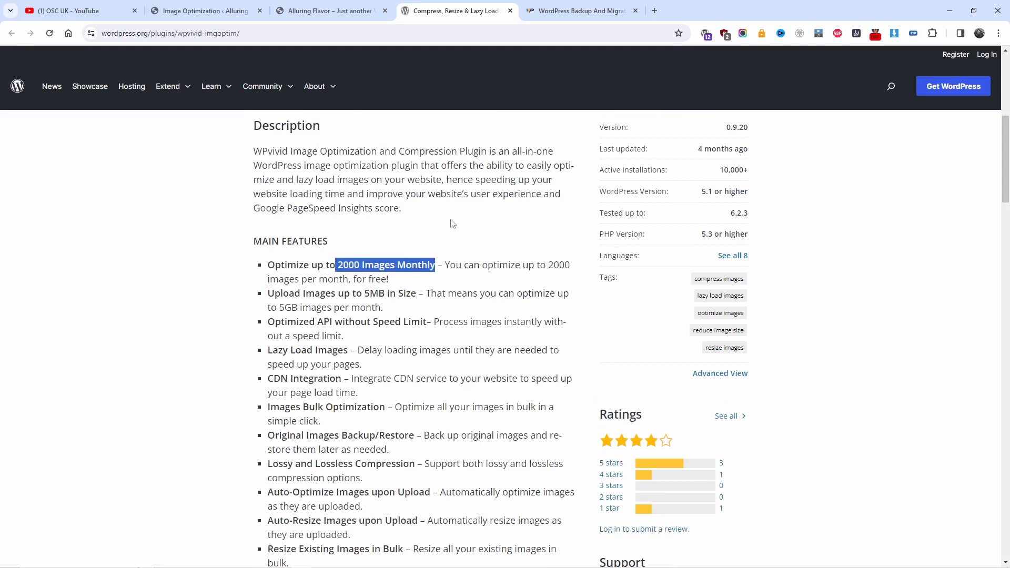
{"action": "mouse_move", "coordinate": [356, 291]}
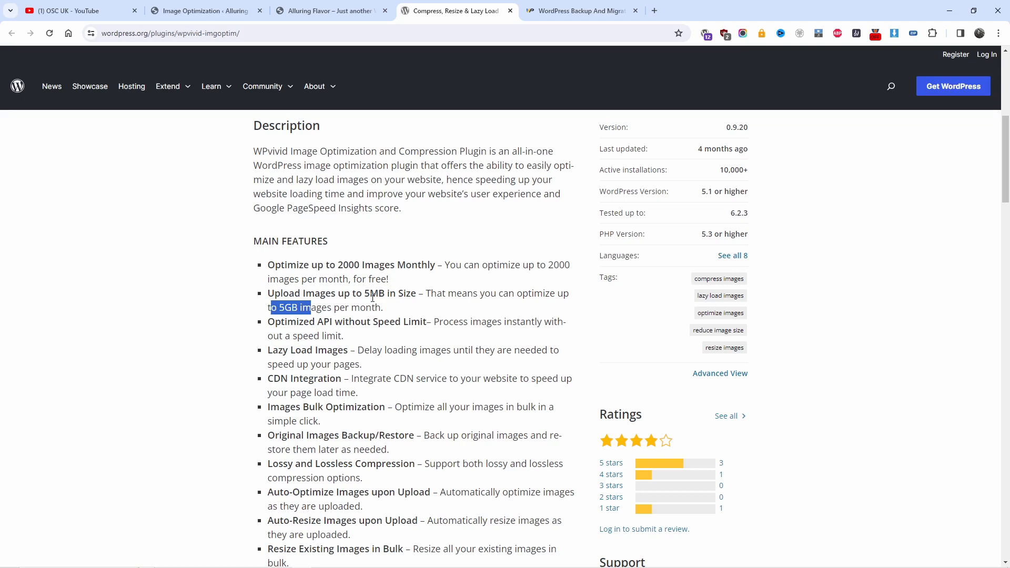
{"action": "scroll", "scroll_direction": "down", "scroll_amount": 3}
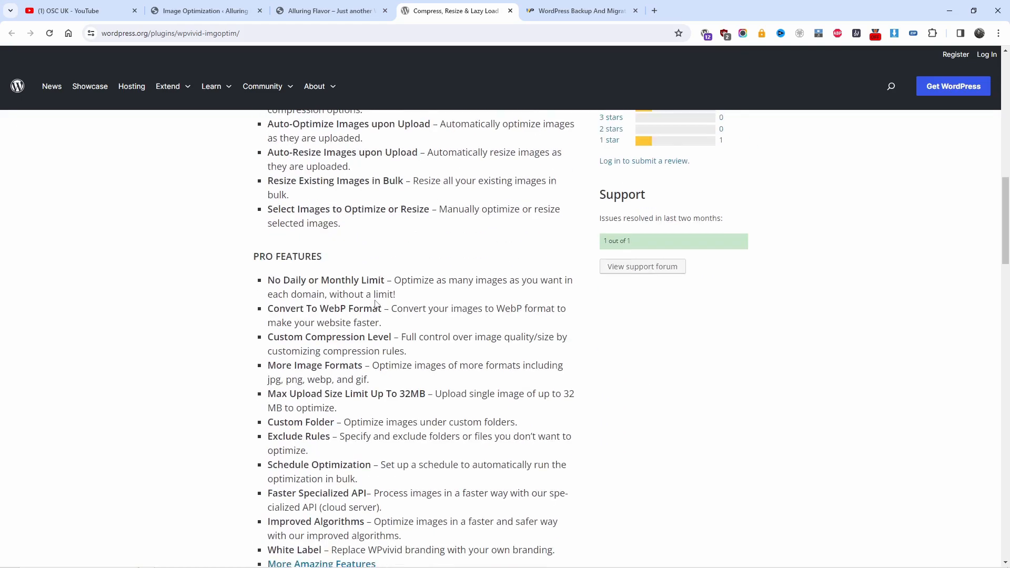
{"action": "scroll", "scroll_direction": "down", "scroll_amount": 3}
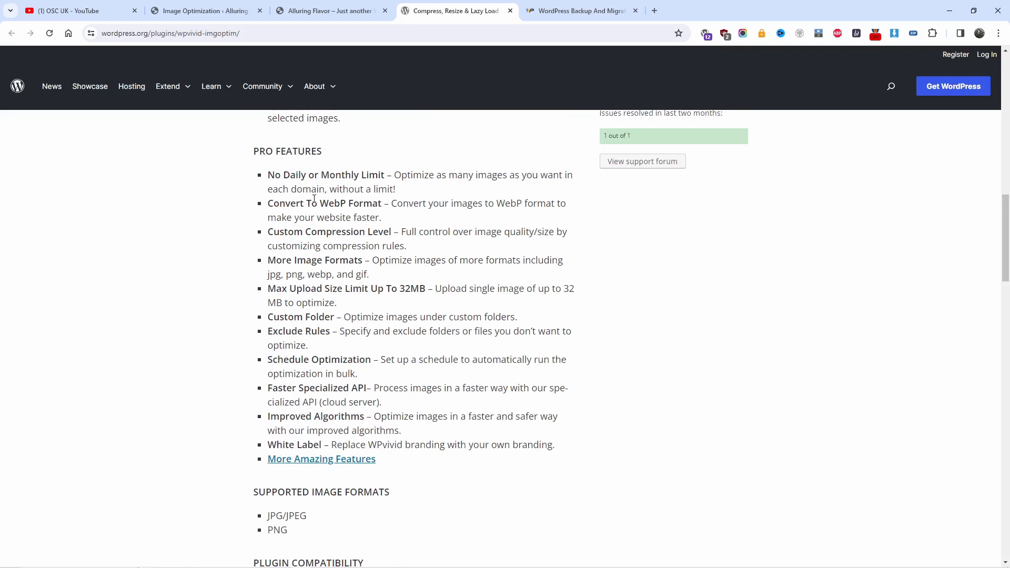
{"action": "left_click_drag", "start_coordinate": [310, 203], "coordinate": [384, 203]}
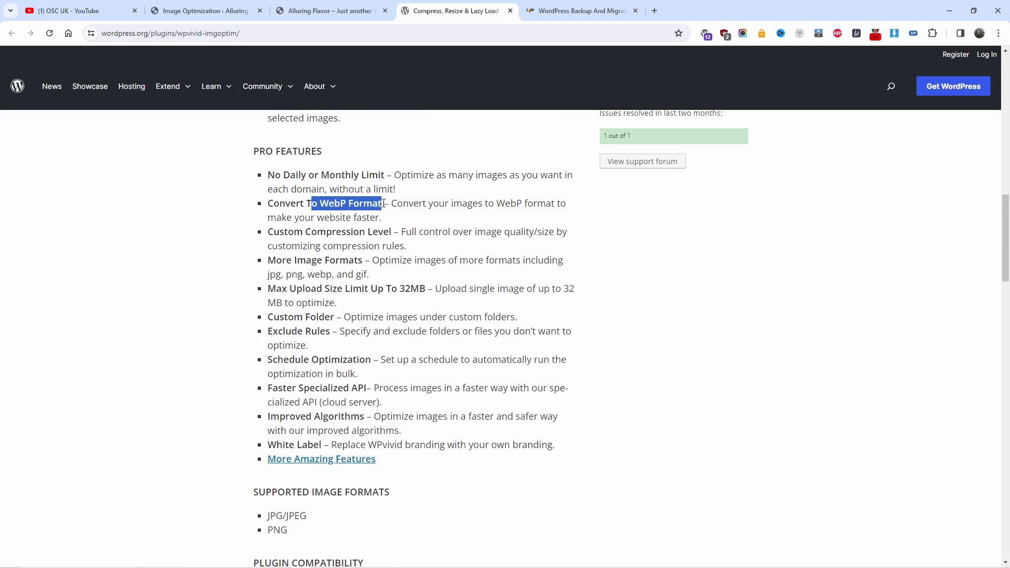
{"action": "left_click_drag", "start_coordinate": [322, 288], "coordinate": [428, 288]}
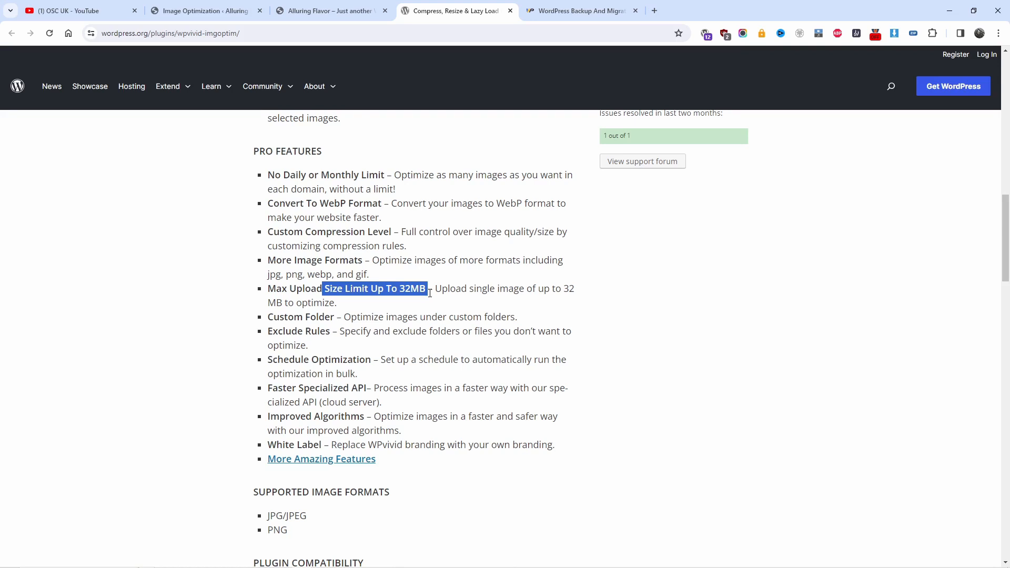
{"action": "left_click", "coordinate": [335, 266]}
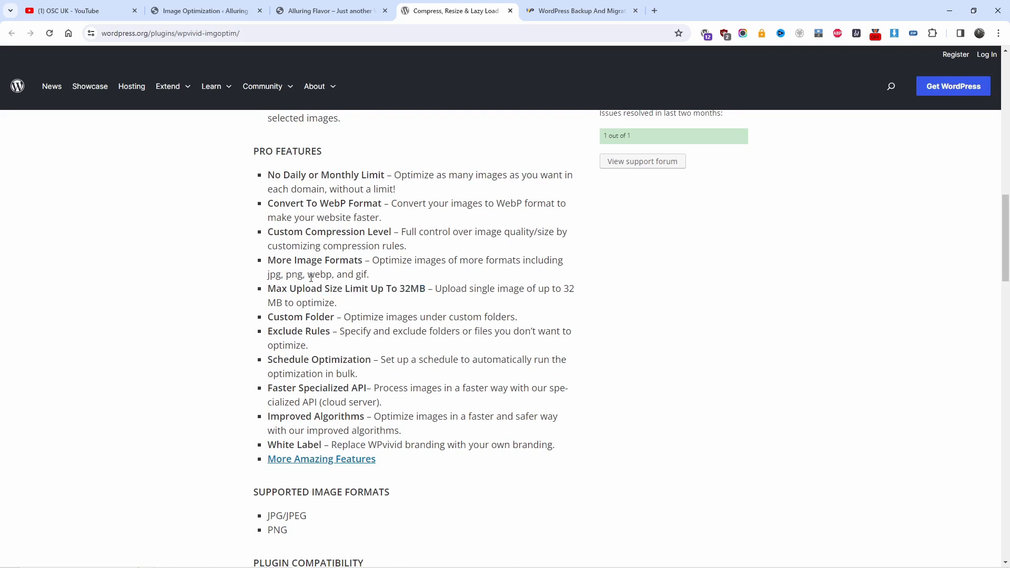
{"action": "double_click", "coordinate": [360, 273]}
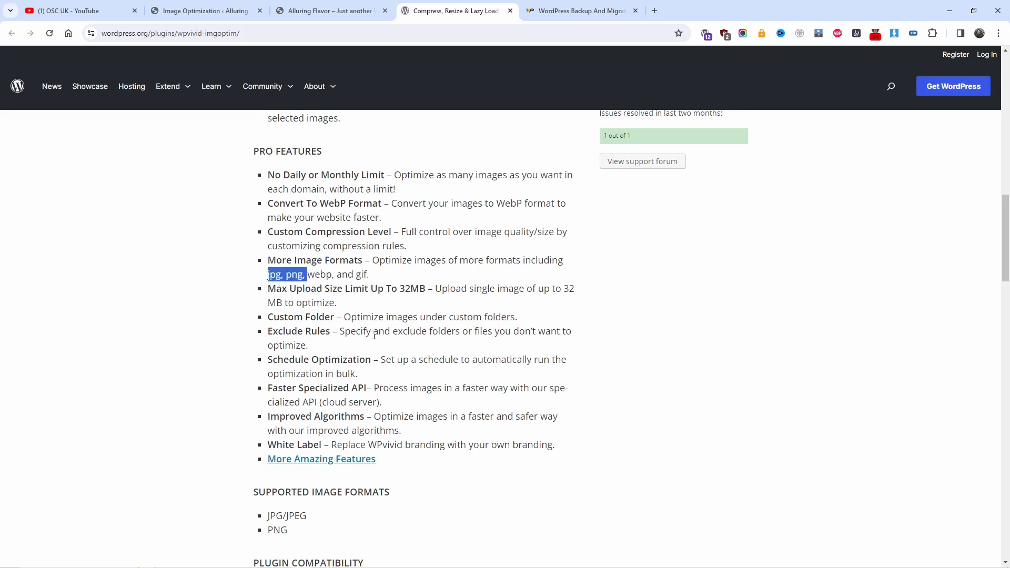
{"action": "scroll", "scroll_direction": "up", "scroll_amount": 3}
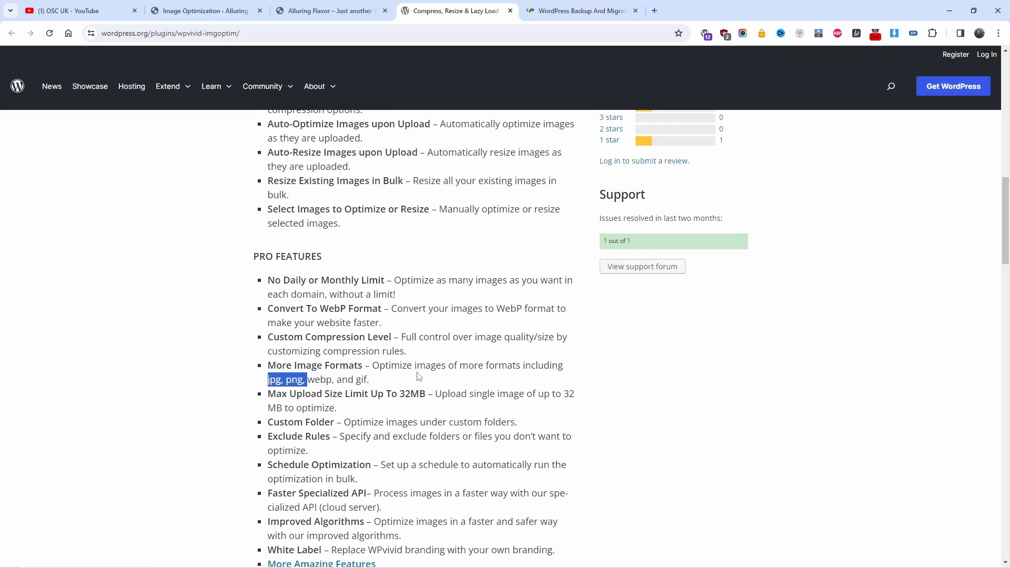
{"action": "scroll", "scroll_direction": "down", "scroll_amount": 3}
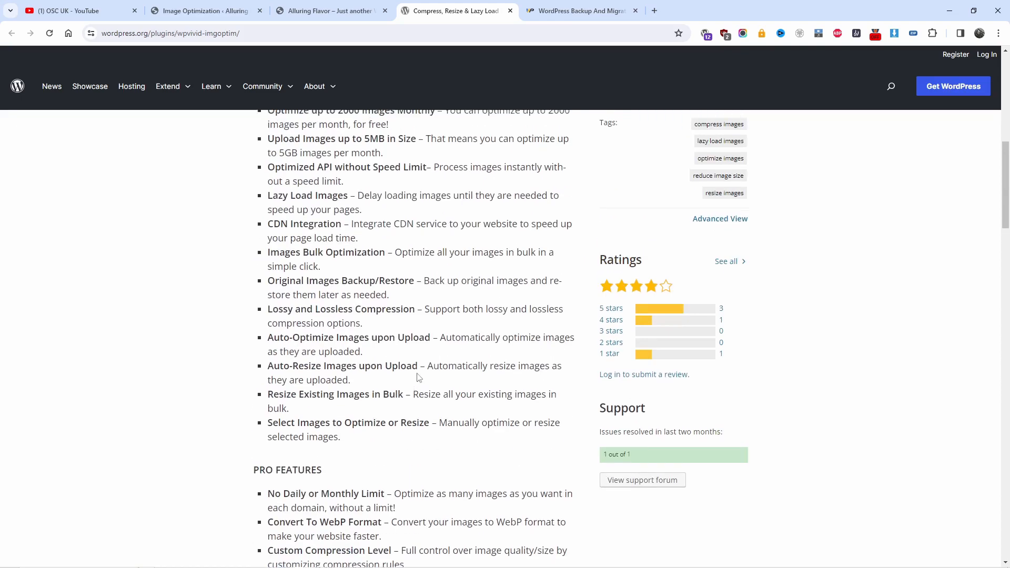
{"action": "left_click", "coordinate": [330, 10]}
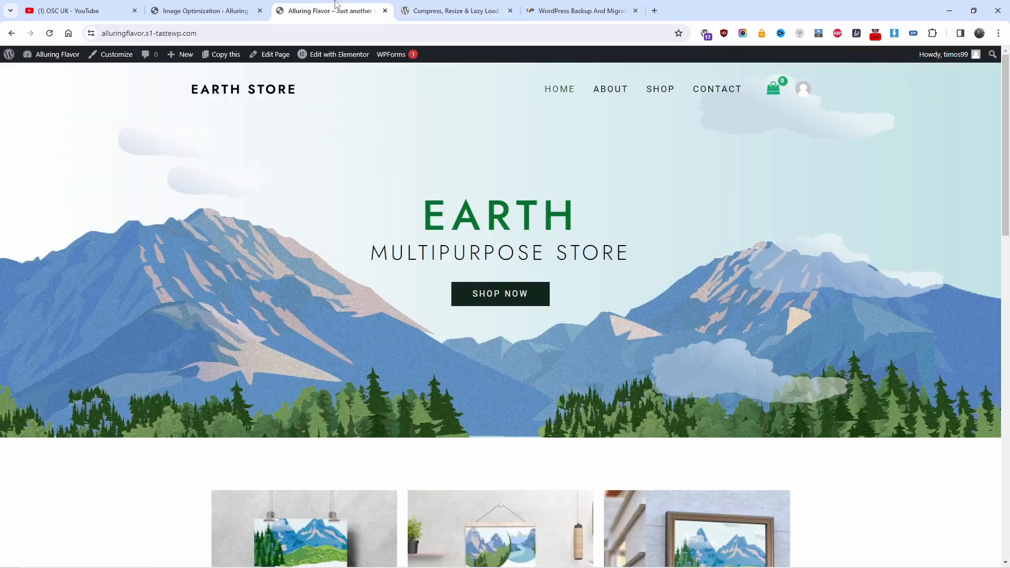
{"action": "left_click", "coordinate": [203, 11]}
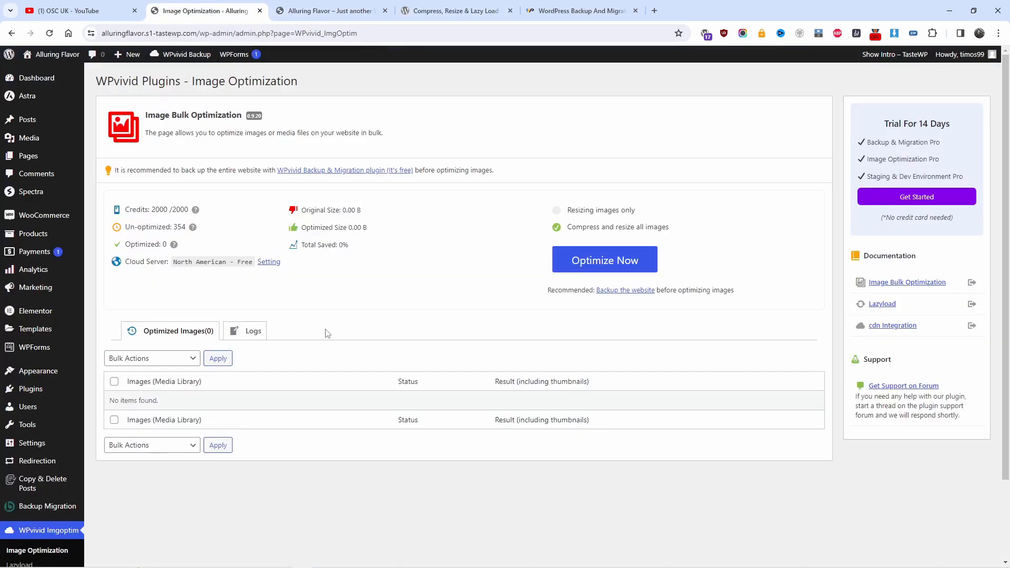
{"action": "scroll", "scroll_direction": "down", "scroll_amount": 3}
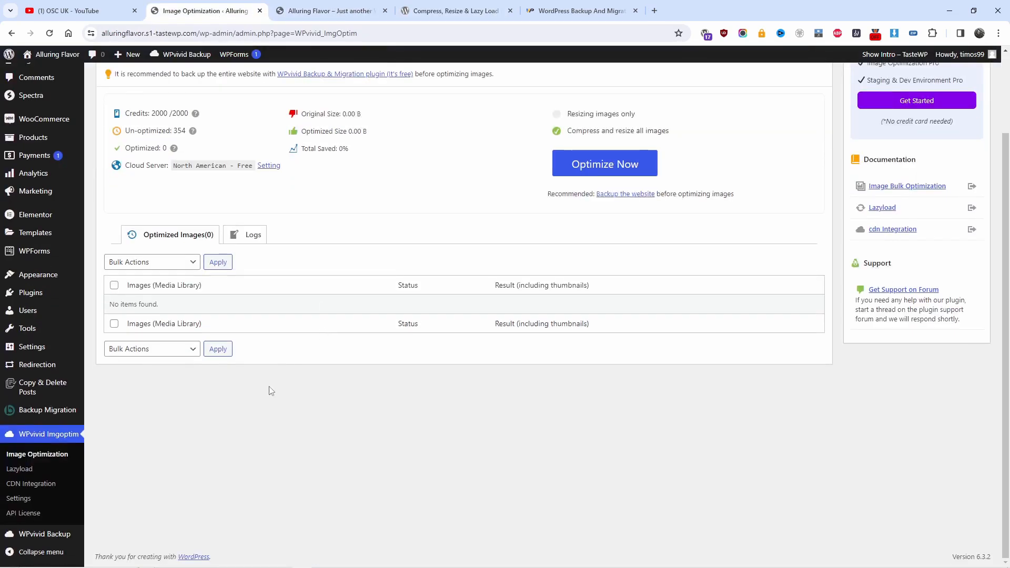
{"action": "left_click", "coordinate": [20, 469]}
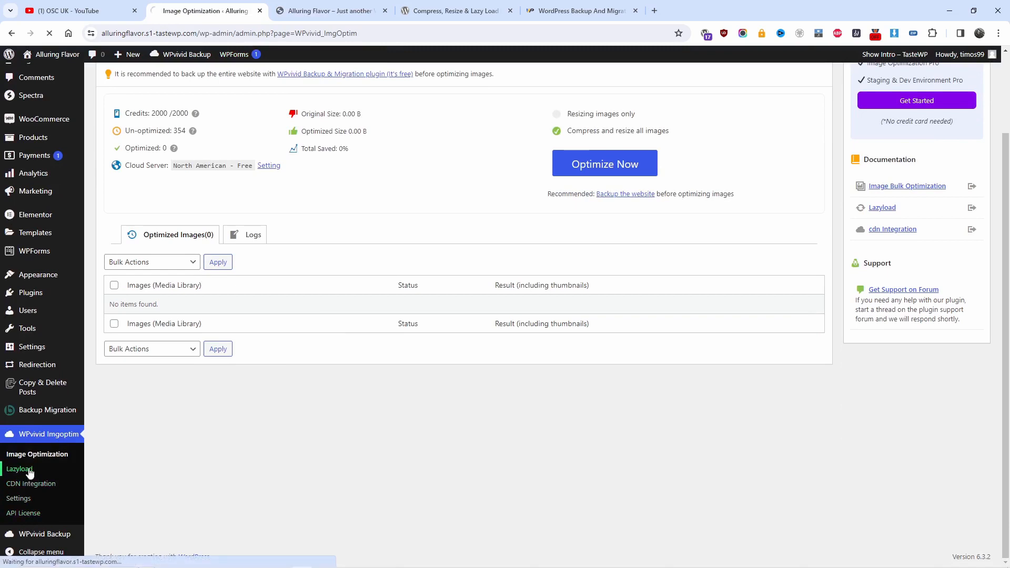
- Try the Lazyload page's header/footer script placement and Enable lazyload toggle
{"action": "left_click", "coordinate": [20, 468]}
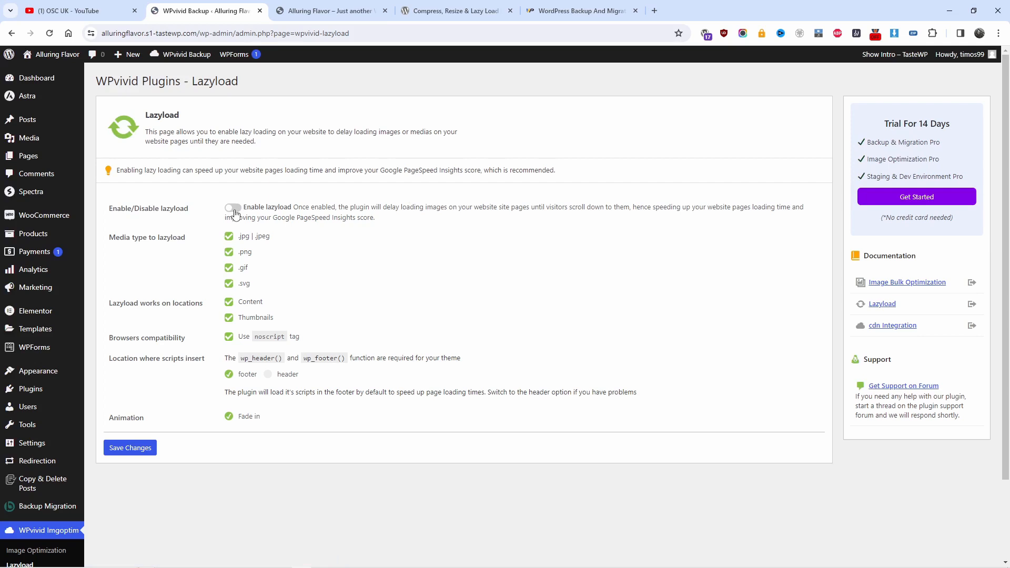
{"action": "mouse_move", "coordinate": [207, 246]}
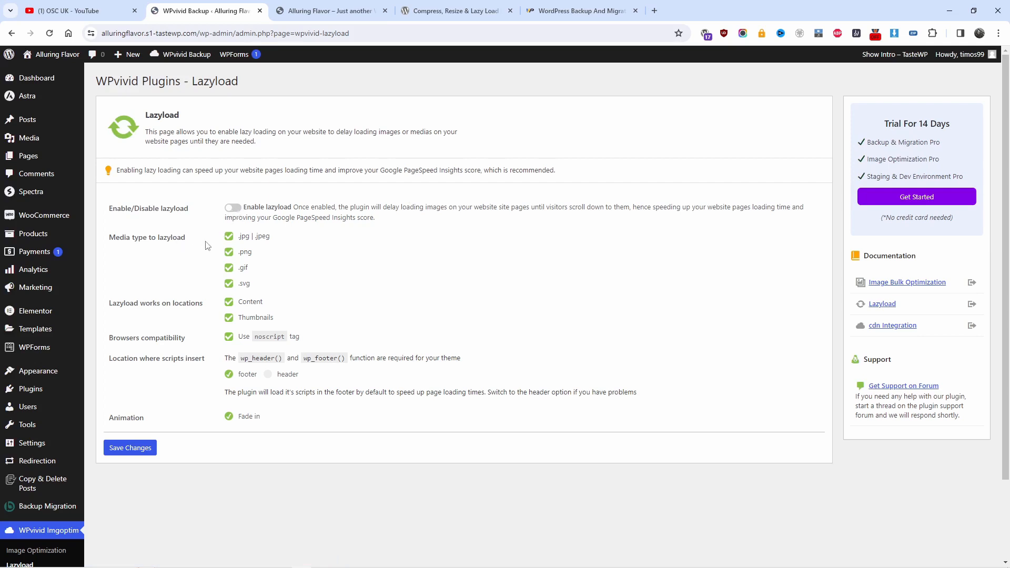
{"action": "mouse_move", "coordinate": [244, 240]}
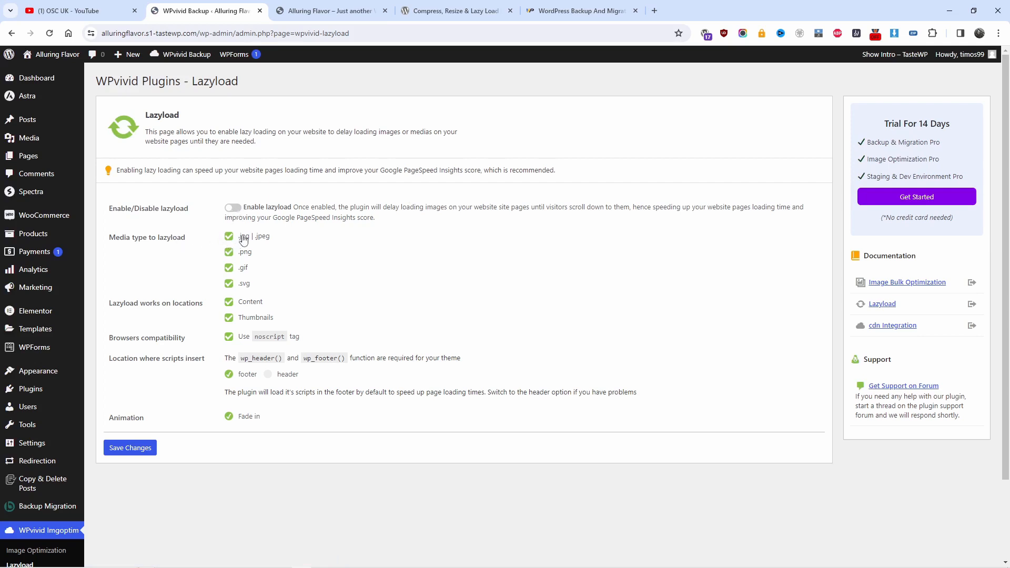
{"action": "mouse_move", "coordinate": [257, 288]}
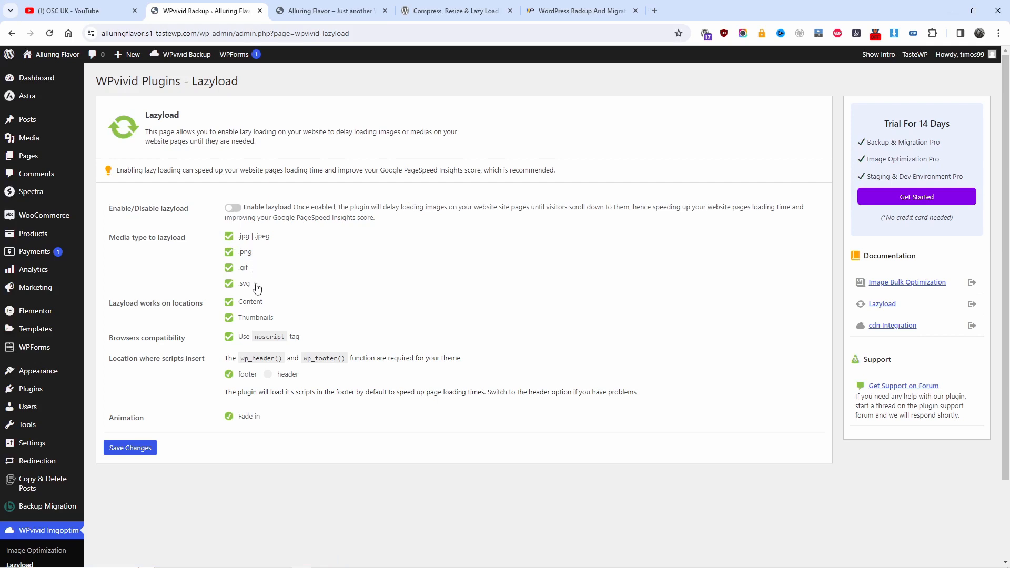
{"action": "mouse_move", "coordinate": [276, 303]}
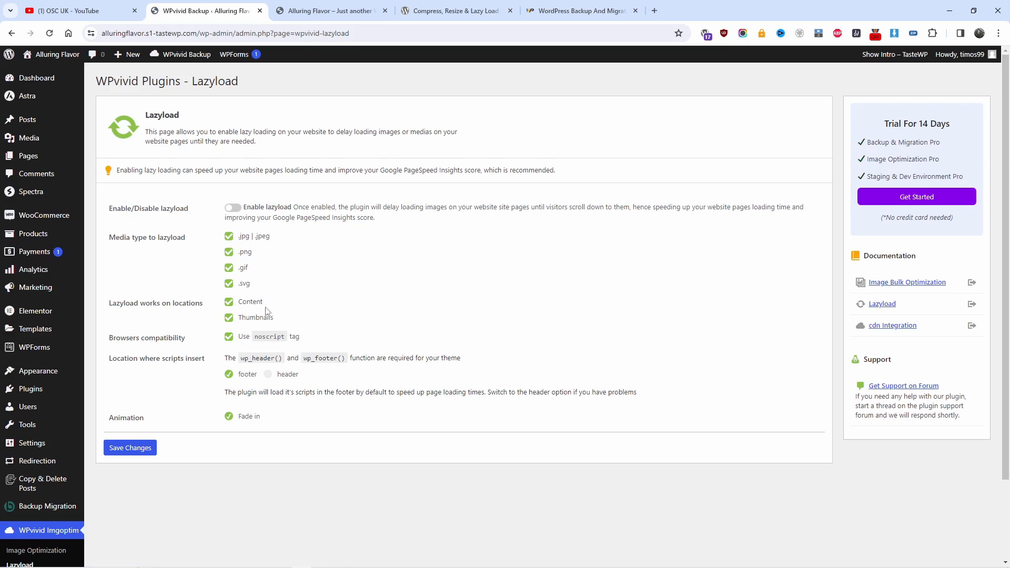
{"action": "mouse_move", "coordinate": [253, 306]}
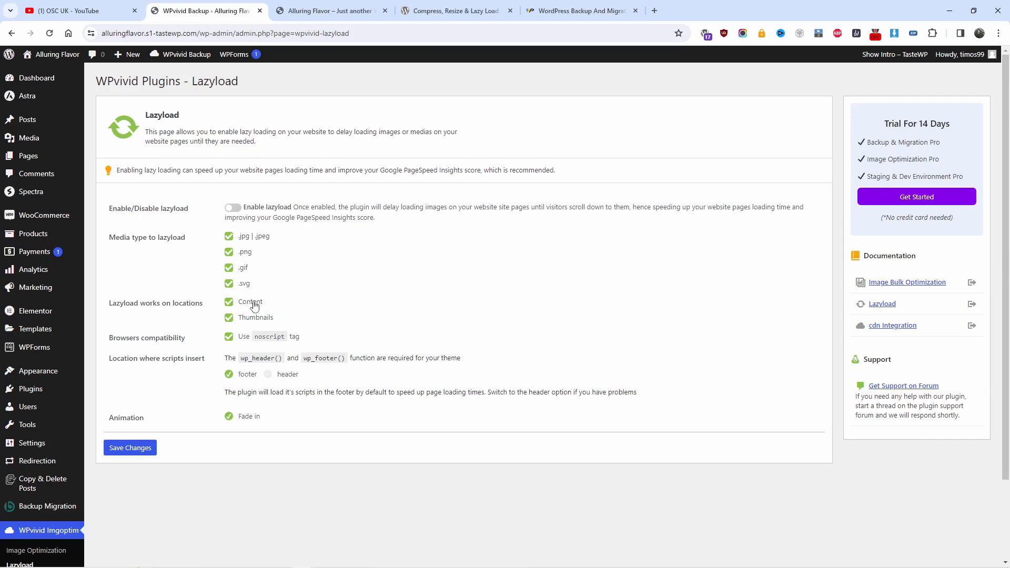
{"action": "mouse_move", "coordinate": [370, 333]}
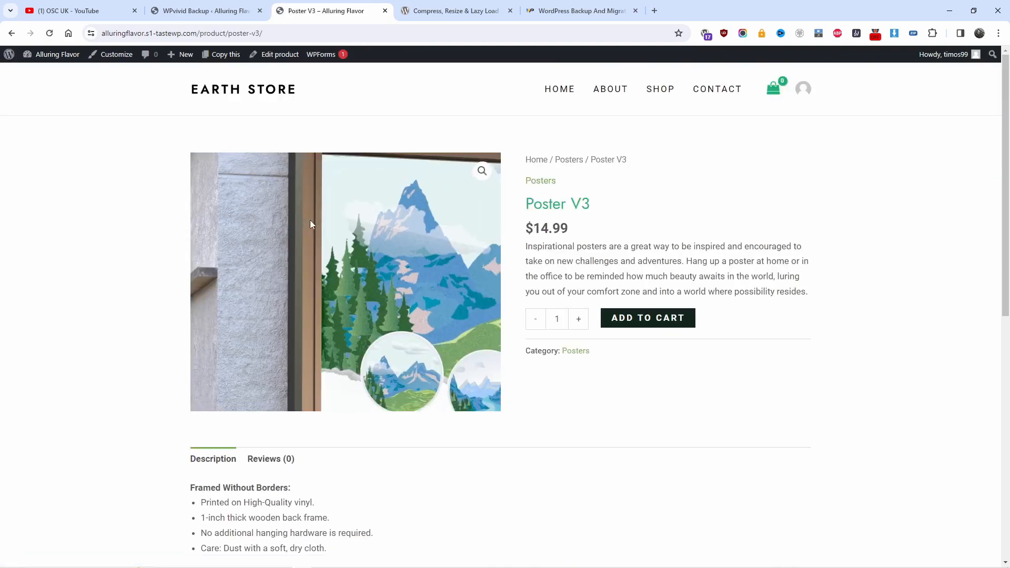
{"action": "scroll", "scroll_direction": "down", "scroll_amount": 3}
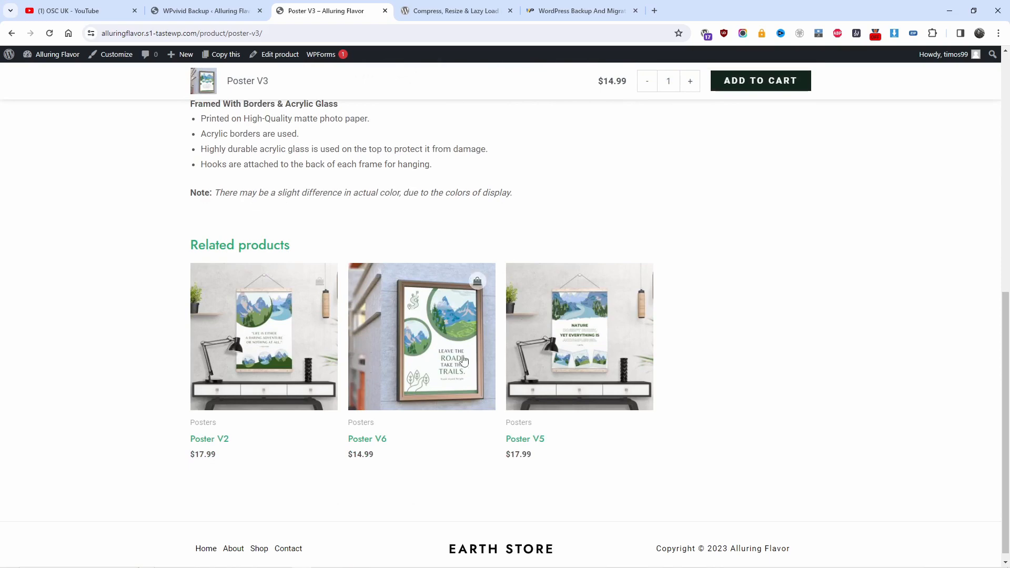
{"action": "scroll", "scroll_direction": "up", "scroll_amount": 3}
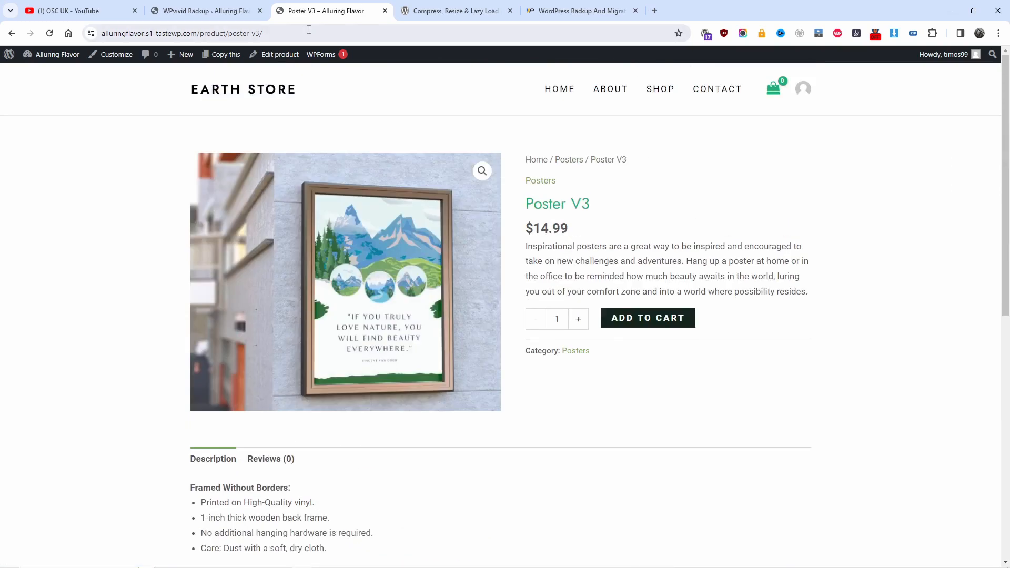
{"action": "left_click", "coordinate": [205, 11]}
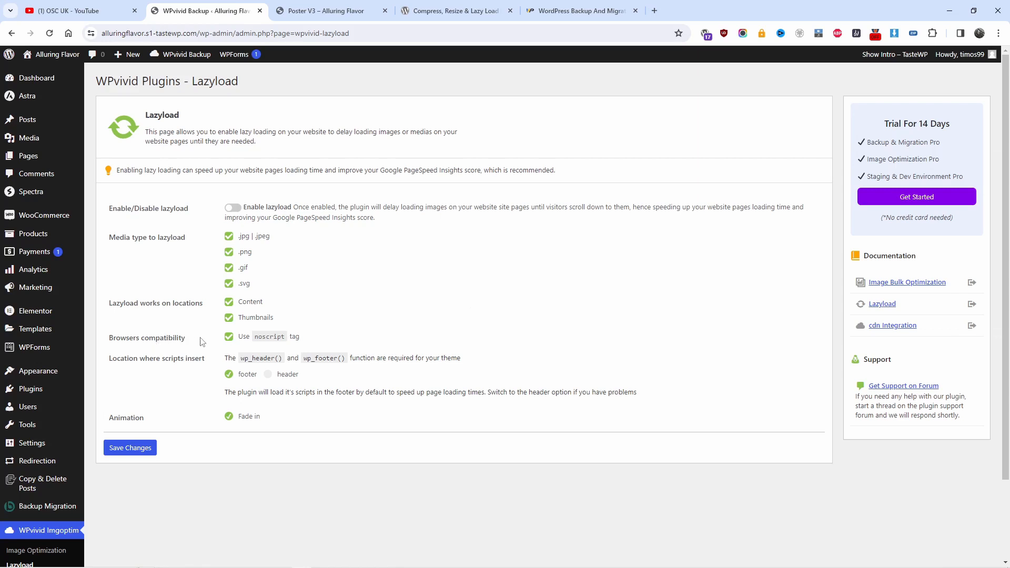
{"action": "mouse_move", "coordinate": [248, 346]}
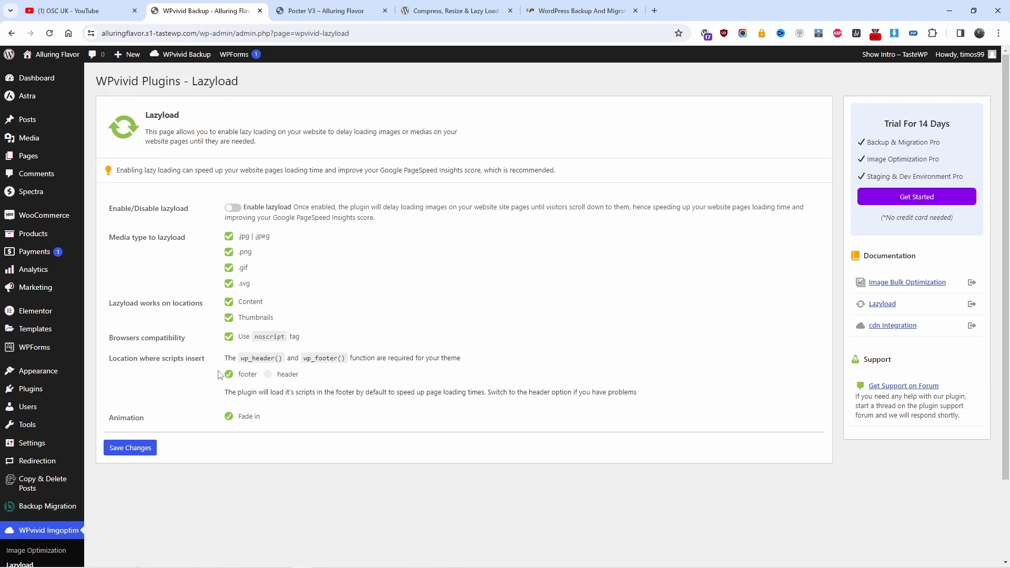
{"action": "mouse_move", "coordinate": [316, 380]}
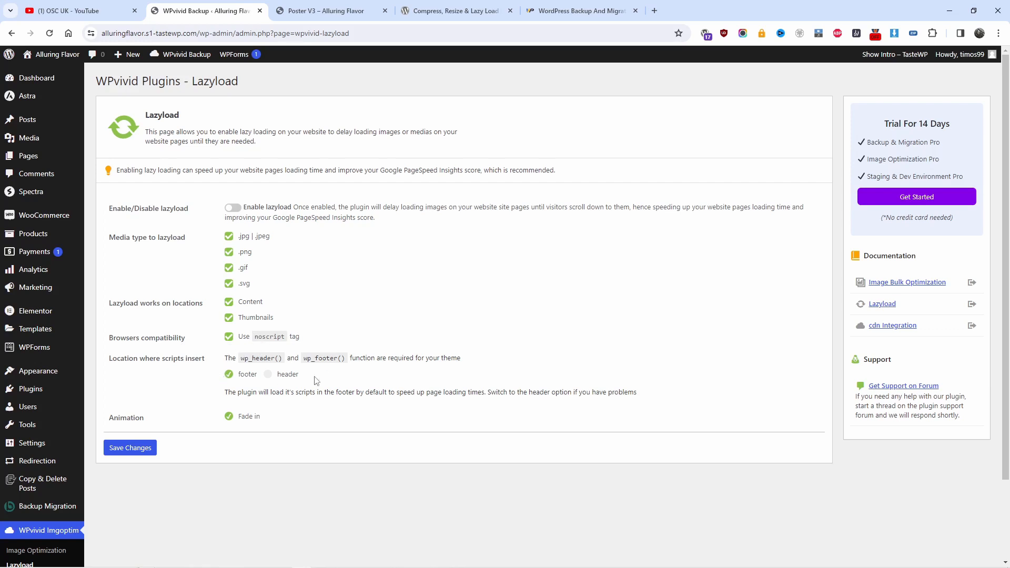
{"action": "left_click", "coordinate": [267, 374]}
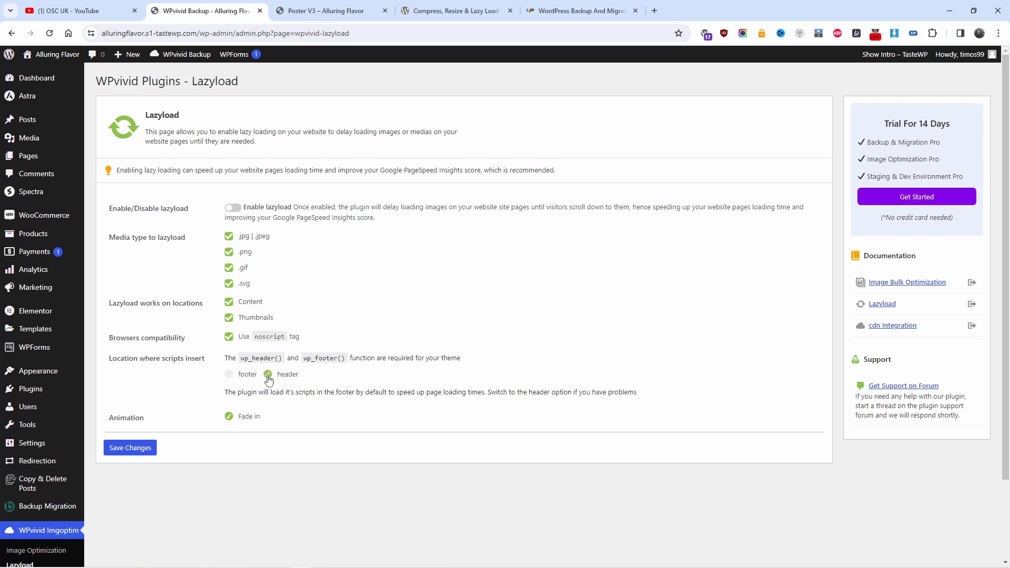
{"action": "left_click", "coordinate": [229, 374]}
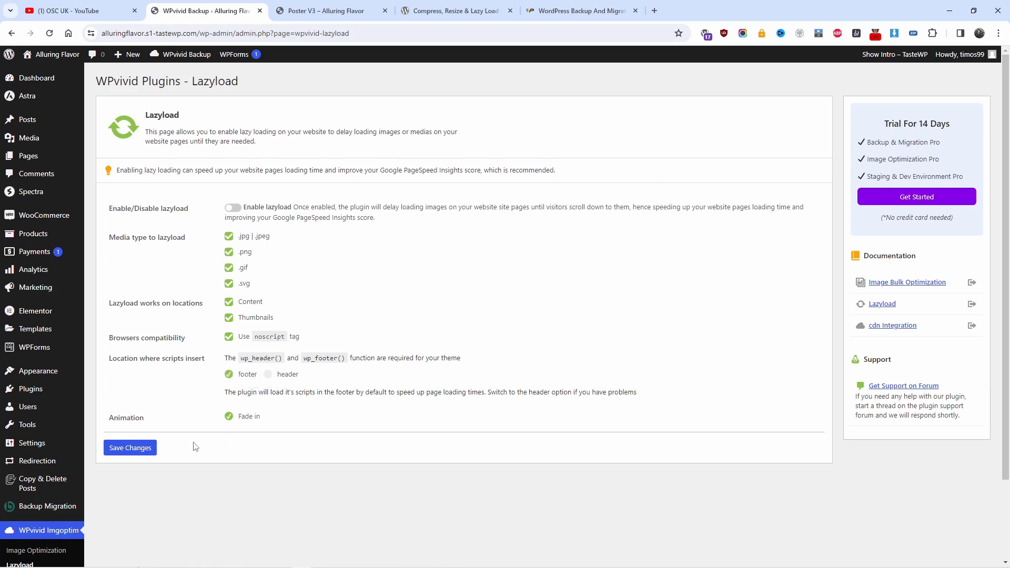
{"action": "mouse_move", "coordinate": [238, 419]}
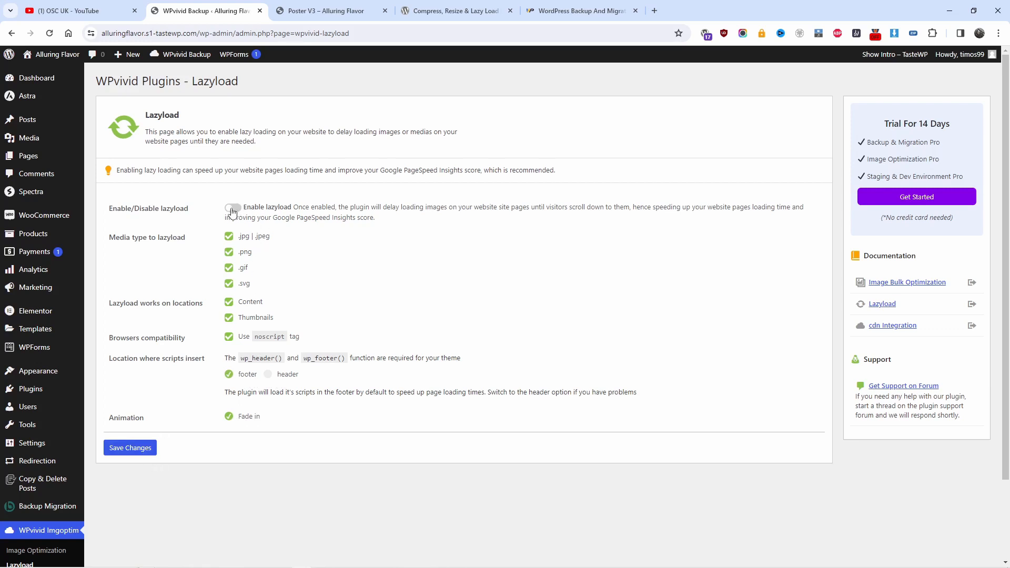
{"action": "left_click", "coordinate": [232, 207]}
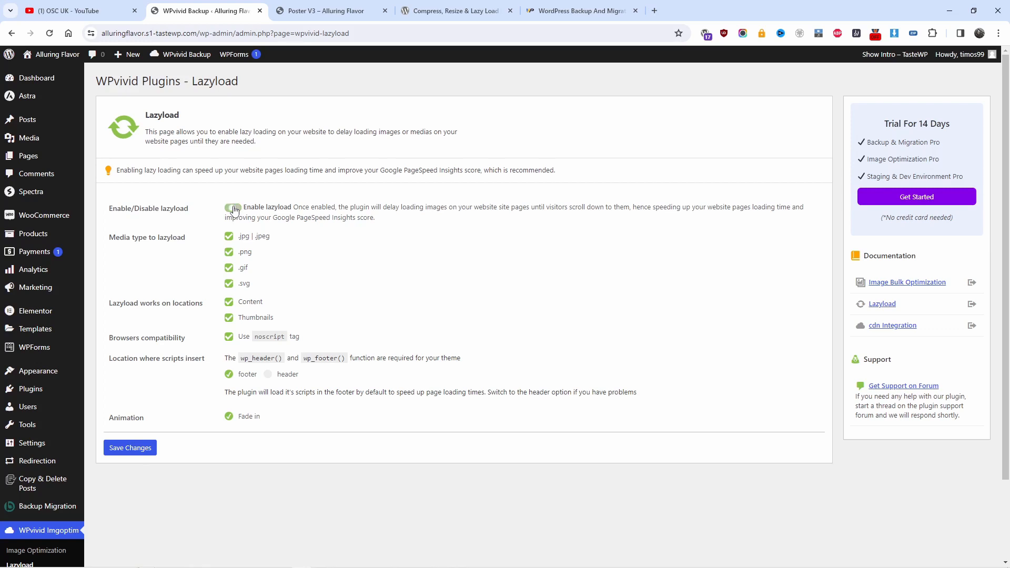
{"action": "scroll", "scroll_direction": "down", "scroll_amount": 3}
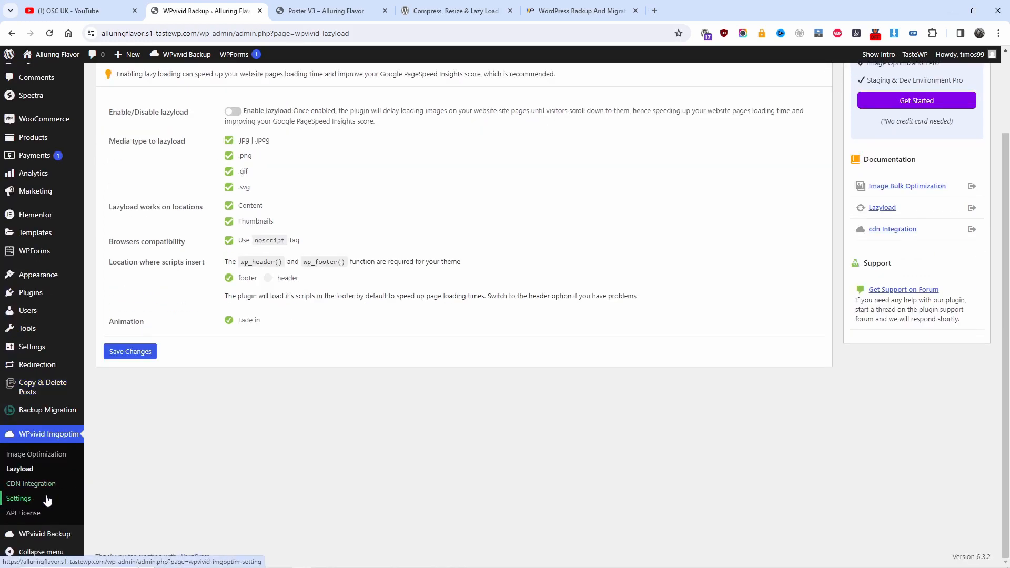
- Open CDN Integration and switch on 'Enable CDN to deliver your content'
{"action": "left_click", "coordinate": [31, 483]}
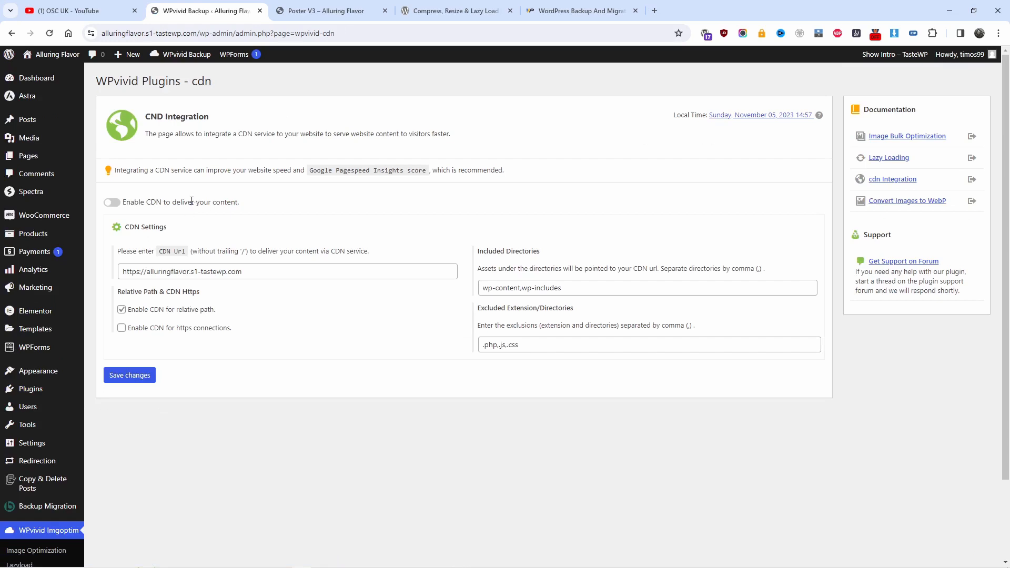
{"action": "left_click", "coordinate": [112, 202]}
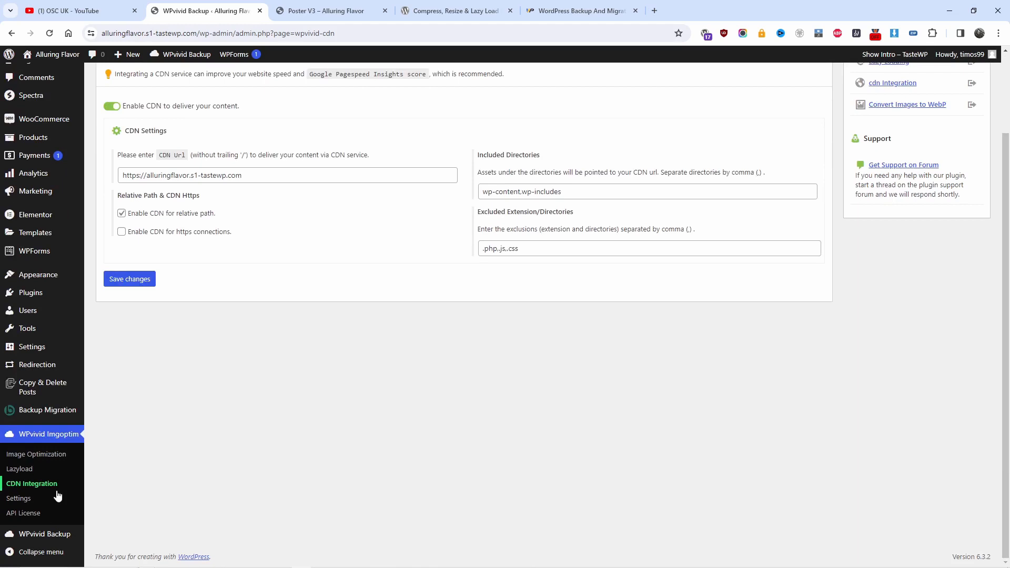
{"action": "left_click", "coordinate": [18, 499]}
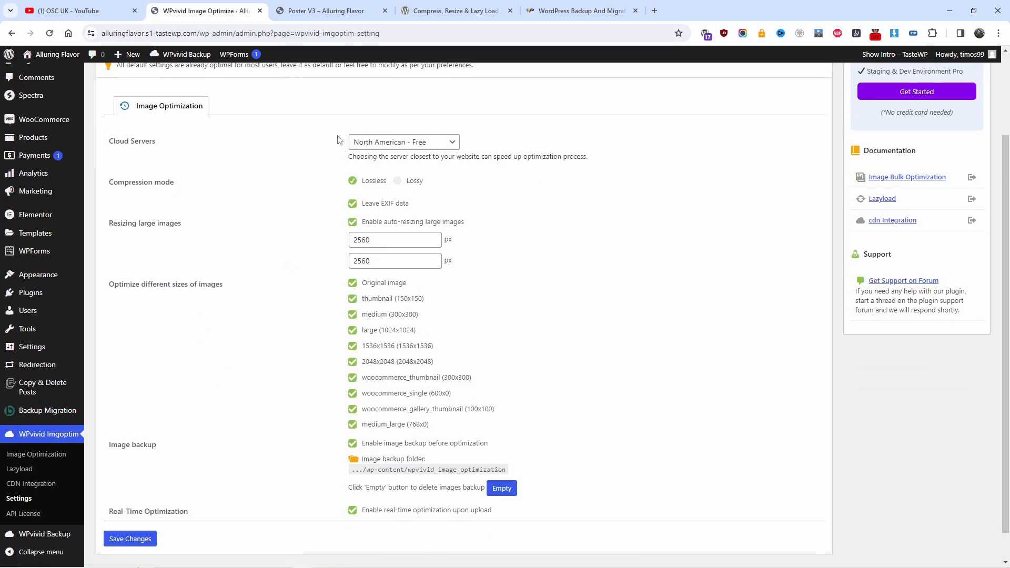
- Open the Cloud Servers dropdown and keep North American - Free selected
{"action": "left_click", "coordinate": [404, 141]}
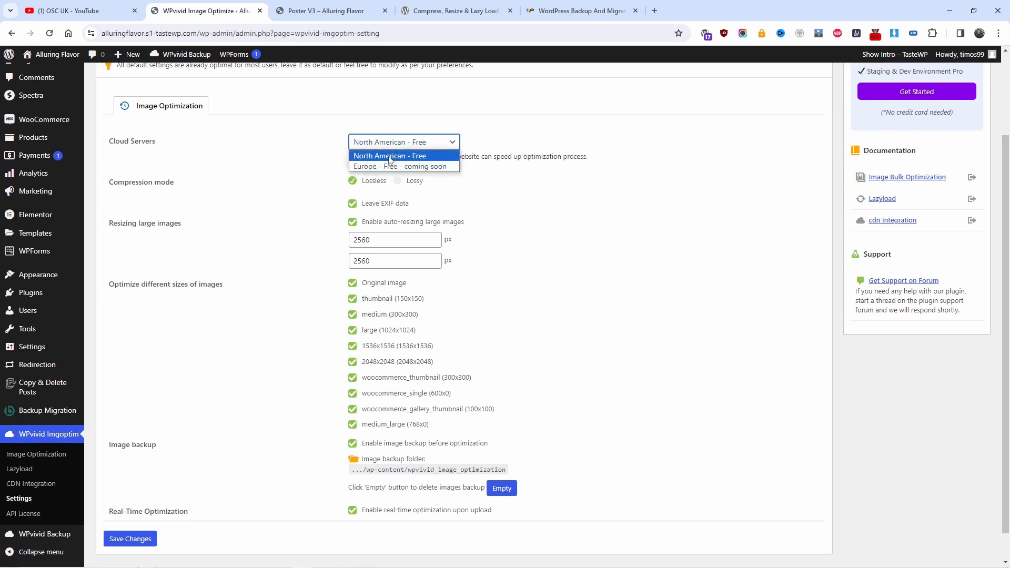
{"action": "mouse_move", "coordinate": [402, 166]}
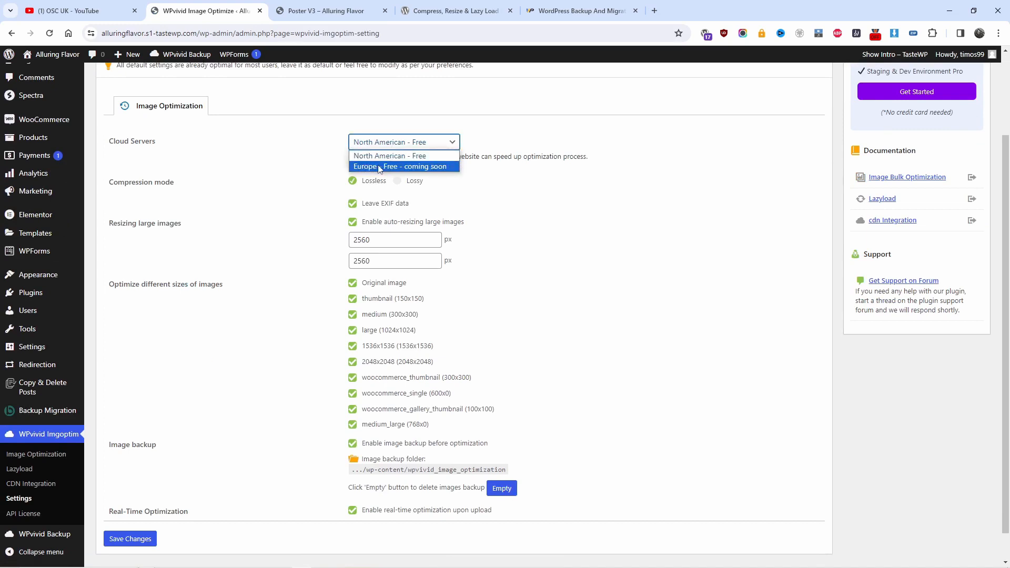
{"action": "left_click", "coordinate": [404, 141]}
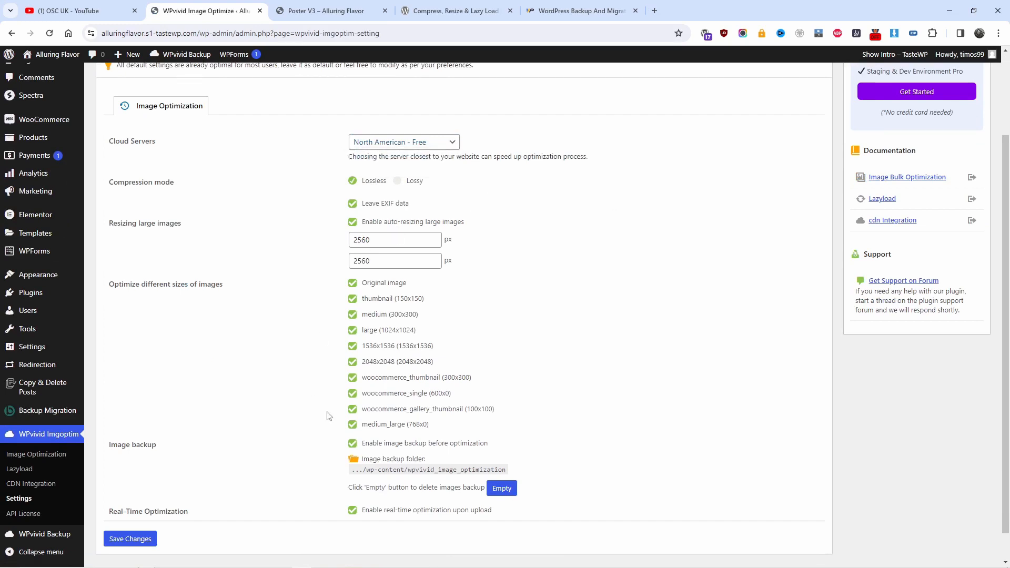
{"action": "scroll", "scroll_direction": "down", "scroll_amount": 3}
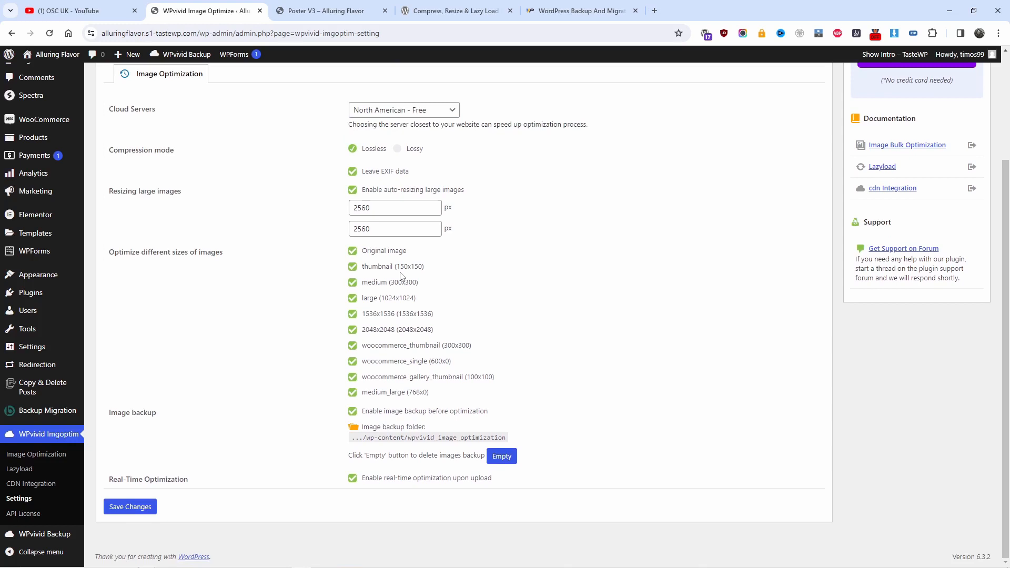
{"action": "mouse_move", "coordinate": [469, 284]}
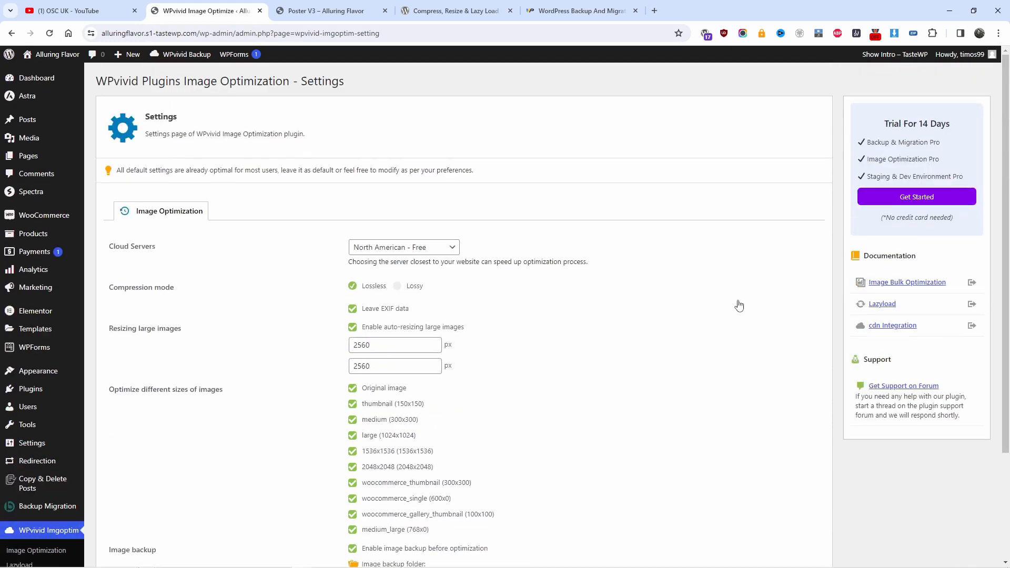
{"action": "scroll", "scroll_direction": "down", "scroll_amount": 3}
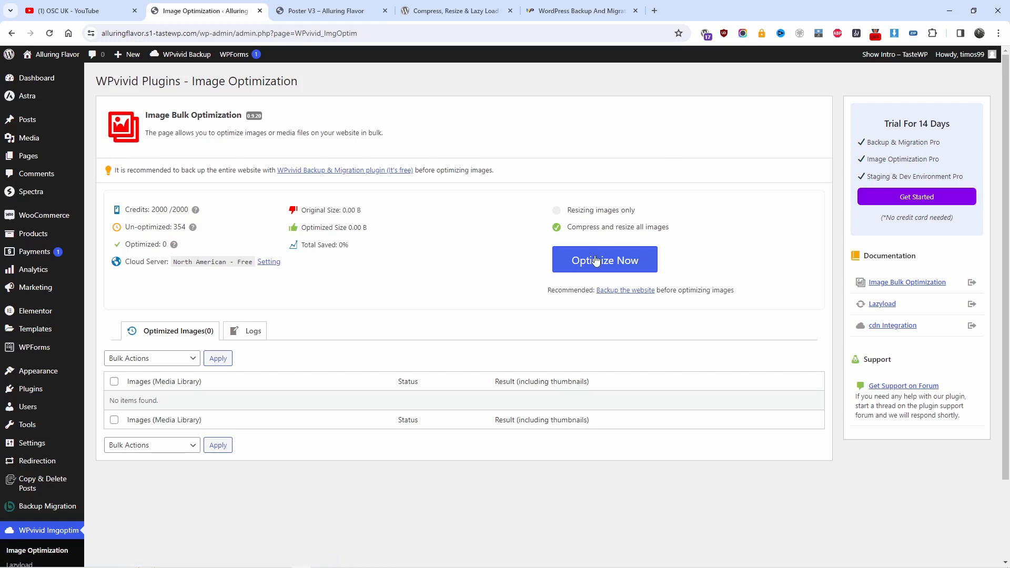
- Run Optimize Now on all 354 images, dismiss the success alert, and view the store homepage
{"action": "left_click", "coordinate": [605, 259]}
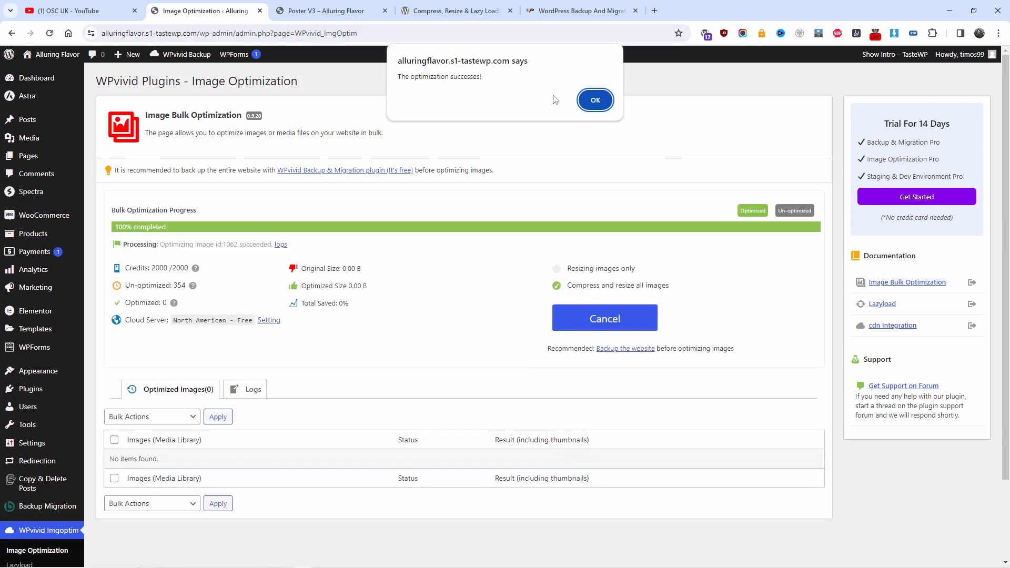
{"action": "mouse_move", "coordinate": [577, 117]}
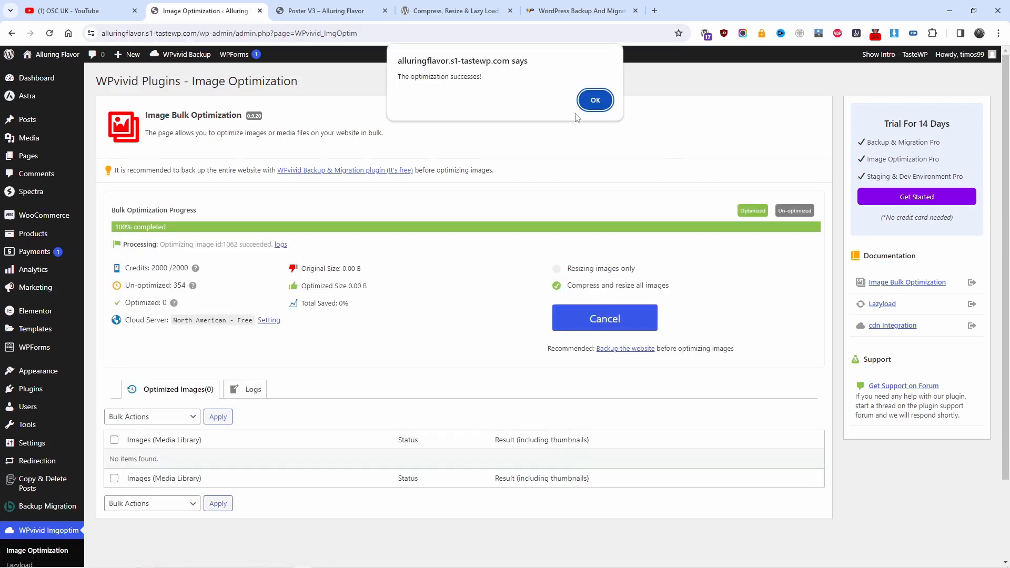
{"action": "left_click", "coordinate": [595, 100]}
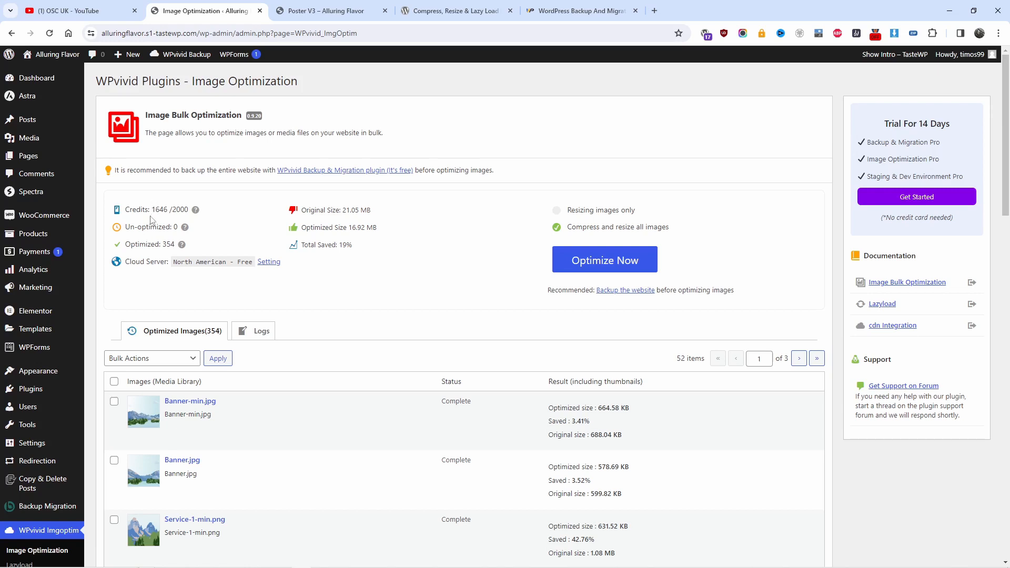
{"action": "double_click", "coordinate": [158, 209]}
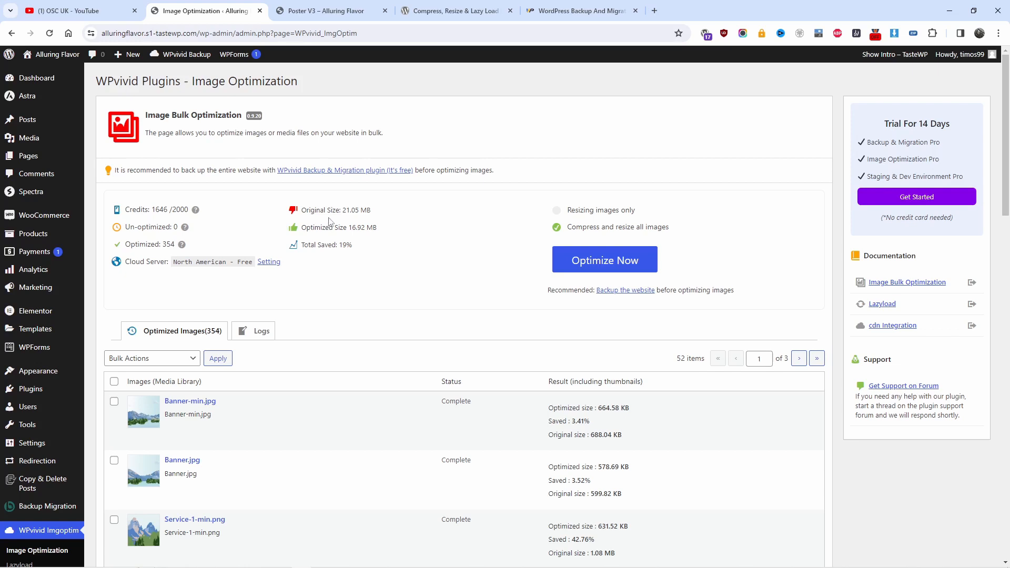
{"action": "double_click", "coordinate": [348, 210]}
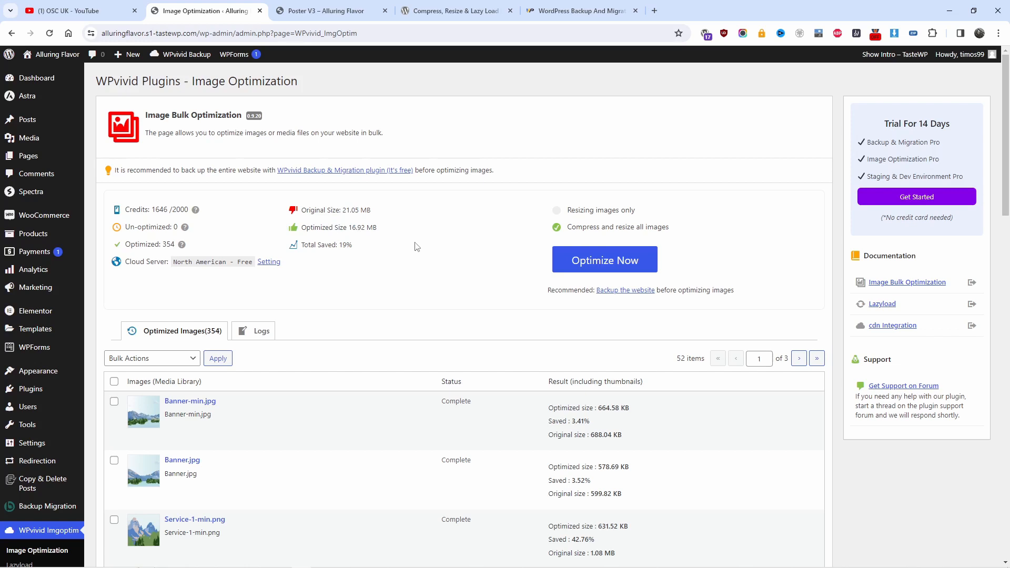
{"action": "mouse_move", "coordinate": [365, 250]}
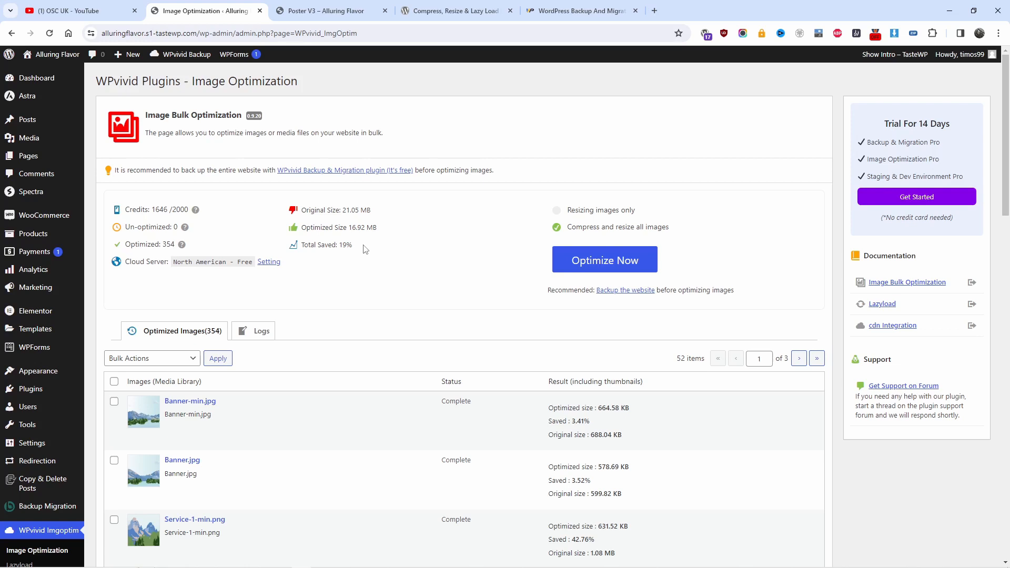
{"action": "mouse_move", "coordinate": [373, 252]}
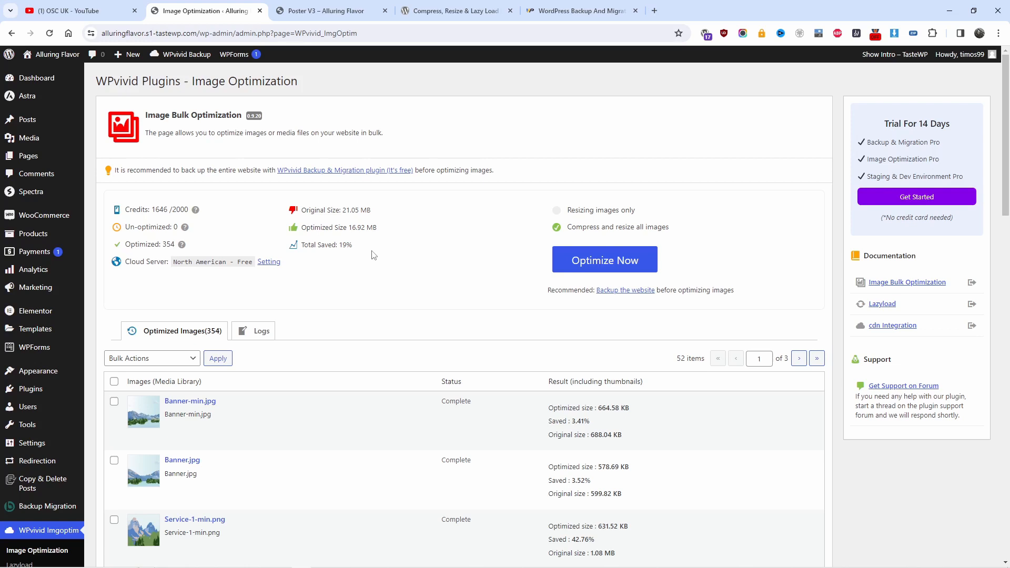
{"action": "left_click", "coordinate": [328, 10]}
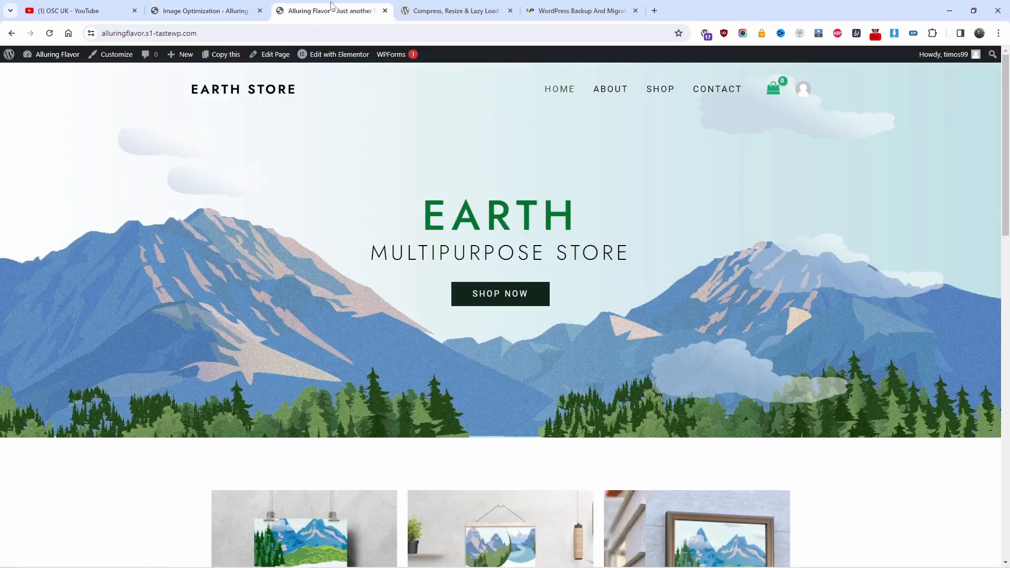
- Browse the Earth Store homepage and open a poster product page to check its images
{"action": "scroll", "scroll_direction": "down", "scroll_amount": 3}
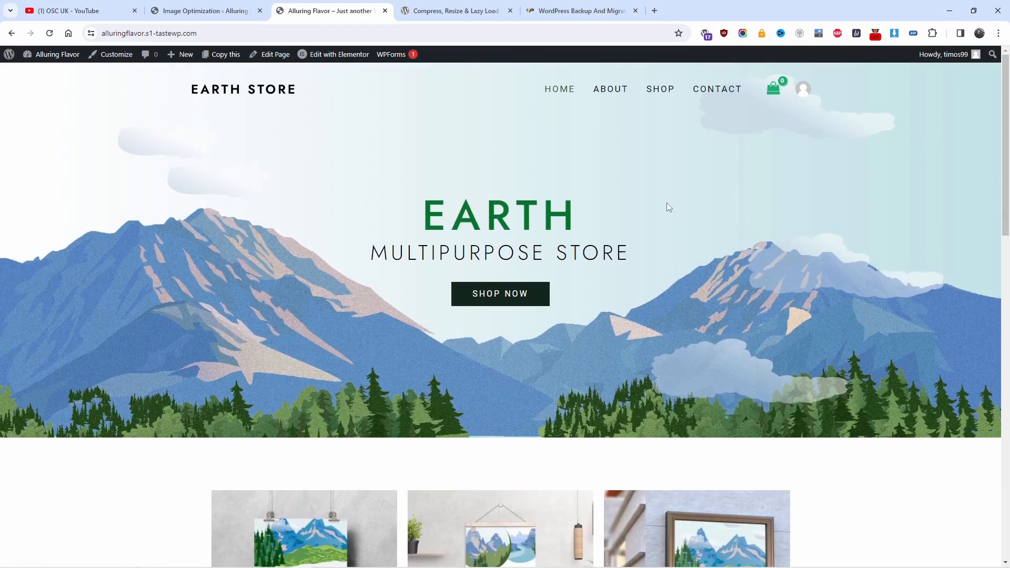
{"action": "scroll", "scroll_direction": "down", "scroll_amount": 3}
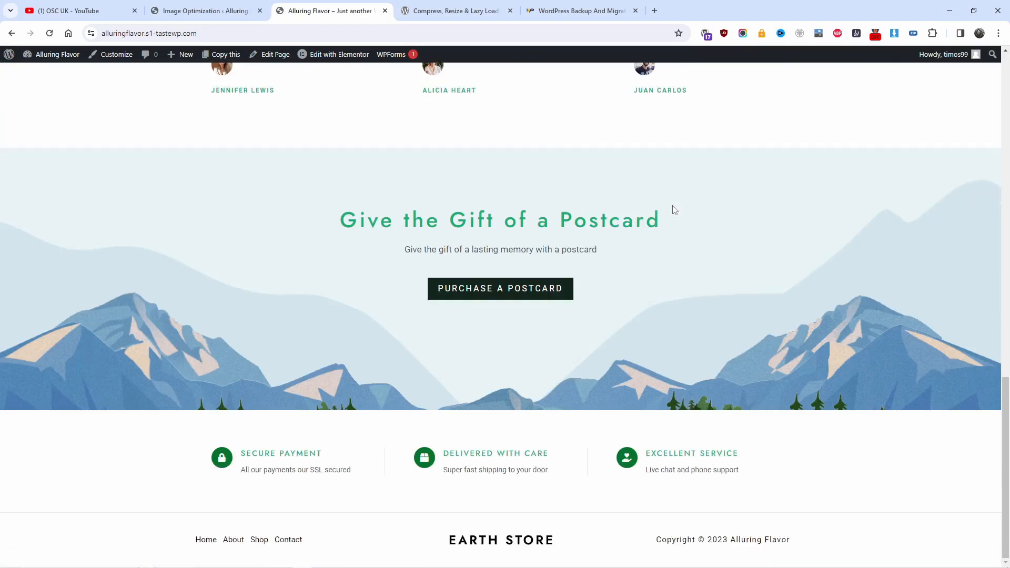
{"action": "scroll", "scroll_direction": "up", "scroll_amount": 3}
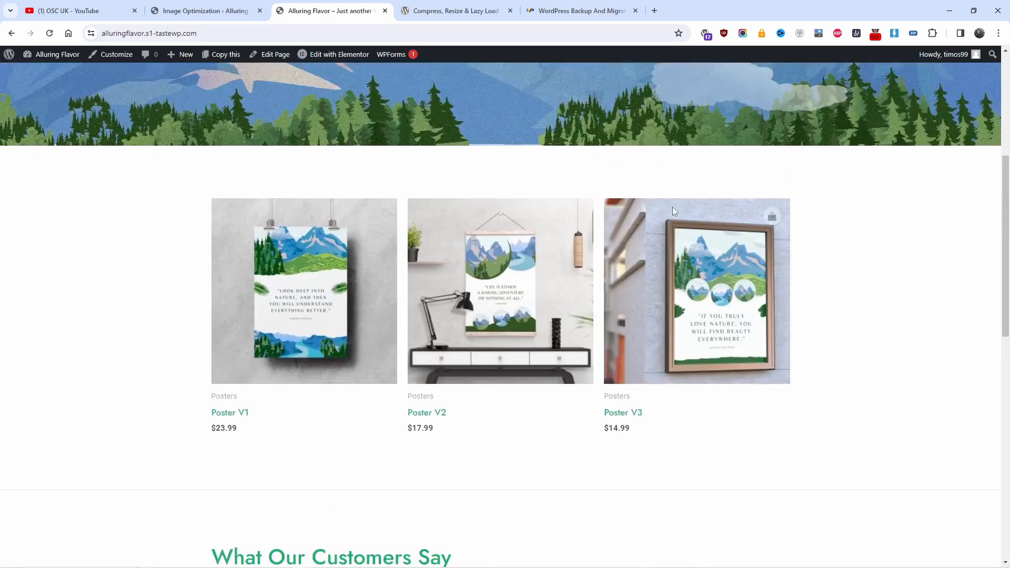
{"action": "left_click", "coordinate": [427, 412]}
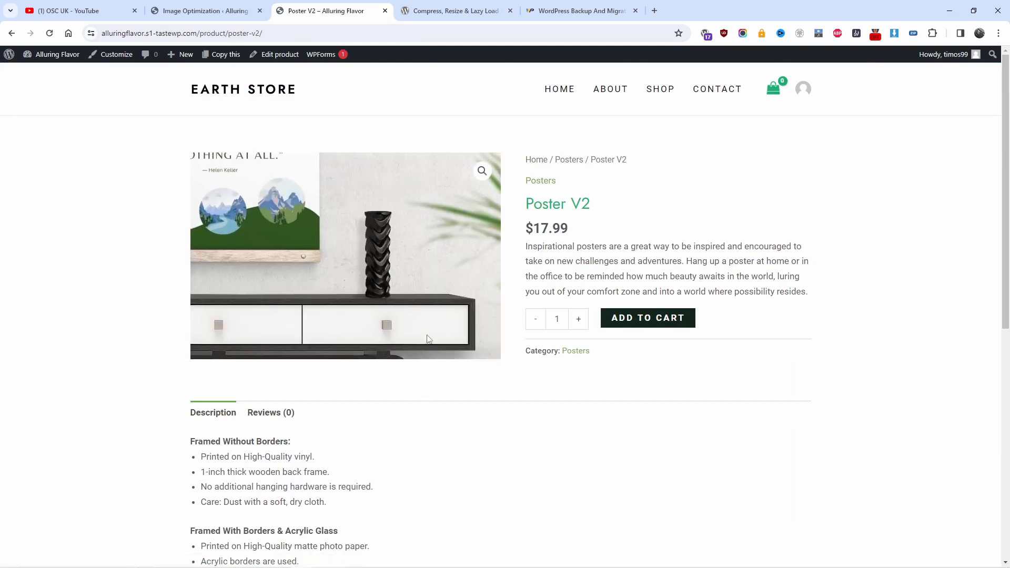
{"action": "scroll", "scroll_direction": "down", "scroll_amount": 3}
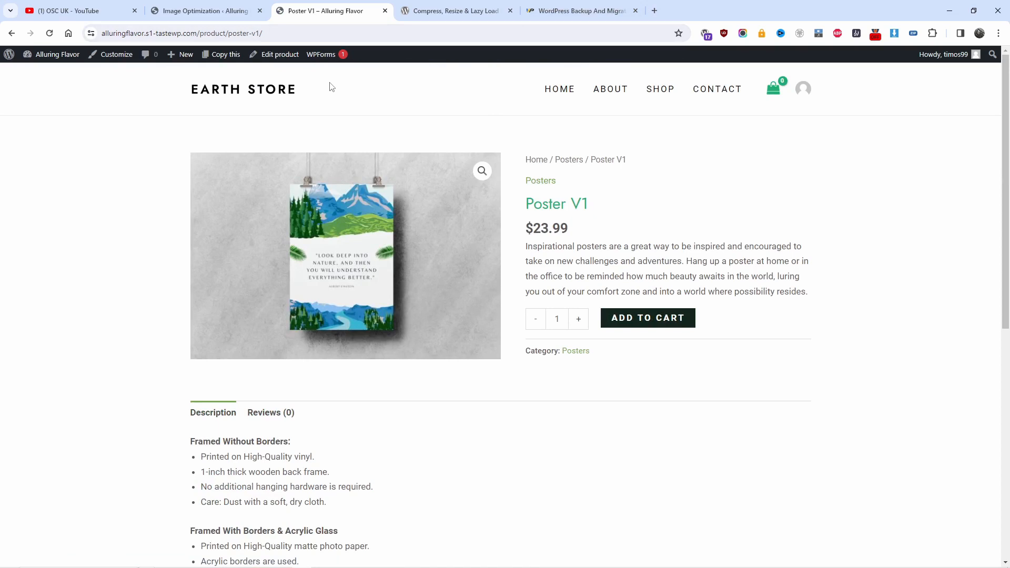
{"action": "left_click", "coordinate": [205, 10]}
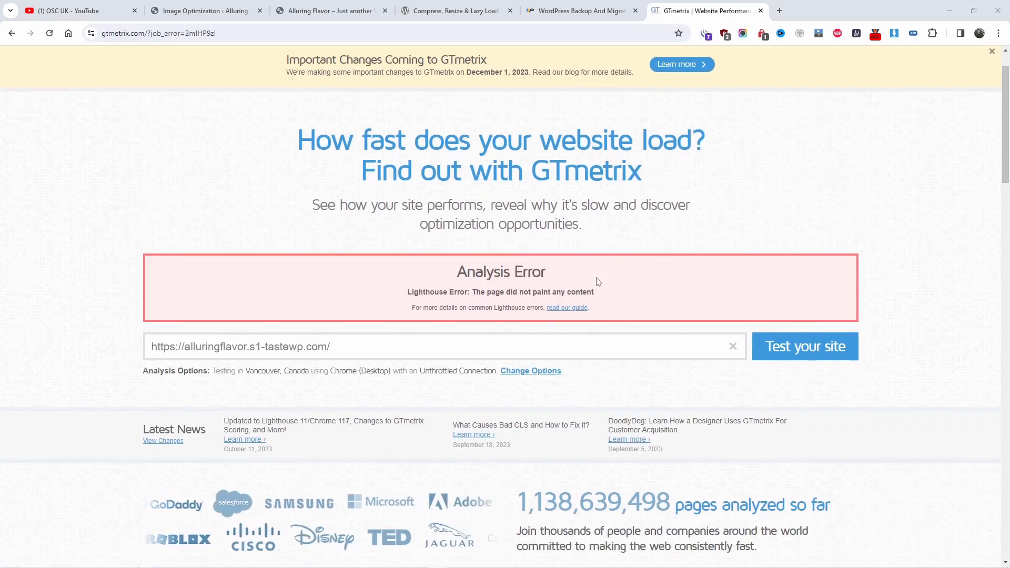
- Review the GTmetrix performance report showing grade C, 55% performance and 95% structure
{"action": "left_click", "coordinate": [805, 347]}
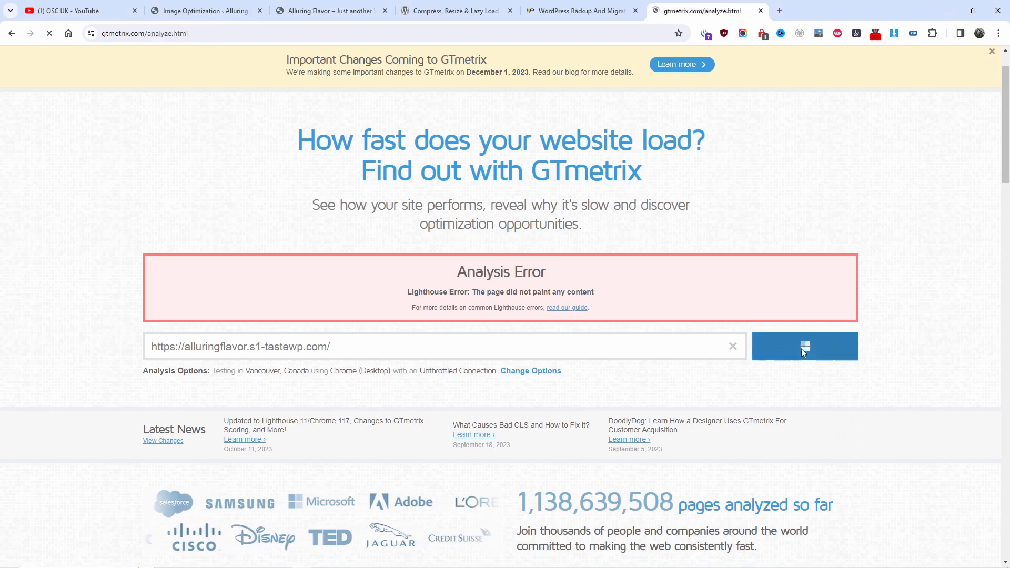
{"action": "left_click", "coordinate": [805, 346]}
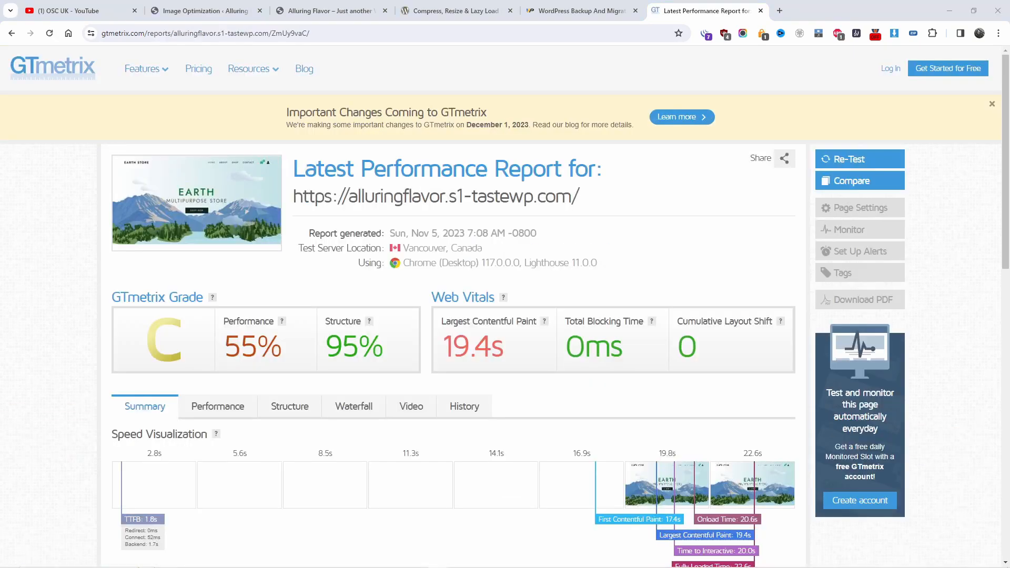
{"action": "mouse_move", "coordinate": [280, 312]}
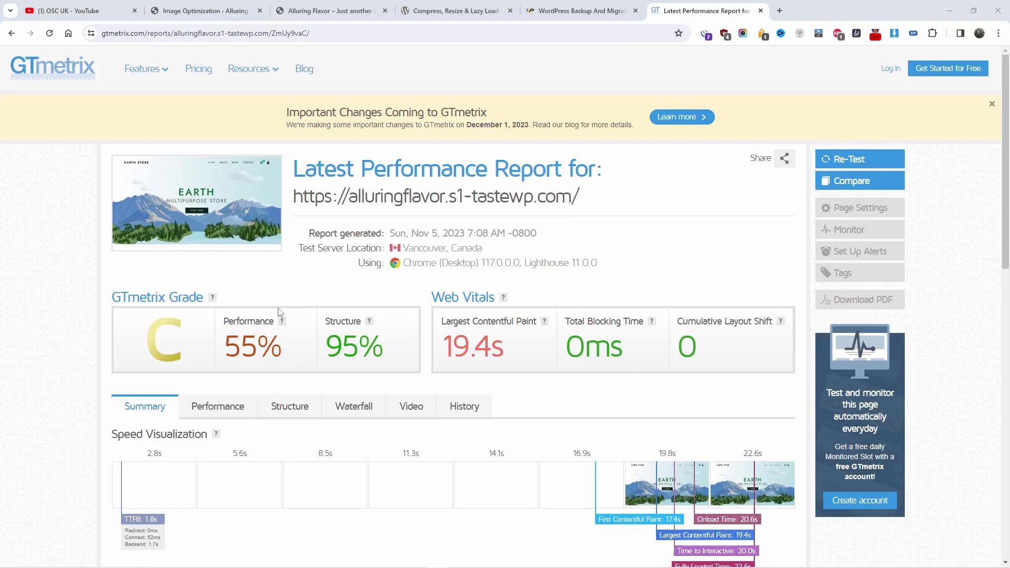
{"action": "scroll", "scroll_direction": "down", "scroll_amount": 3}
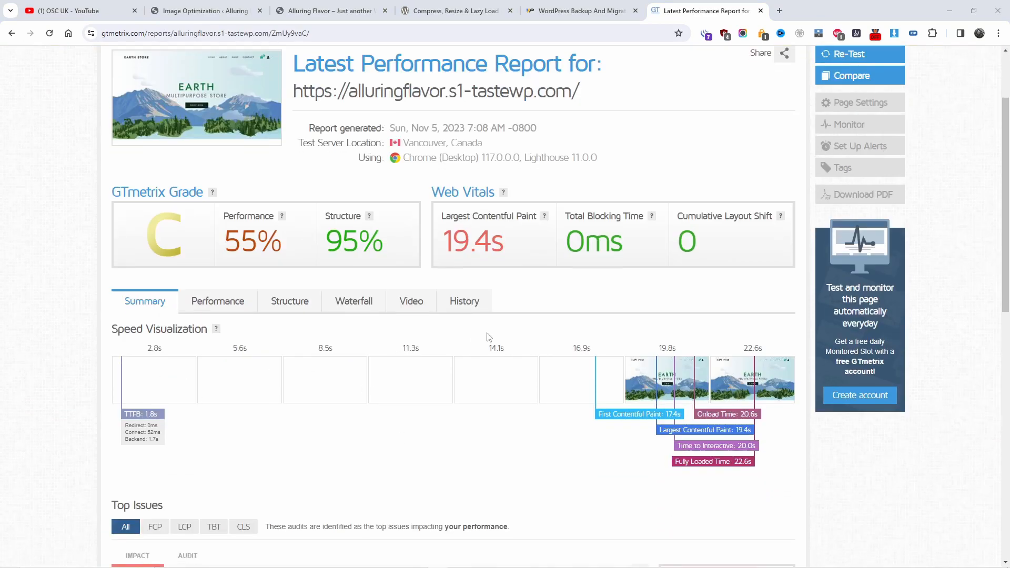
{"action": "mouse_move", "coordinate": [593, 377]}
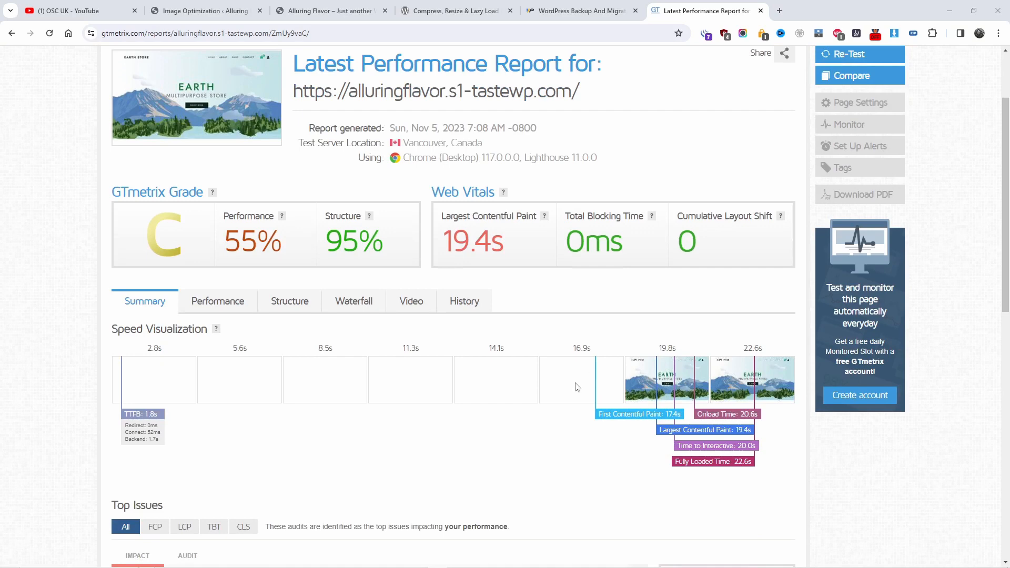
{"action": "left_click", "coordinate": [203, 10]}
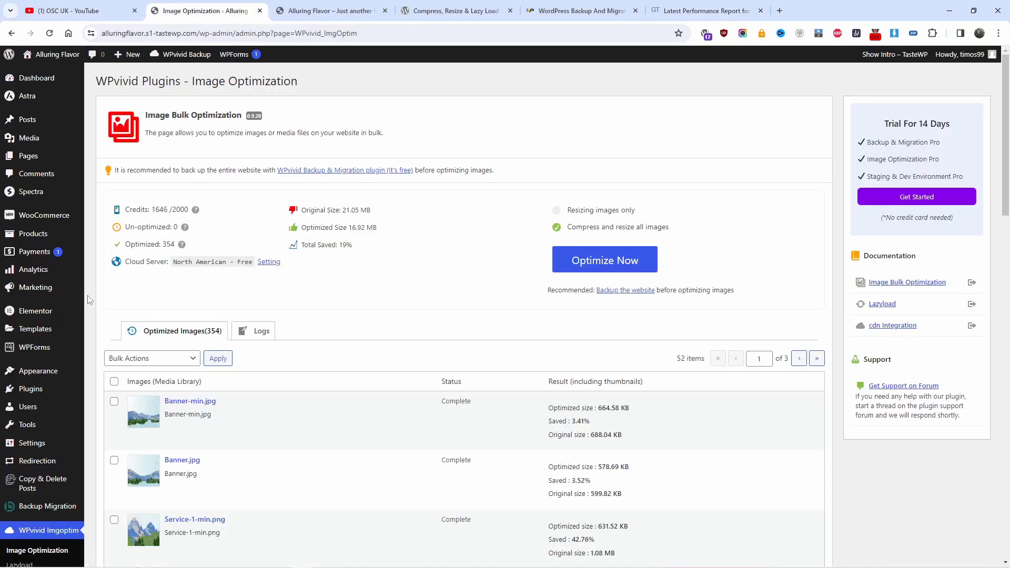
- Search new plugins for 'cache', then install and activate LiteSpeed Cache
{"action": "left_click", "coordinate": [30, 389]}
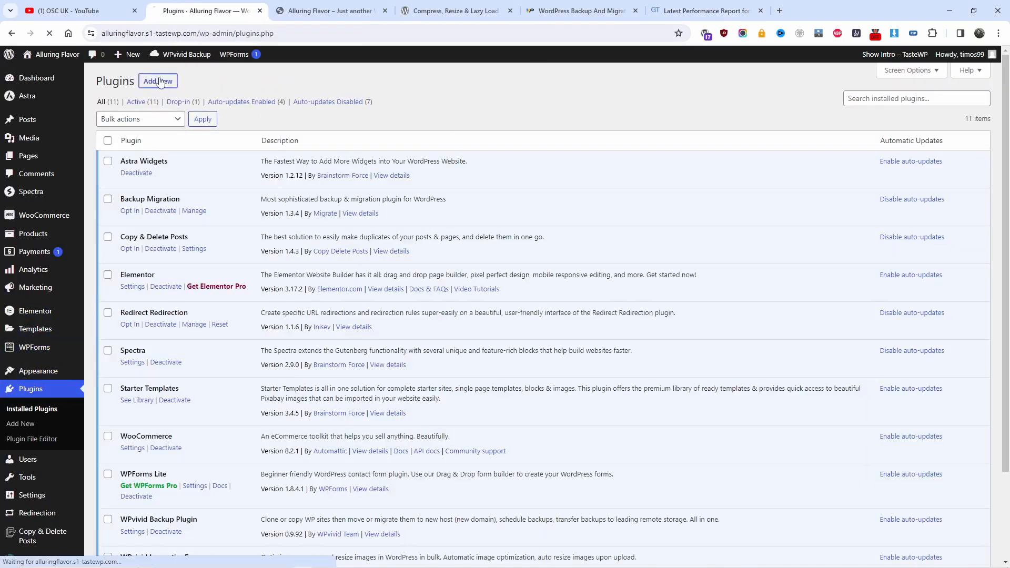
{"action": "left_click", "coordinate": [158, 80]}
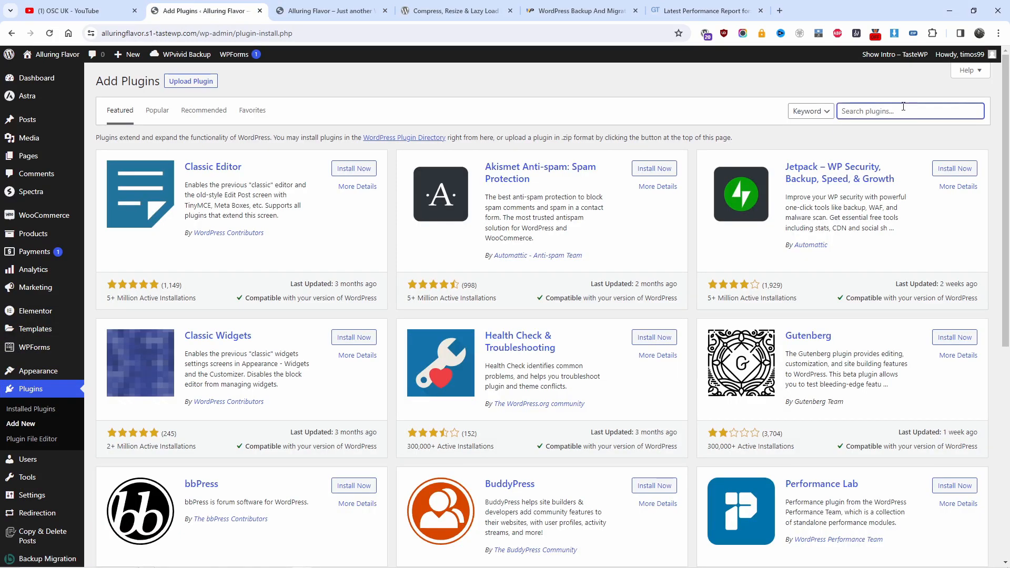
{"action": "type", "text": "cache"}
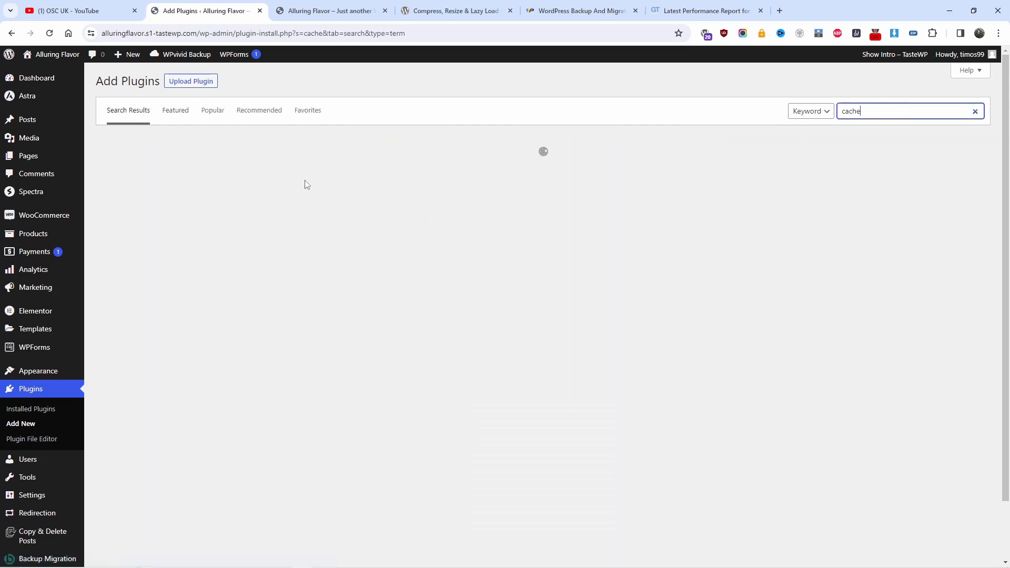
{"action": "left_click", "coordinate": [349, 170]}
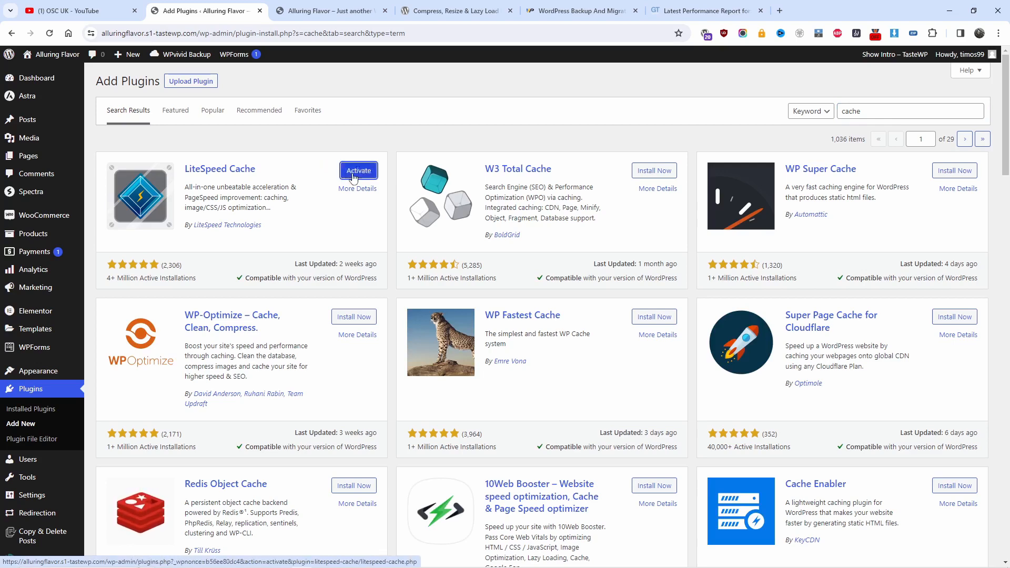
{"action": "left_click", "coordinate": [358, 173]}
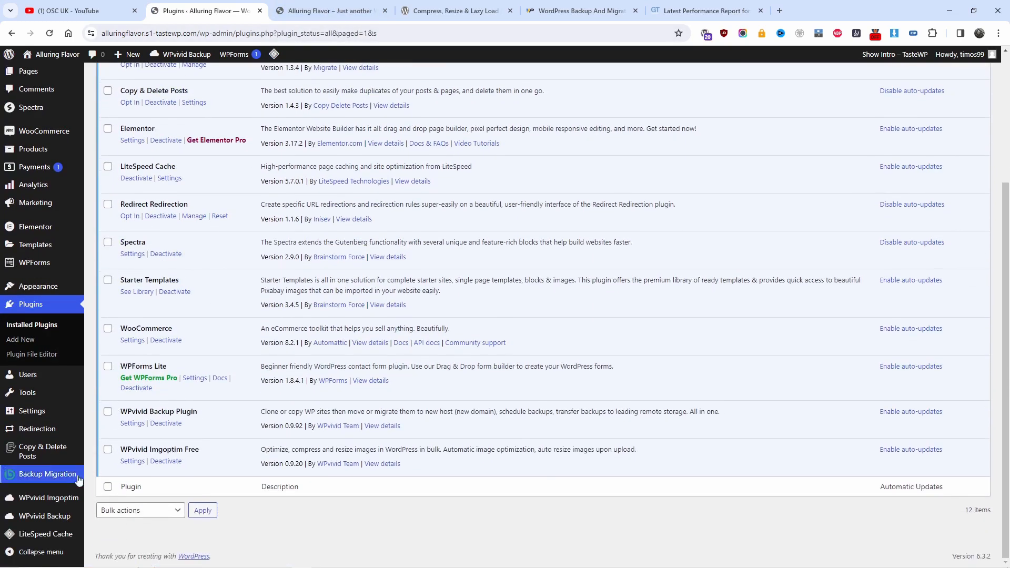
- Apply and confirm the Advanced (Recommended) preset on LiteSpeed Cache's Presets page
{"action": "left_click", "coordinate": [43, 533]}
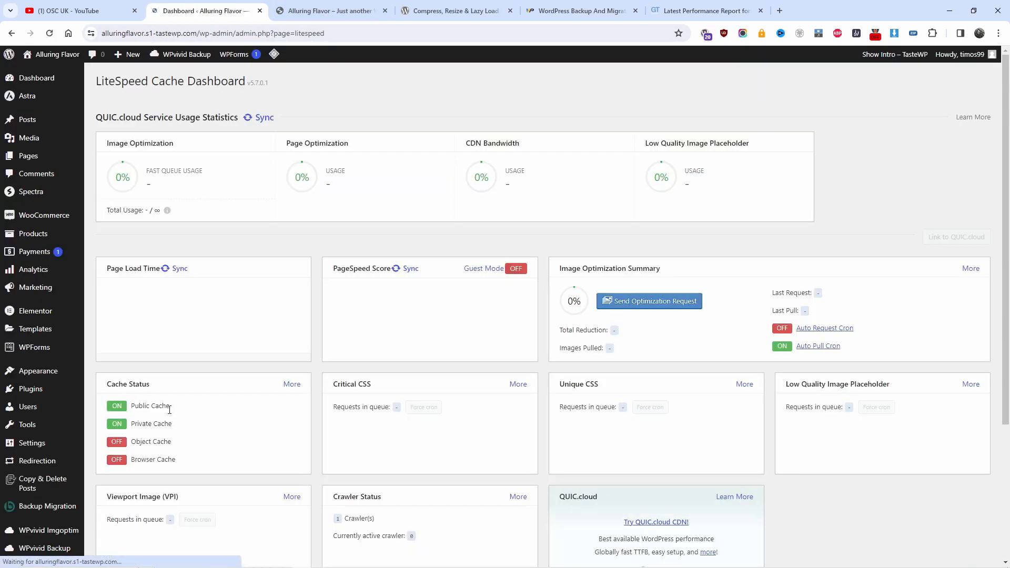
{"action": "scroll", "scroll_direction": "down", "scroll_amount": 3}
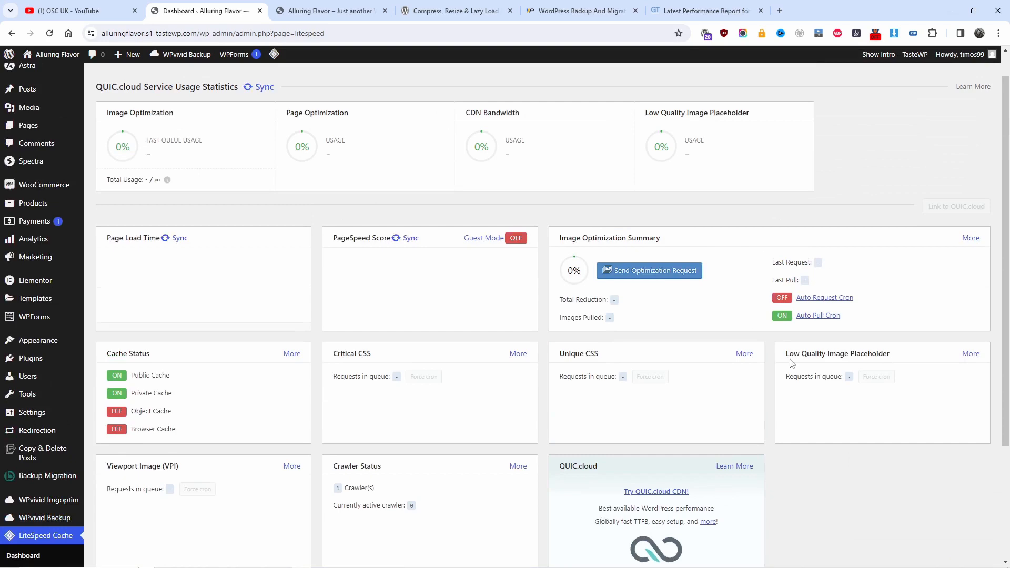
{"action": "scroll", "scroll_direction": "down", "scroll_amount": 3}
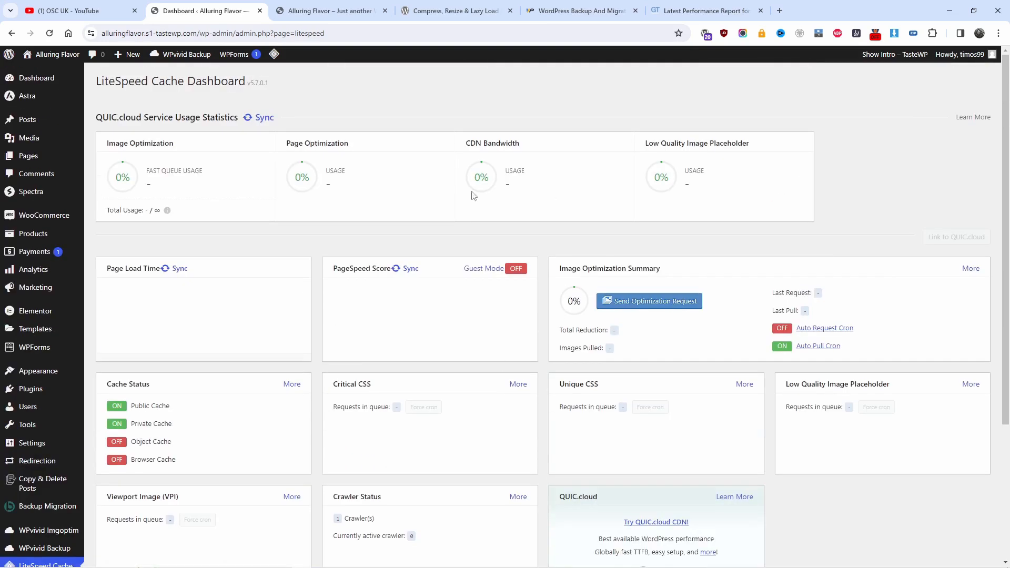
{"action": "scroll", "scroll_direction": "down", "scroll_amount": 3}
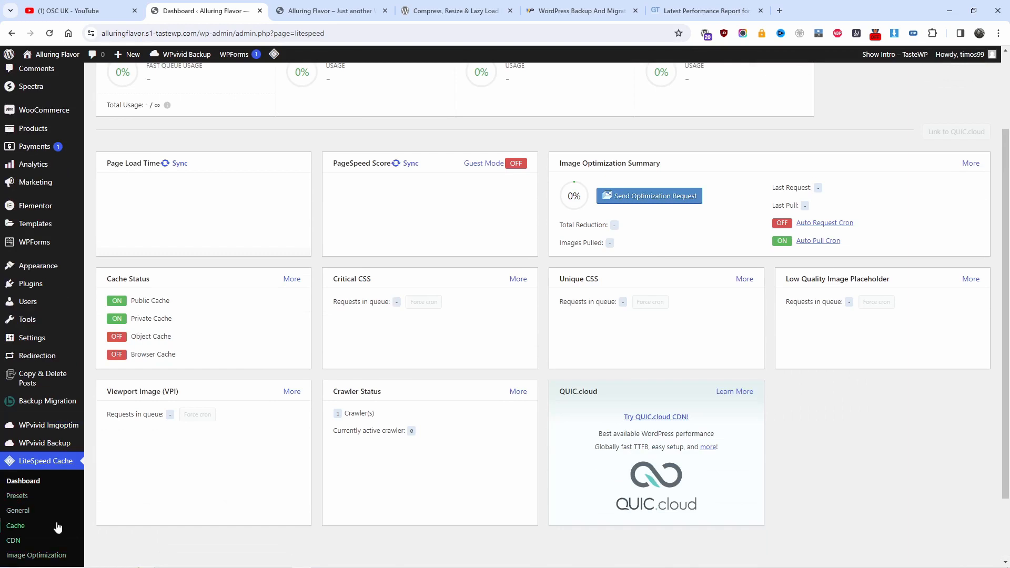
{"action": "left_click", "coordinate": [17, 495]}
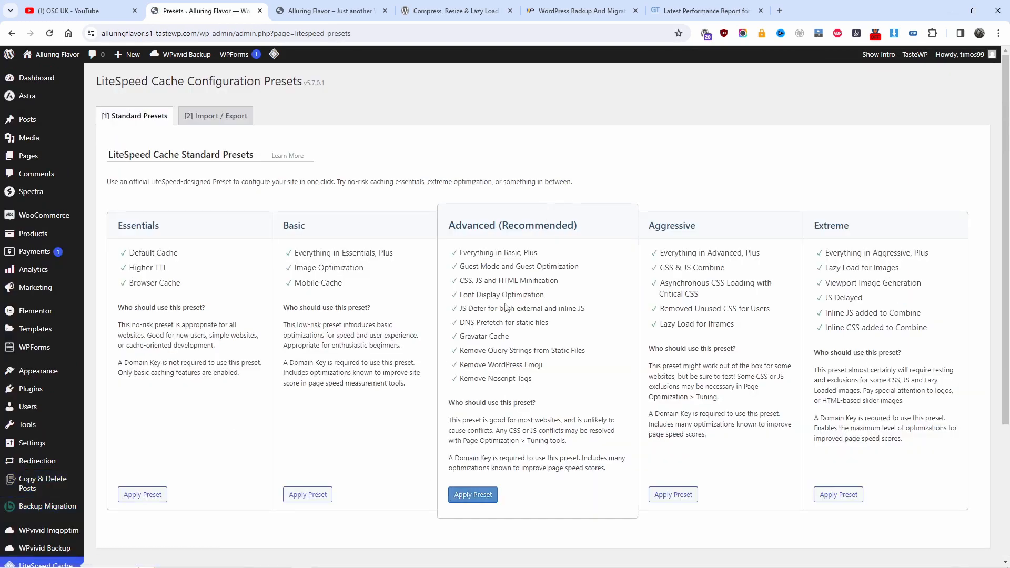
{"action": "left_click", "coordinate": [472, 494]}
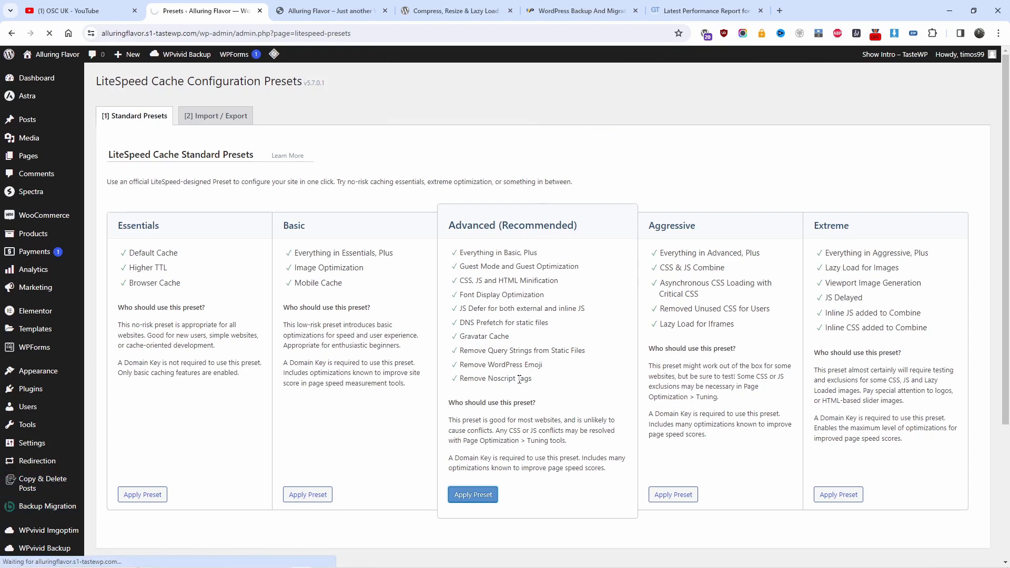
{"action": "left_click", "coordinate": [472, 494]}
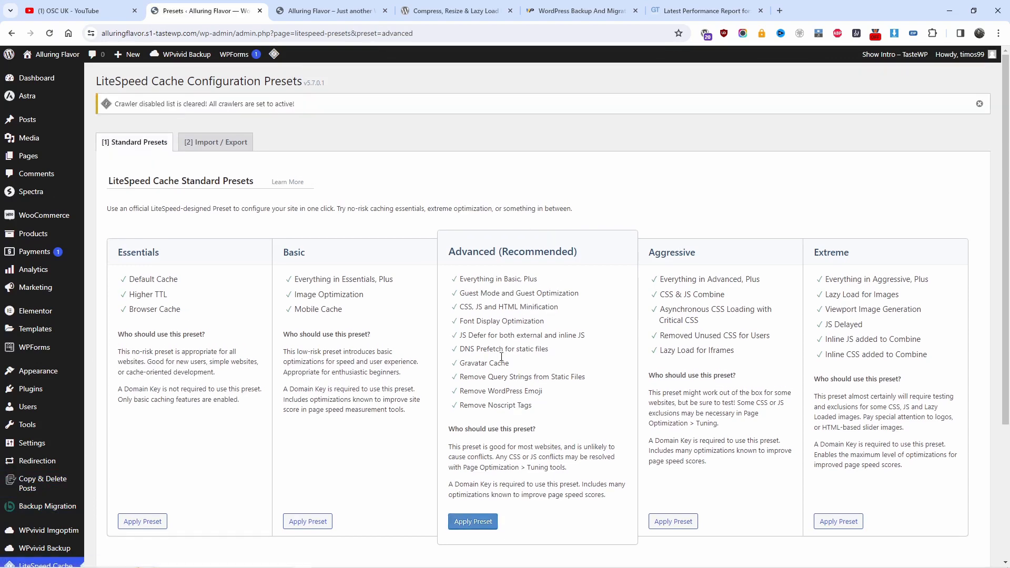
{"action": "left_click", "coordinate": [330, 11]}
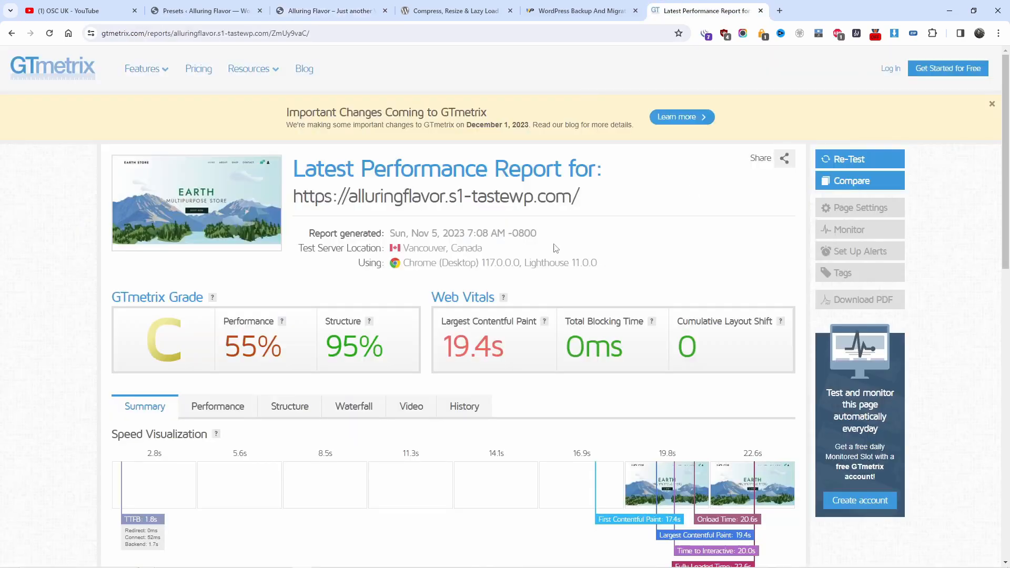
- Re-test the site in GTmetrix, reaching grade A with 96% performance and 99% structure
{"action": "left_click", "coordinate": [852, 159]}
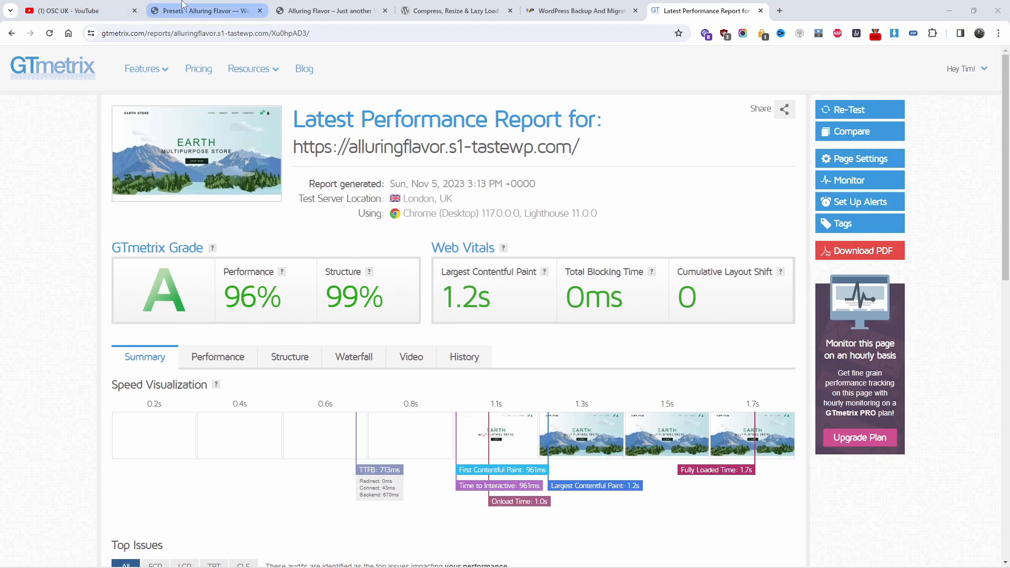
{"action": "left_click", "coordinate": [206, 11]}
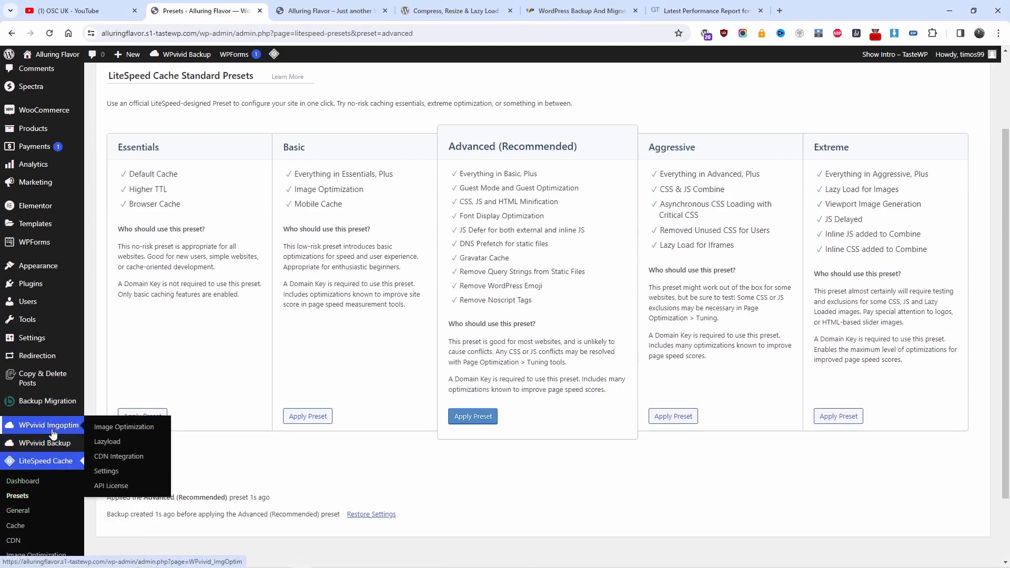
- Open WPvivid Image Optimization, confirming 354 optimized images and 19% saved
{"action": "left_click", "coordinate": [124, 427]}
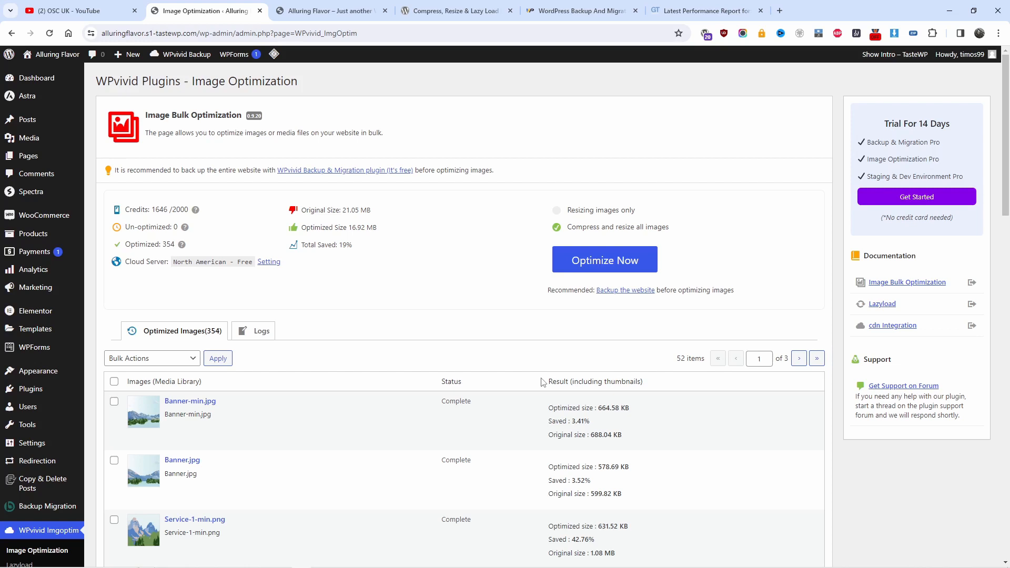
{"action": "mouse_move", "coordinate": [326, 10]}
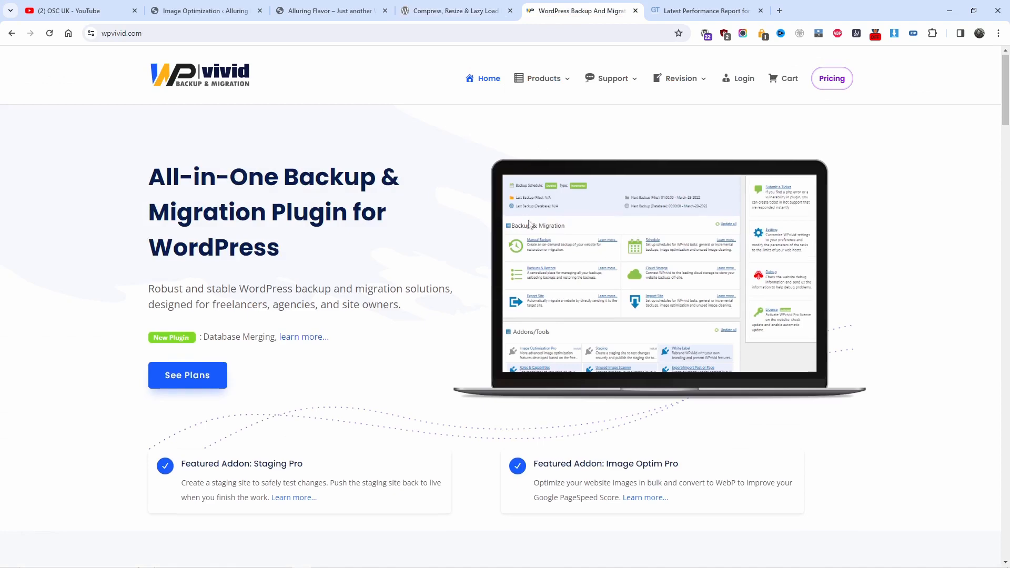
- Show wpvivid.com's lifetime one-time plans, priced $79.2 to $239.2, with included addons
{"action": "scroll", "scroll_direction": "down", "scroll_amount": 3}
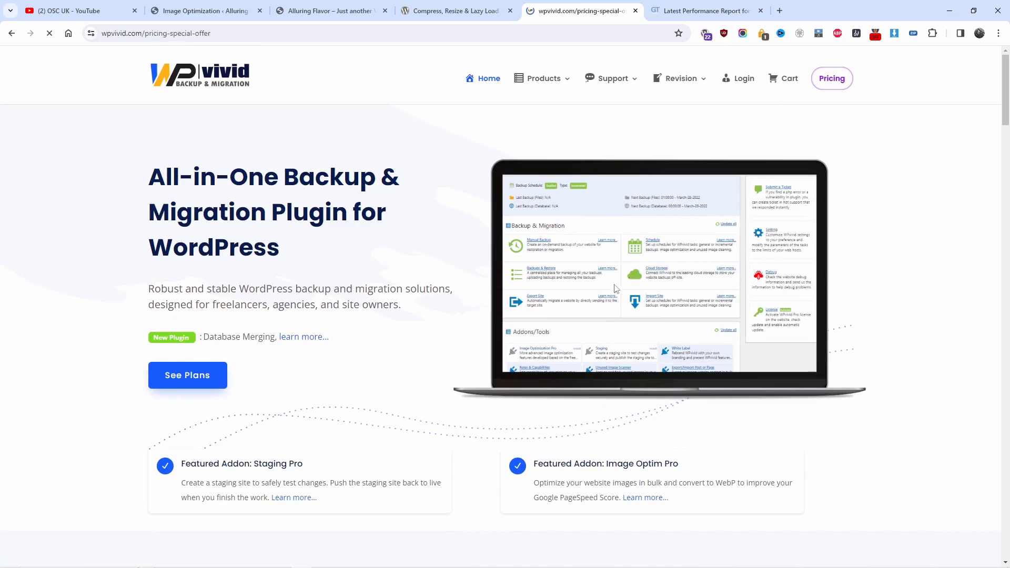
{"action": "left_click", "coordinate": [187, 375]}
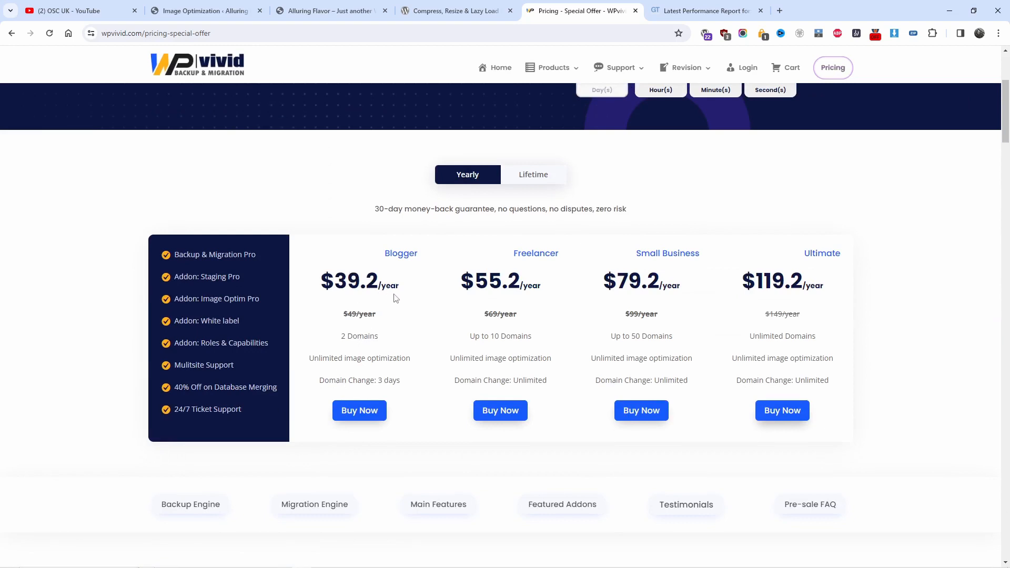
{"action": "left_click", "coordinate": [533, 174]}
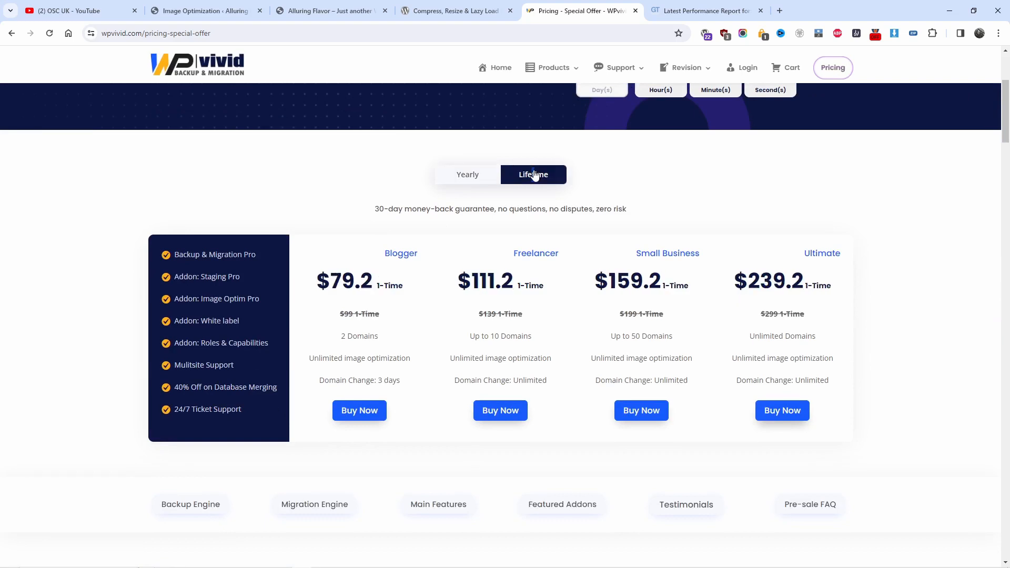
{"action": "mouse_move", "coordinate": [398, 308]}
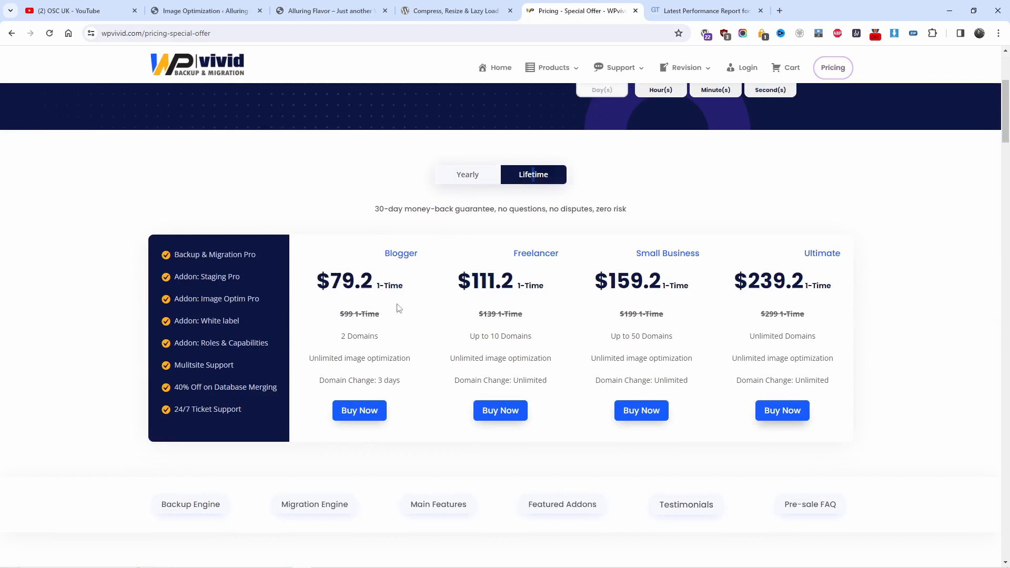
{"action": "mouse_move", "coordinate": [390, 321]}
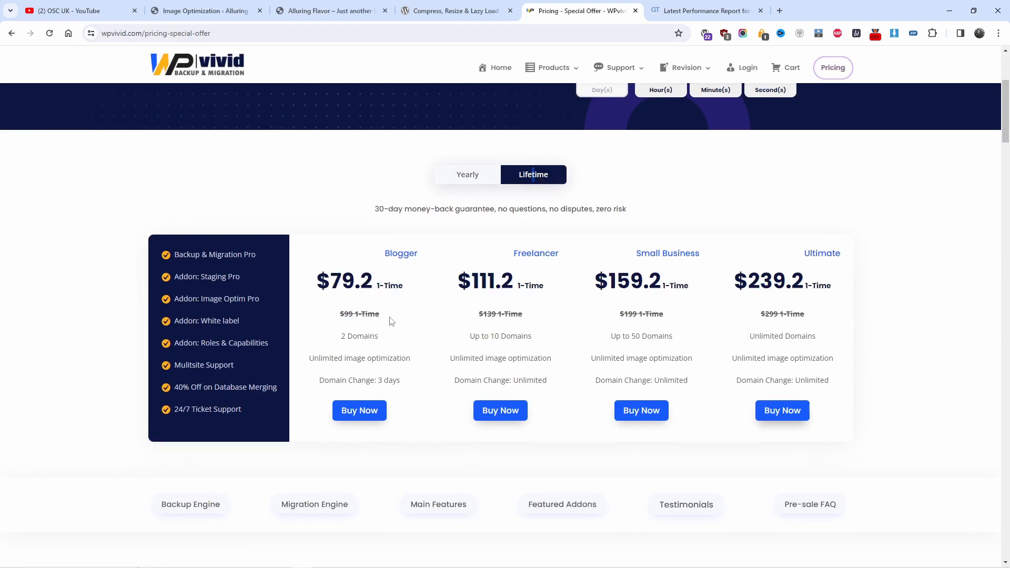
{"action": "mouse_move", "coordinate": [385, 335]}
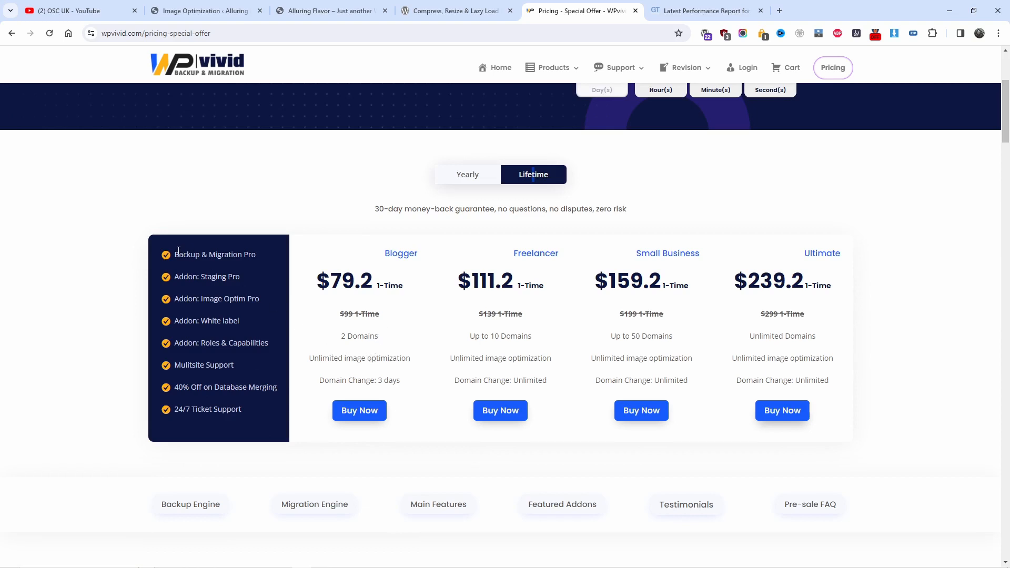
{"action": "mouse_move", "coordinate": [250, 281]}
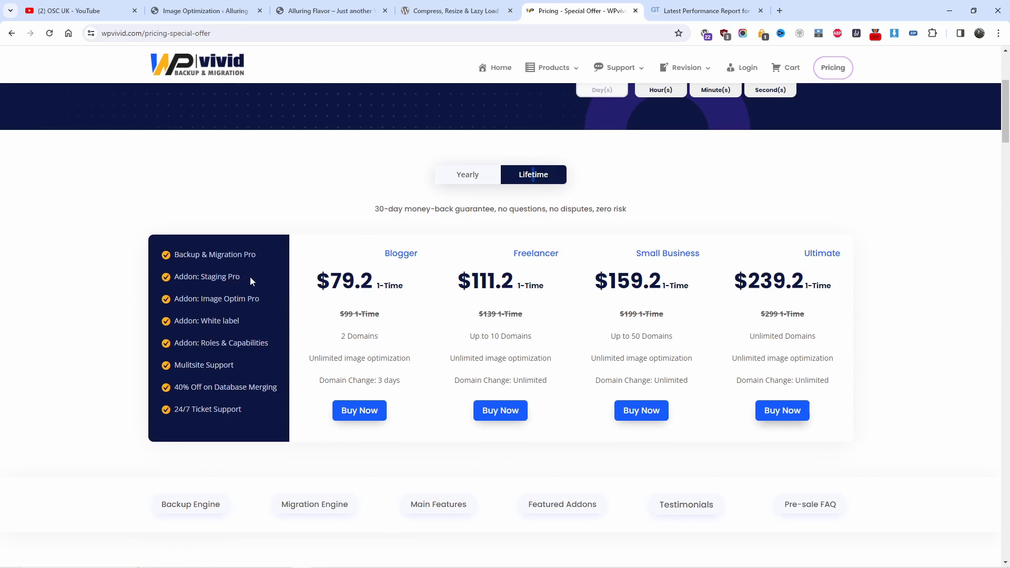
{"action": "mouse_move", "coordinate": [259, 300]}
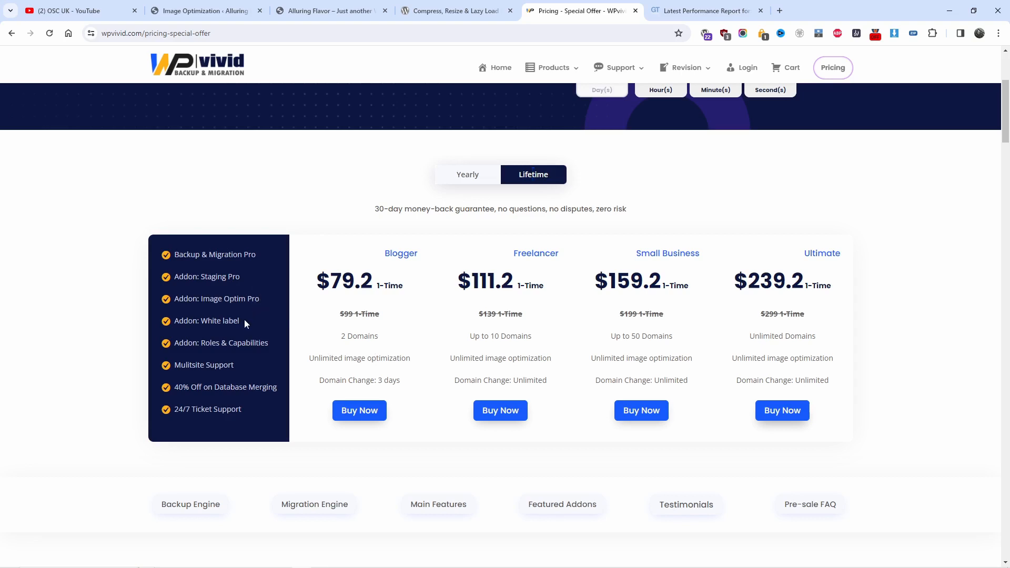
{"action": "double_click", "coordinate": [217, 320]}
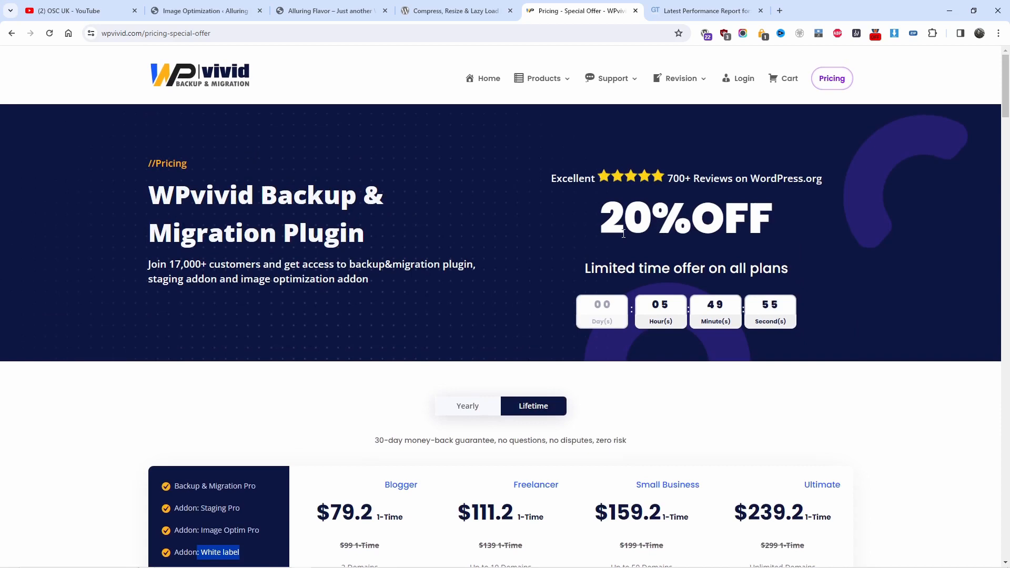
{"action": "mouse_move", "coordinate": [829, 283]}
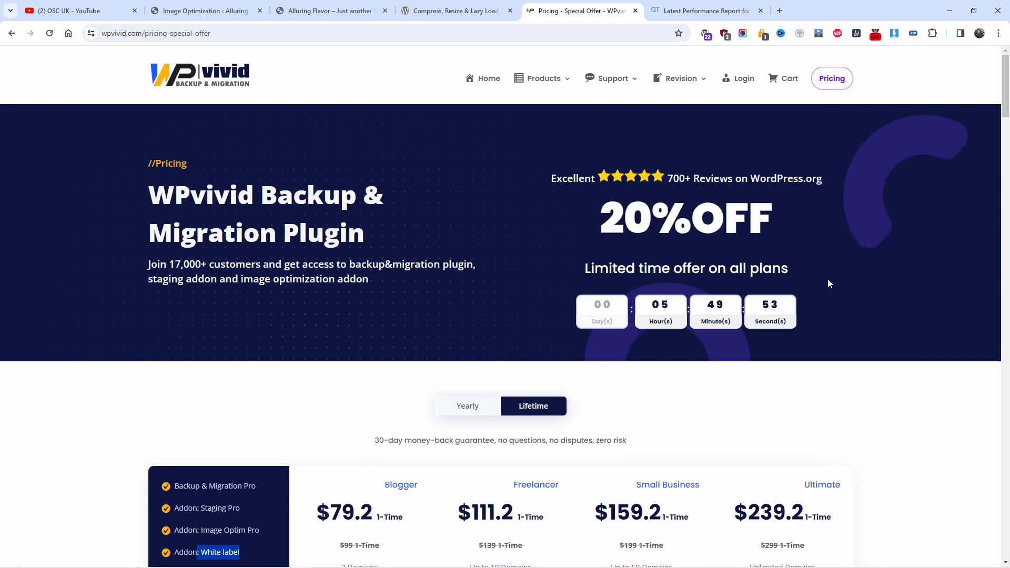
{"action": "mouse_move", "coordinate": [675, 230]}
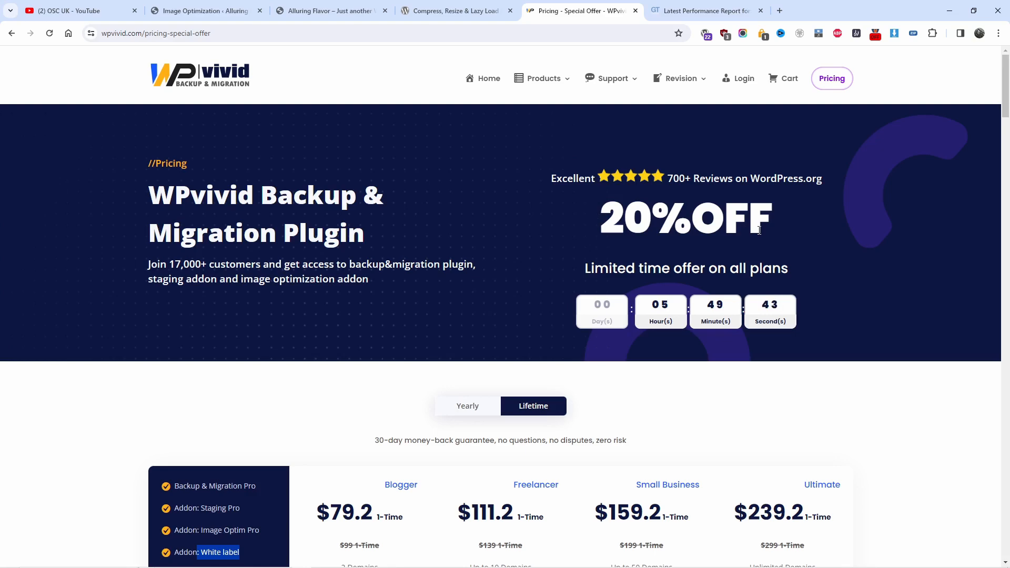
{"action": "scroll", "scroll_direction": "down", "scroll_amount": 3}
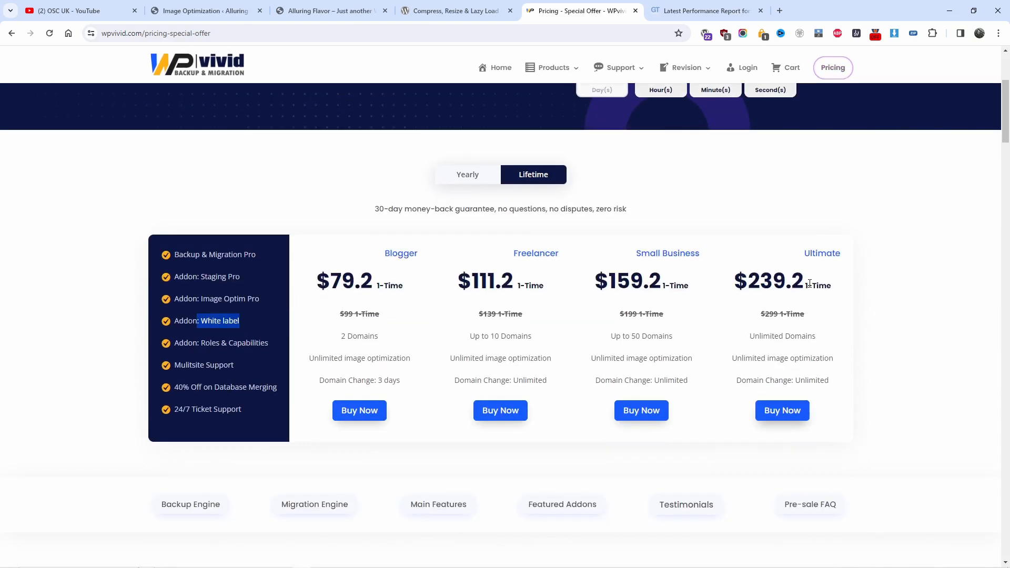